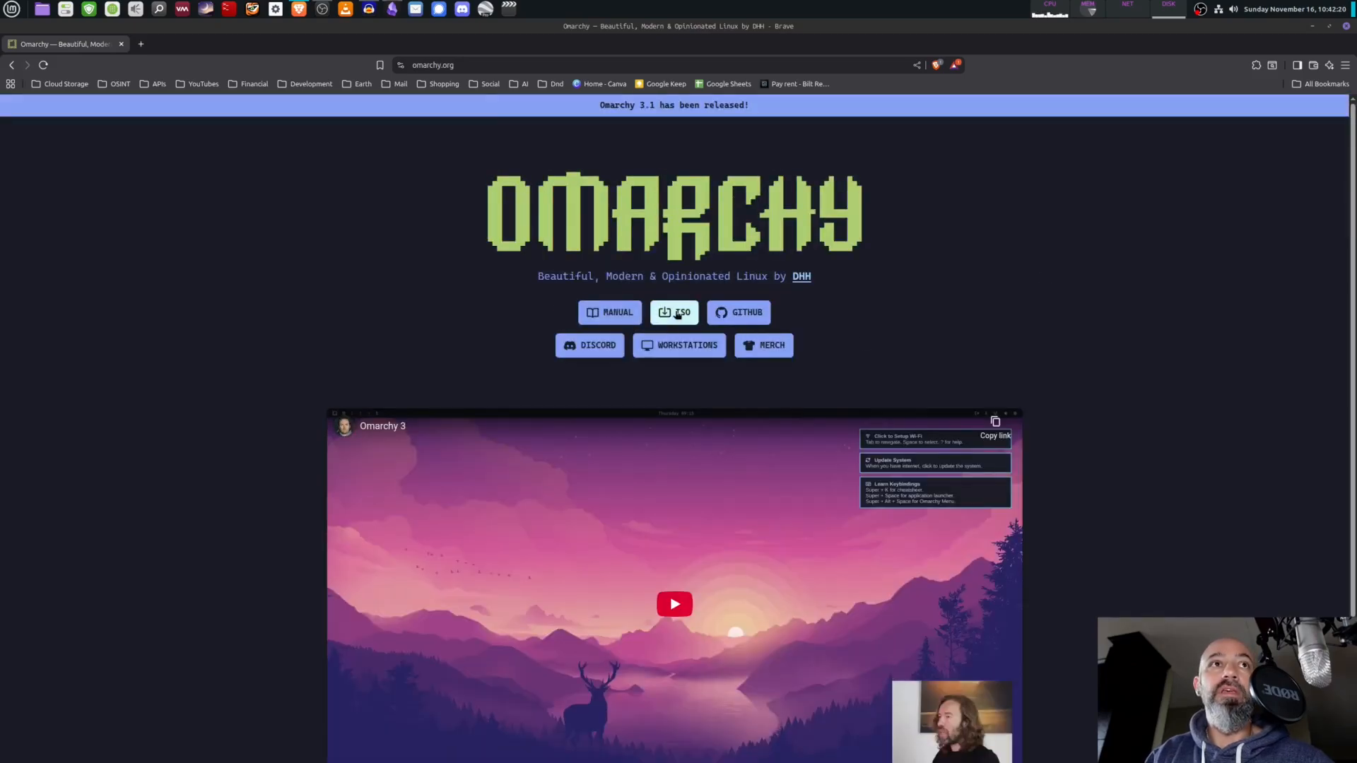
Download the Omarchy 3.1.7 ISO from omarchy.org into the Downloads folder.
left_click(673, 312)
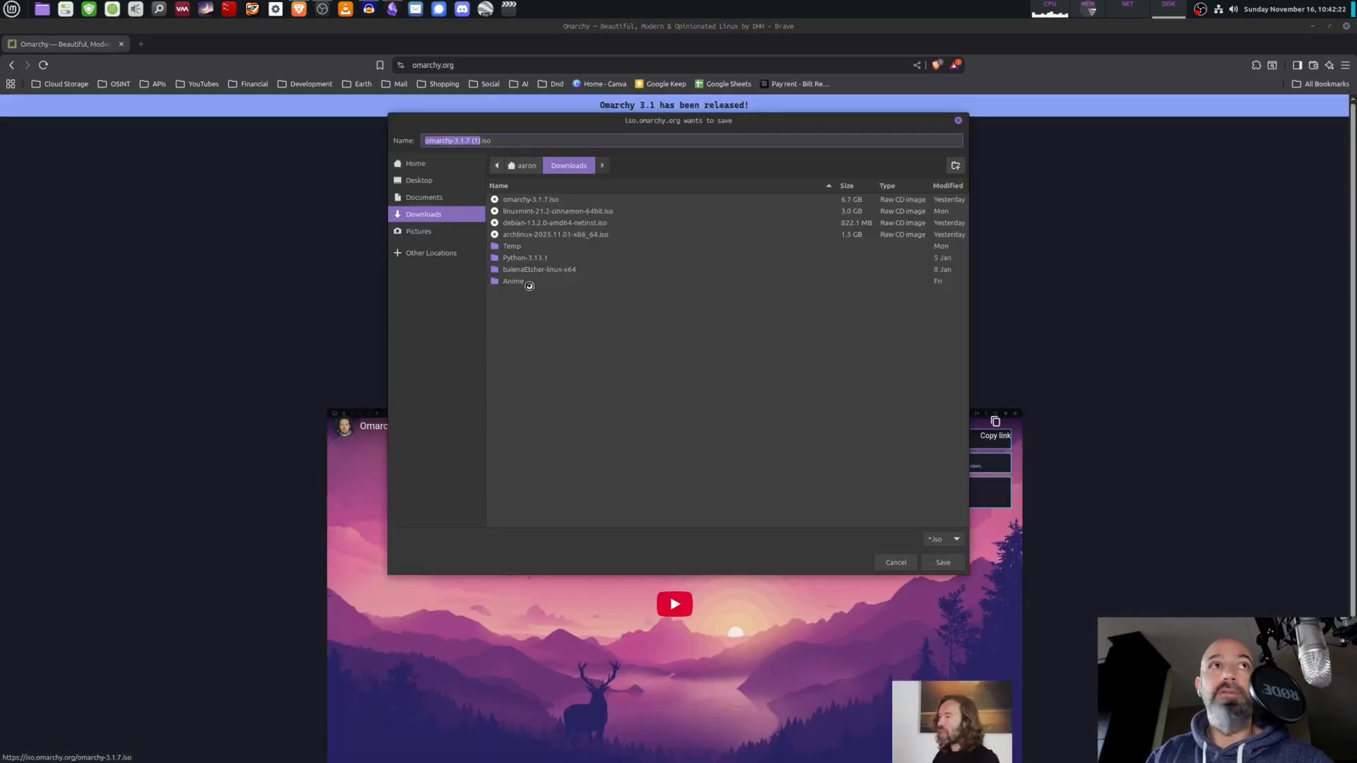
left_click(533, 199)
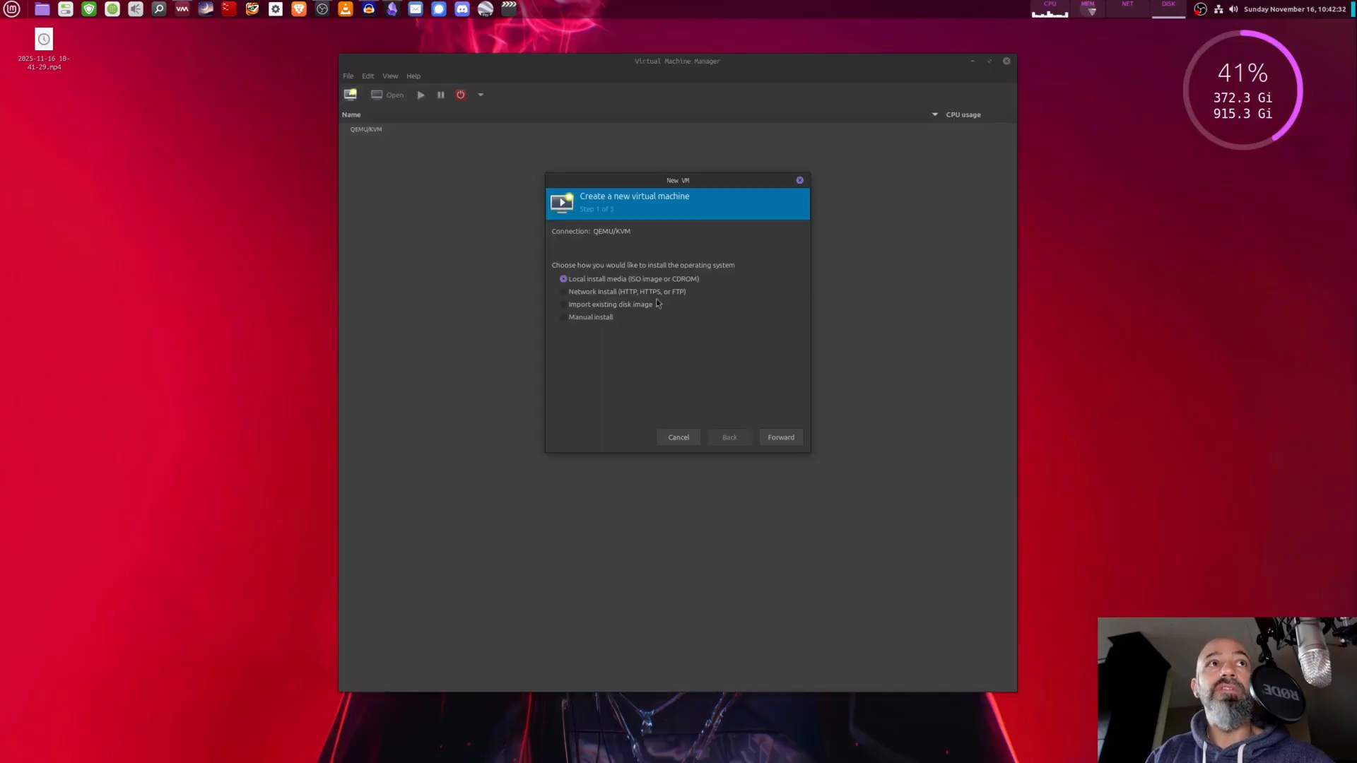
Use omarchy-3.1.7.iso from Downloads as install media with OS type Generic Linux 2024.
left_click(780, 437)
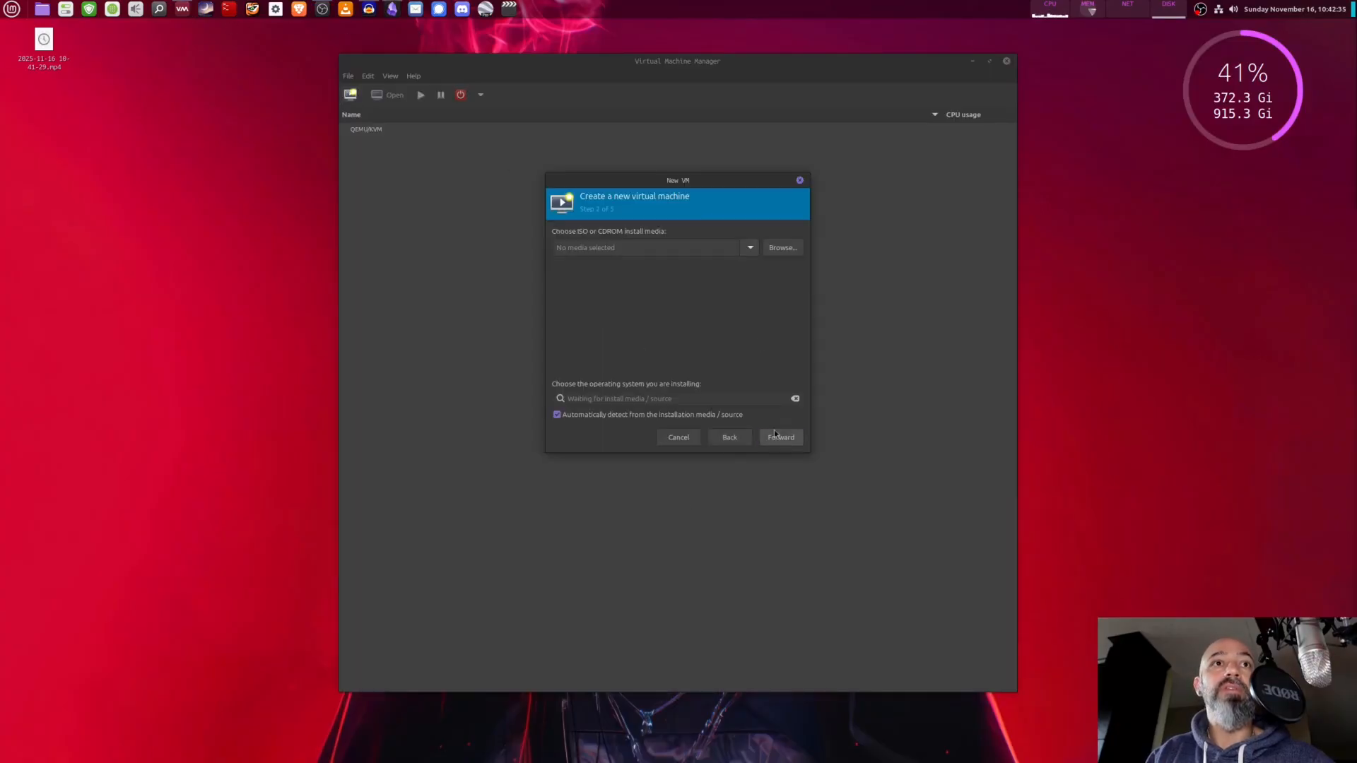
left_click(782, 247)
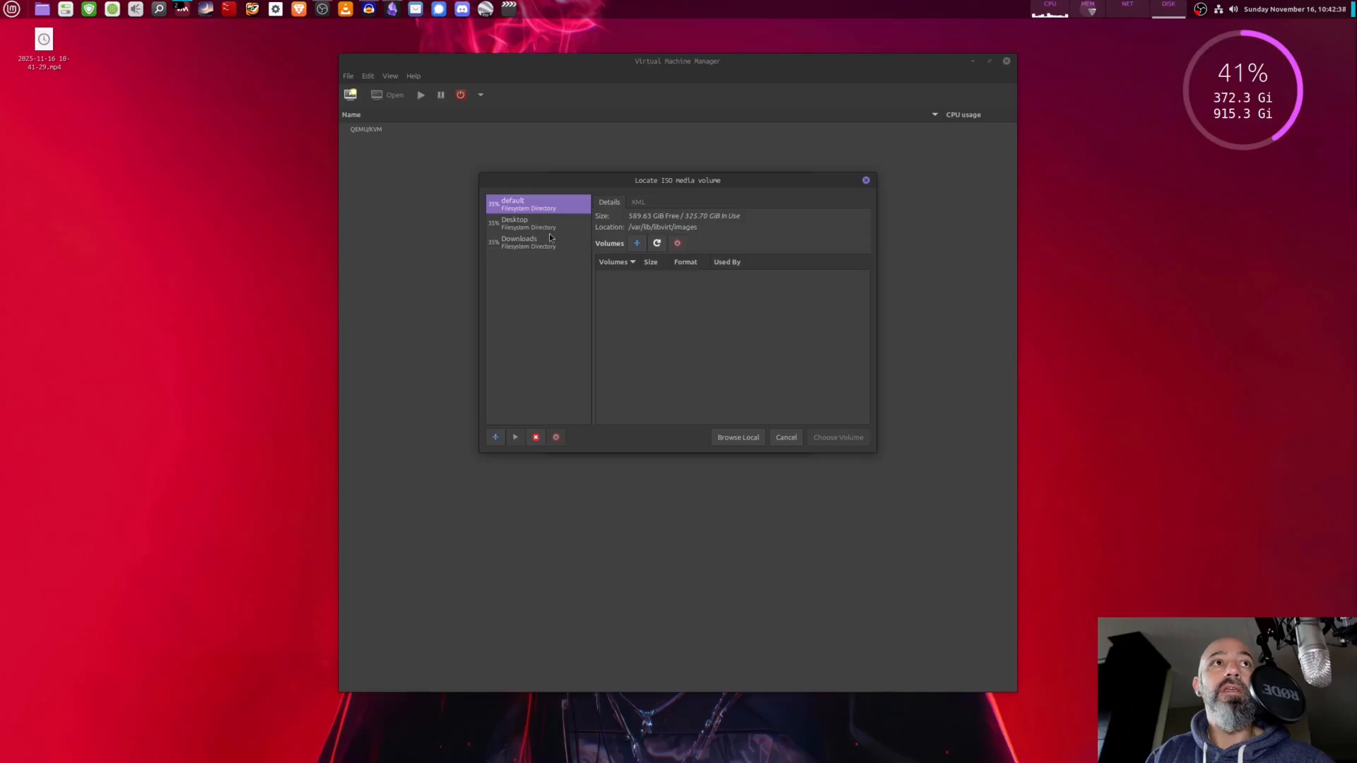
left_click(519, 242)
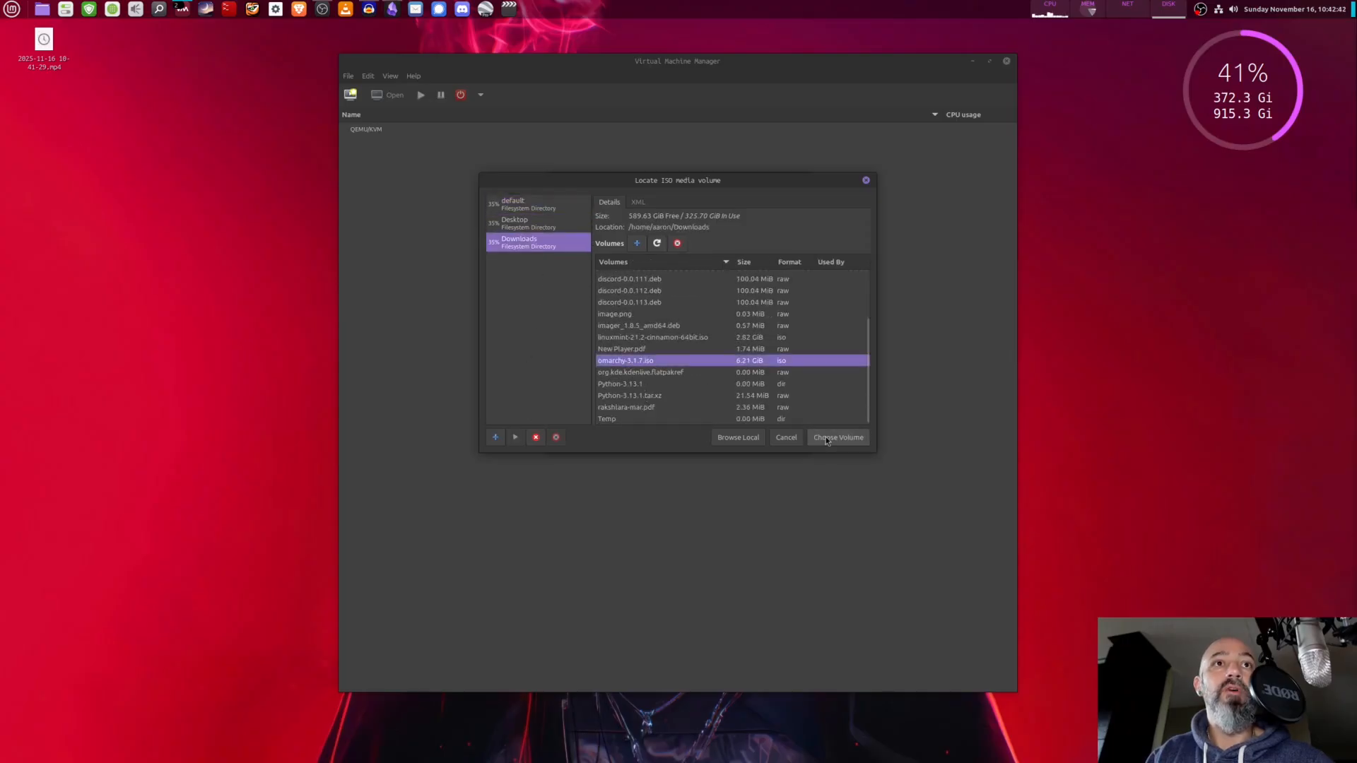
left_click(837, 437)
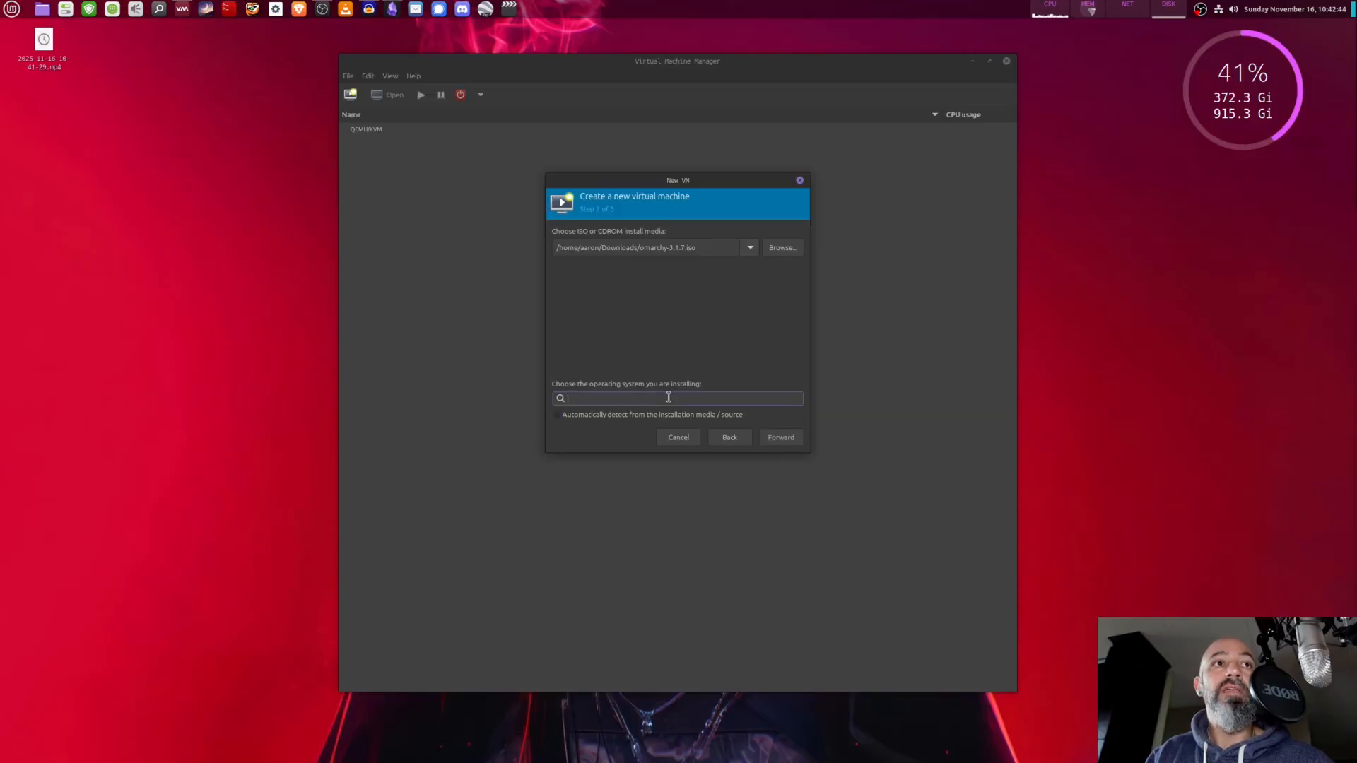
type("Linux")
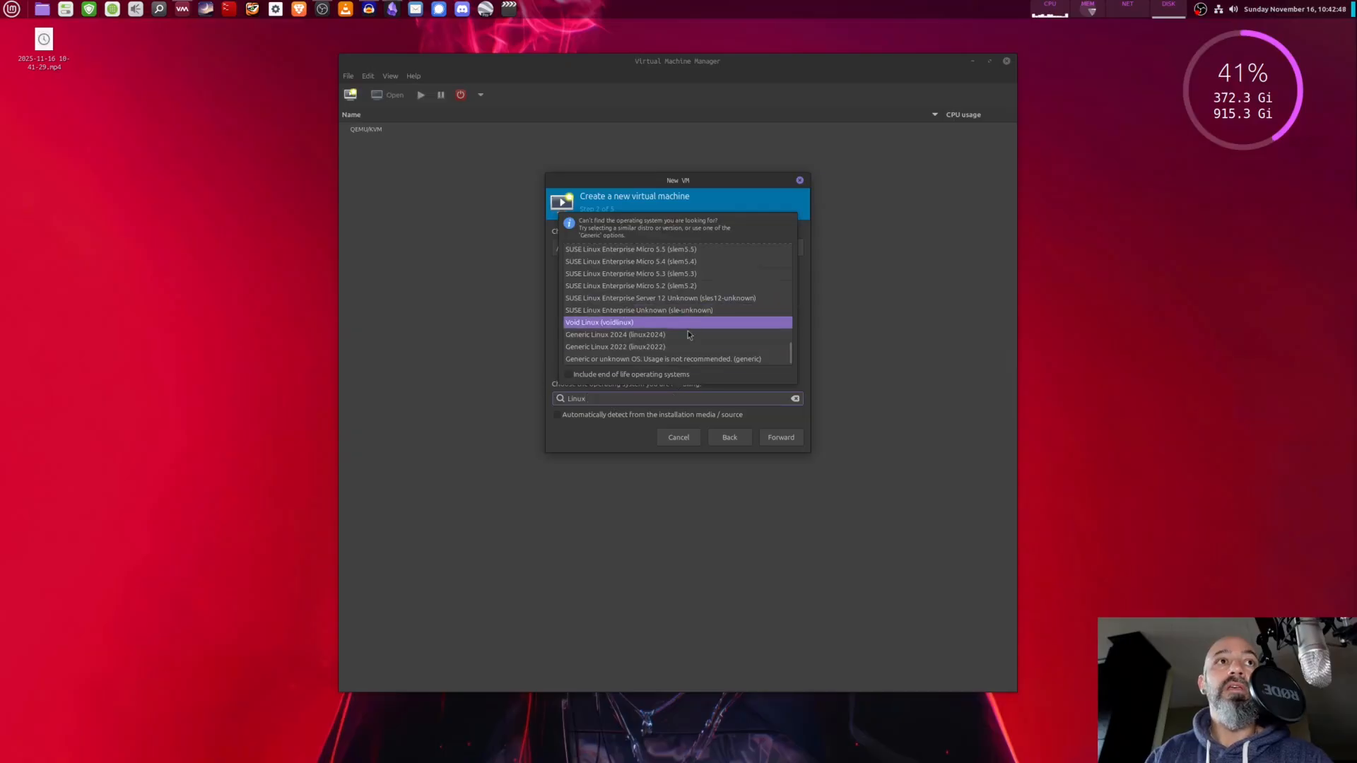
left_click(614, 334)
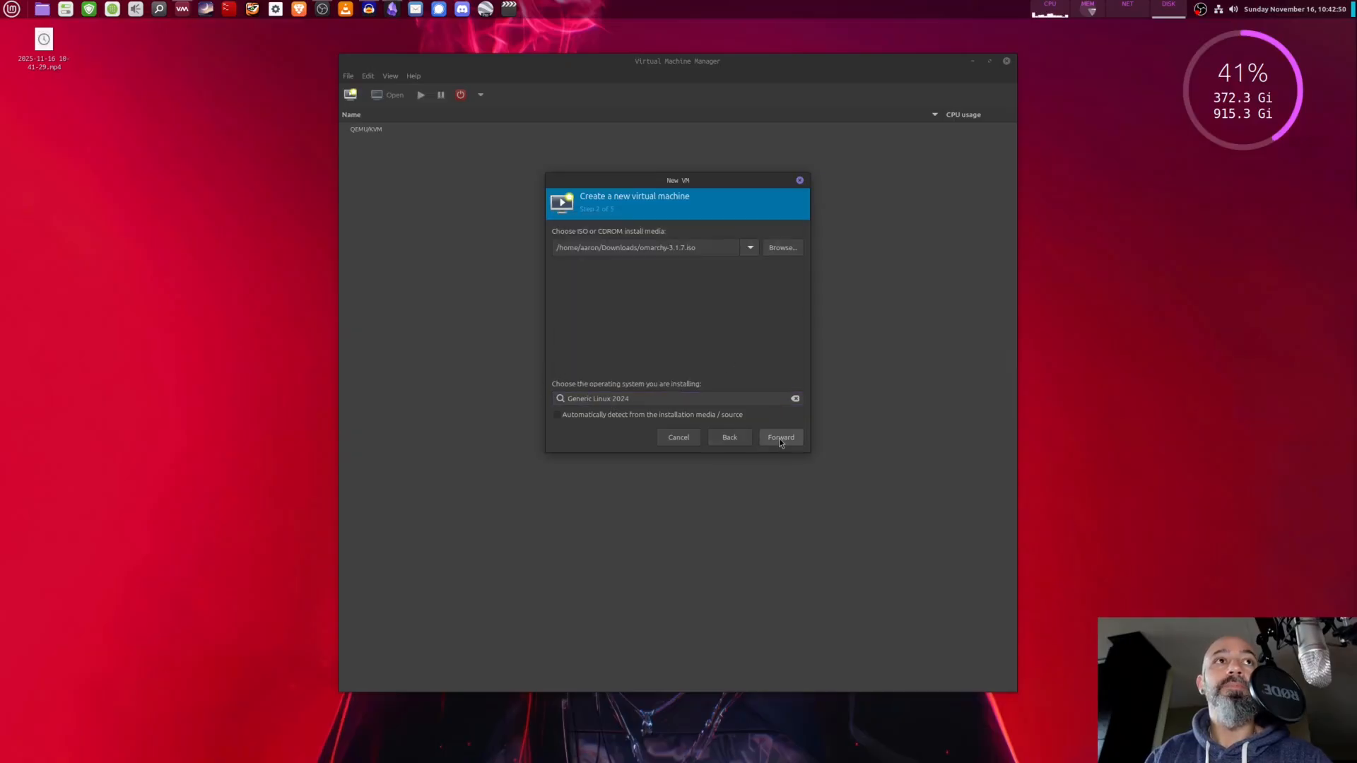
Give the linux2024 VM 16000 MiB memory, 4 CPUs and a 25 GiB disk, then finish.
left_click(780, 437)
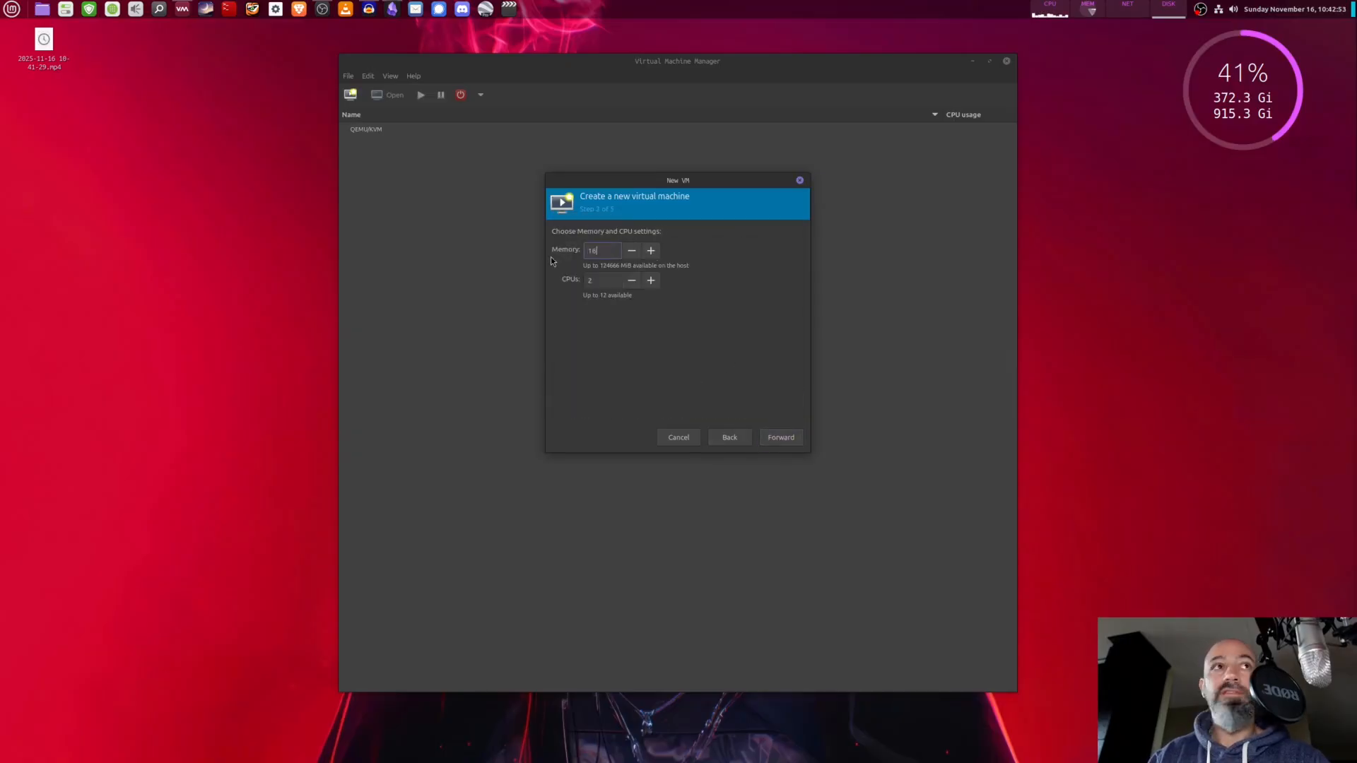
type("6000")
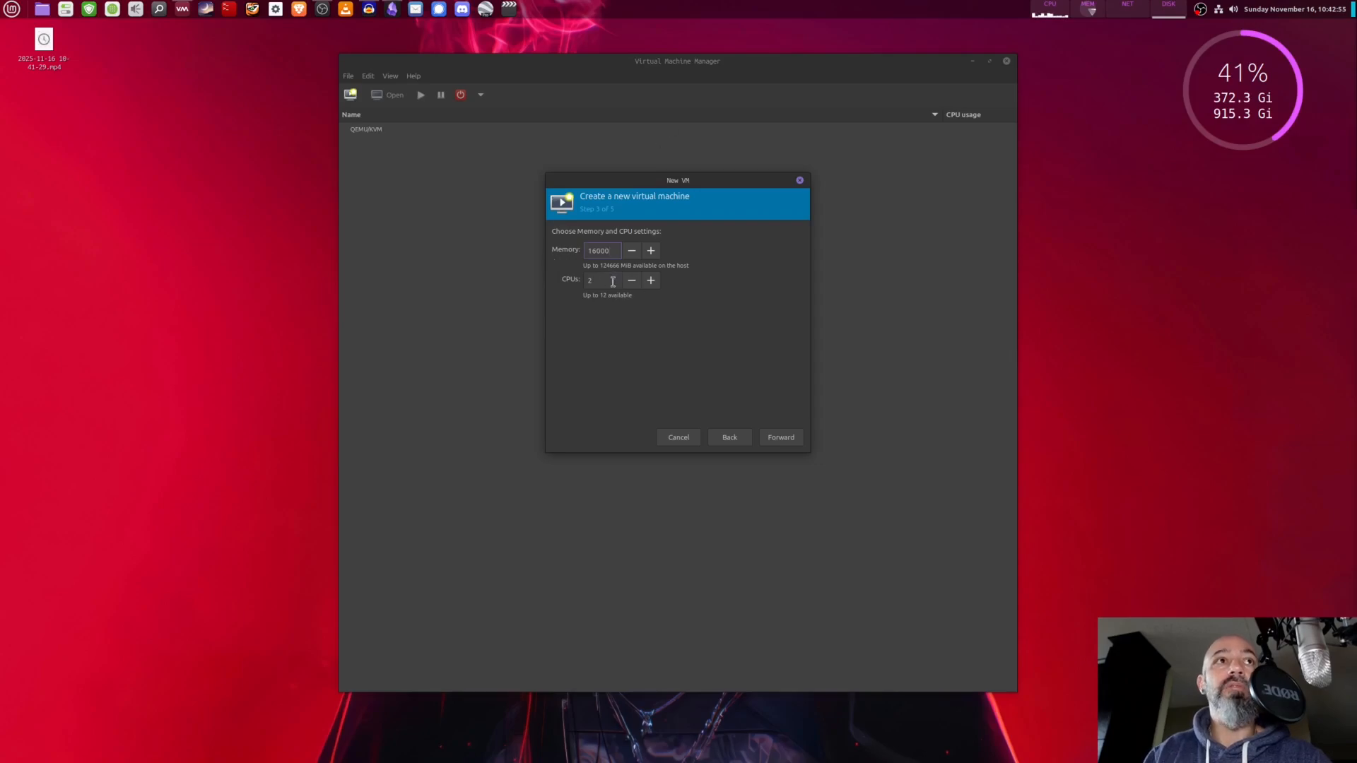
type("4")
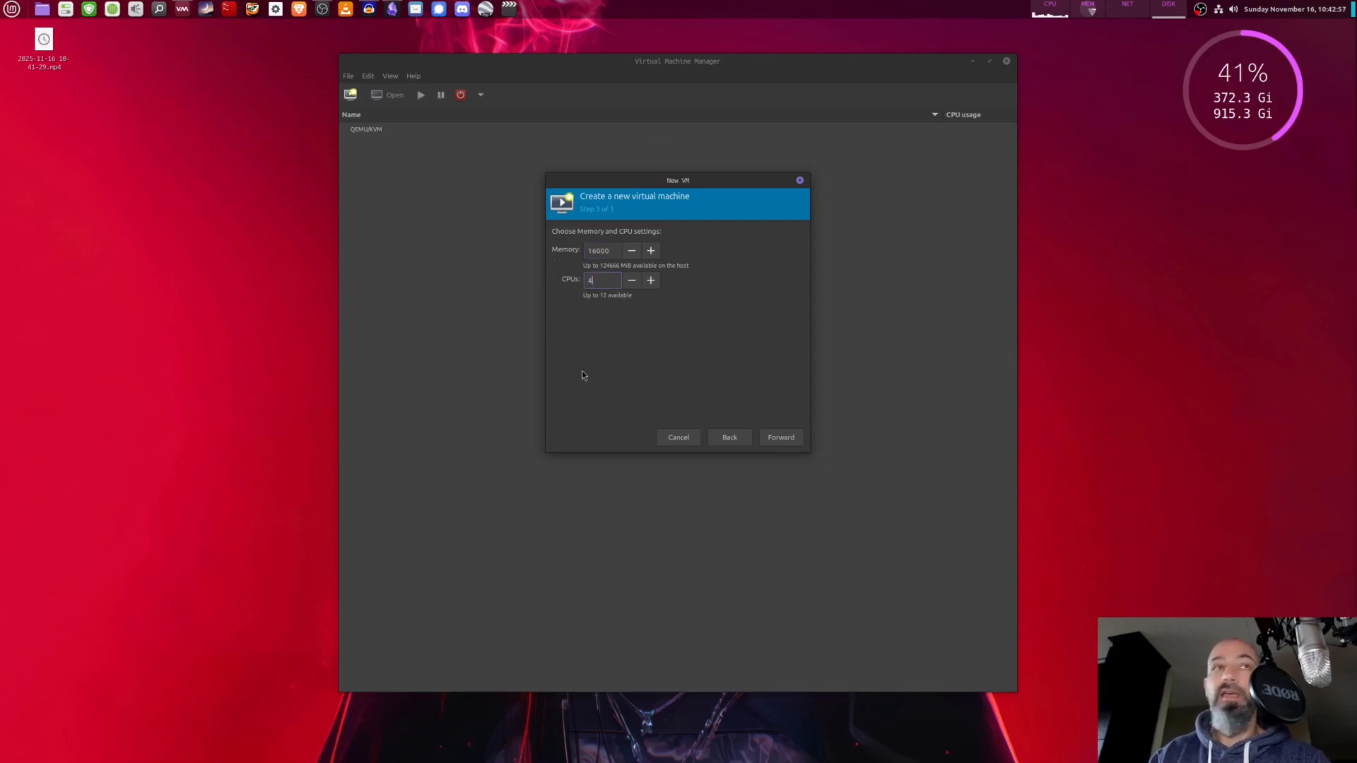
left_click(780, 437)
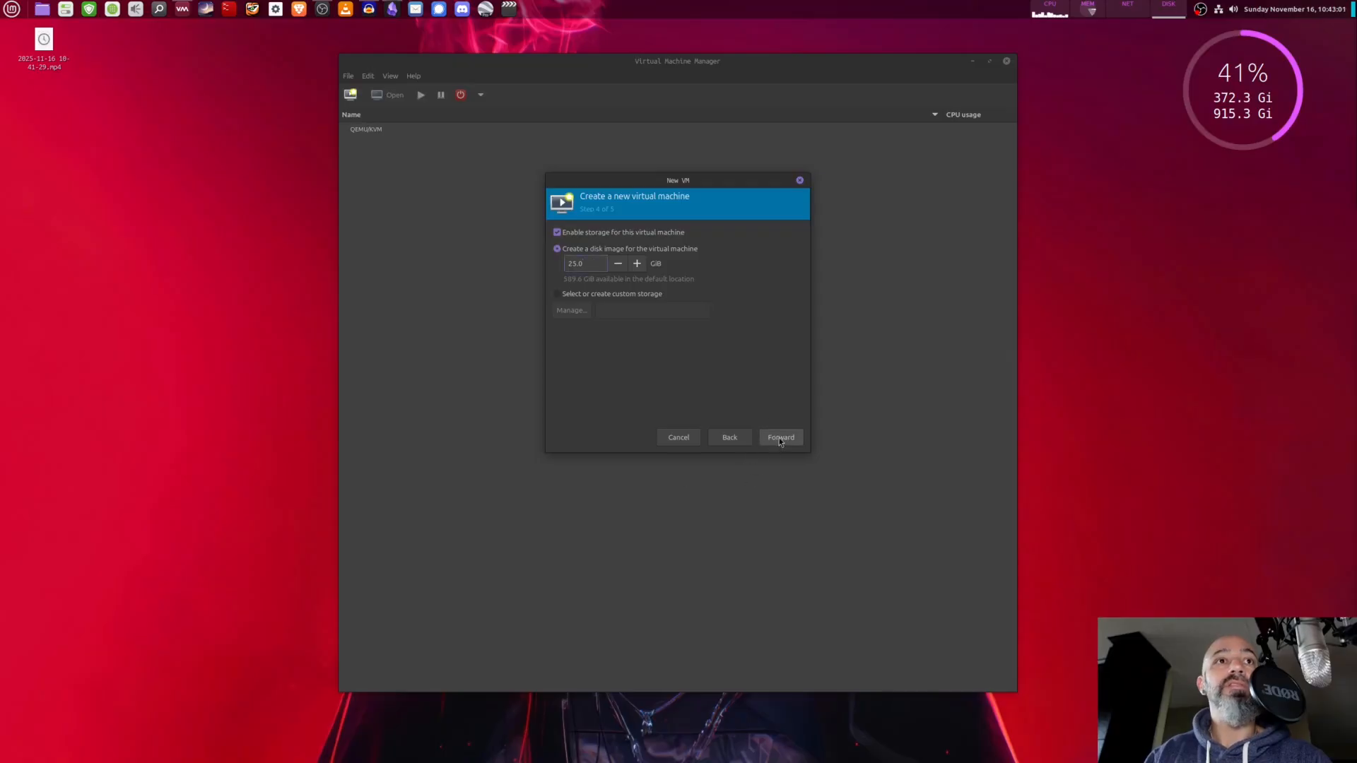
left_click(780, 438)
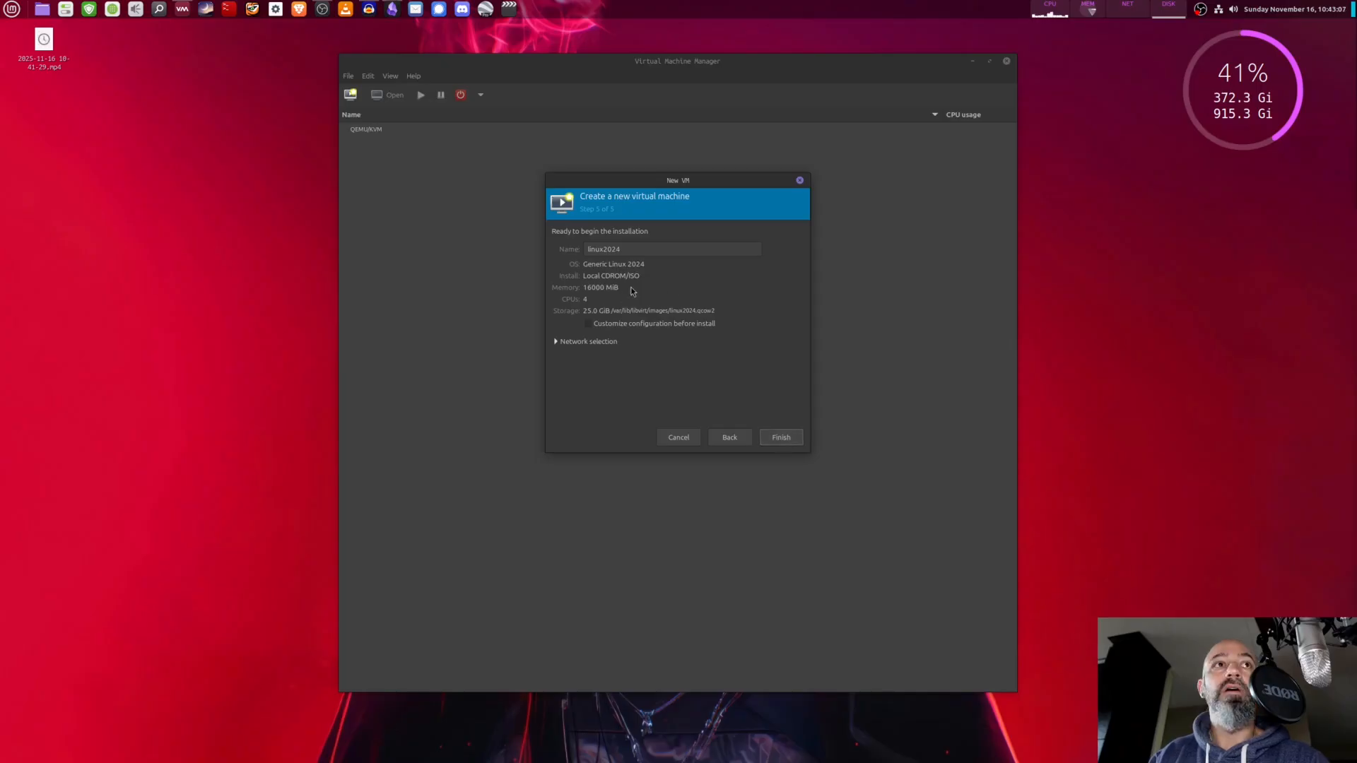
left_click(780, 436)
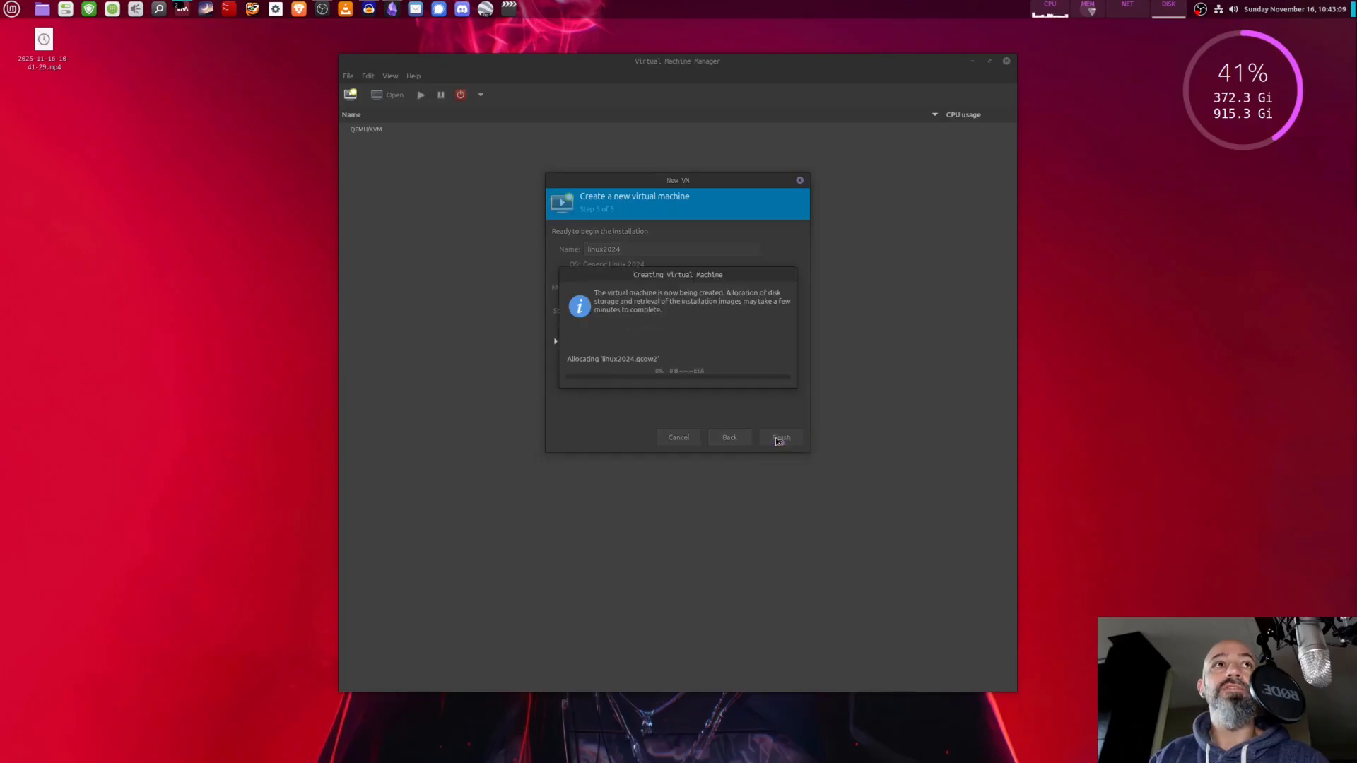
left_click(780, 437)
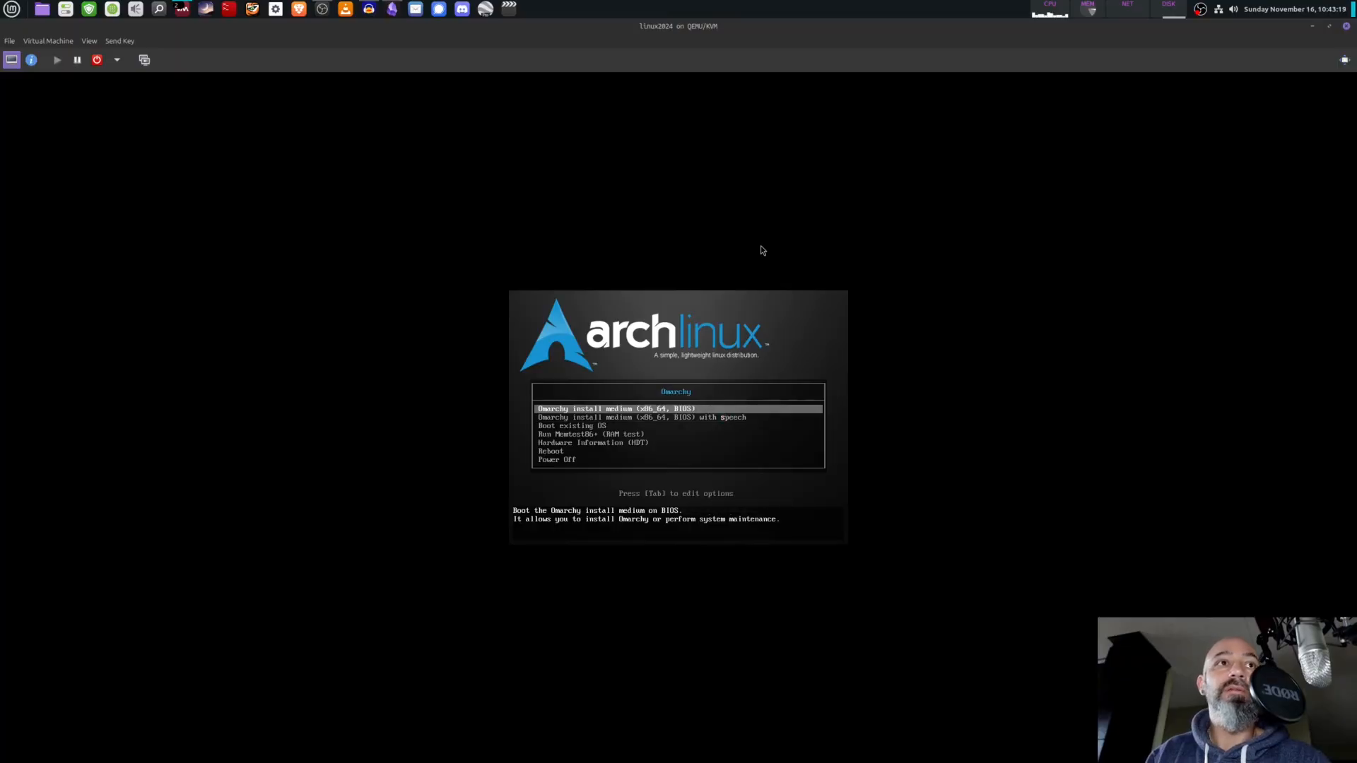
Boot the 'Omarchy install medium' entry and install onto the /dev/vda disk.
key("Return")
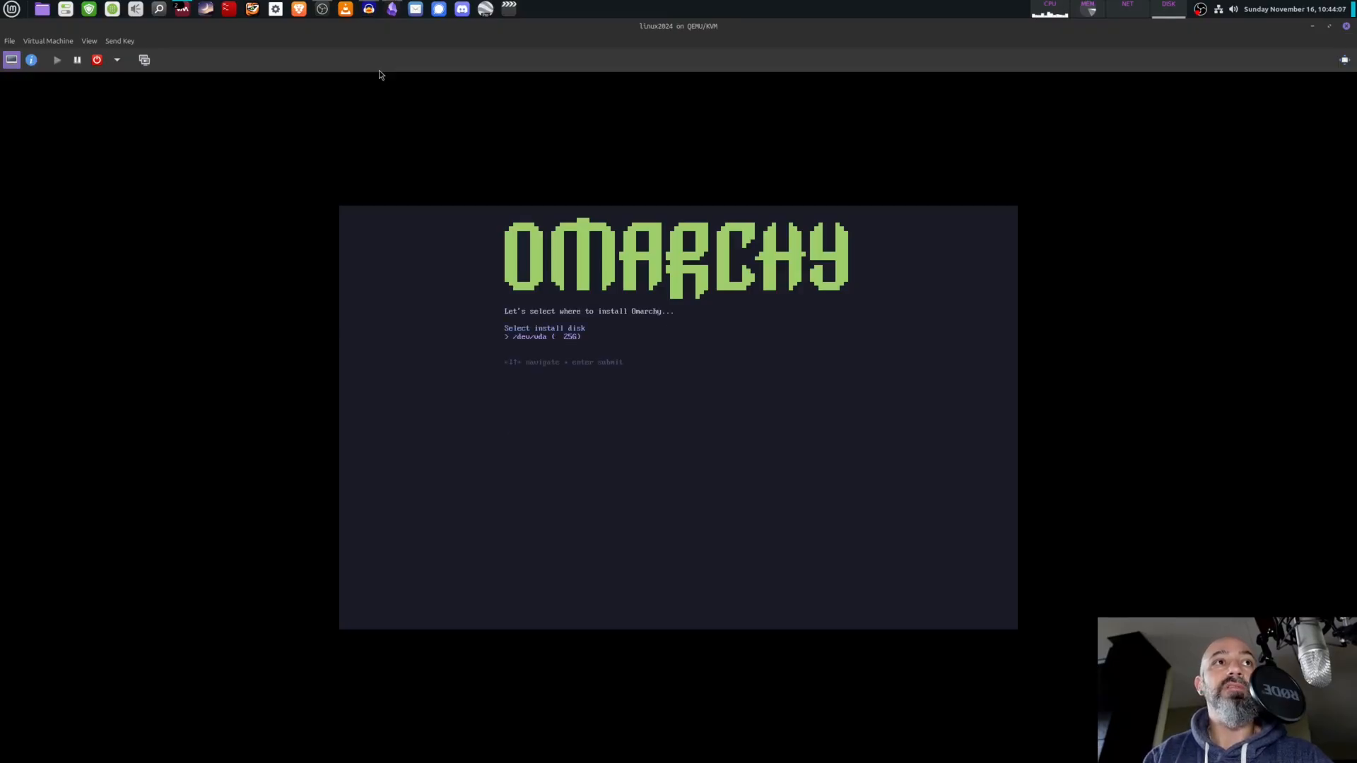
key("Return")
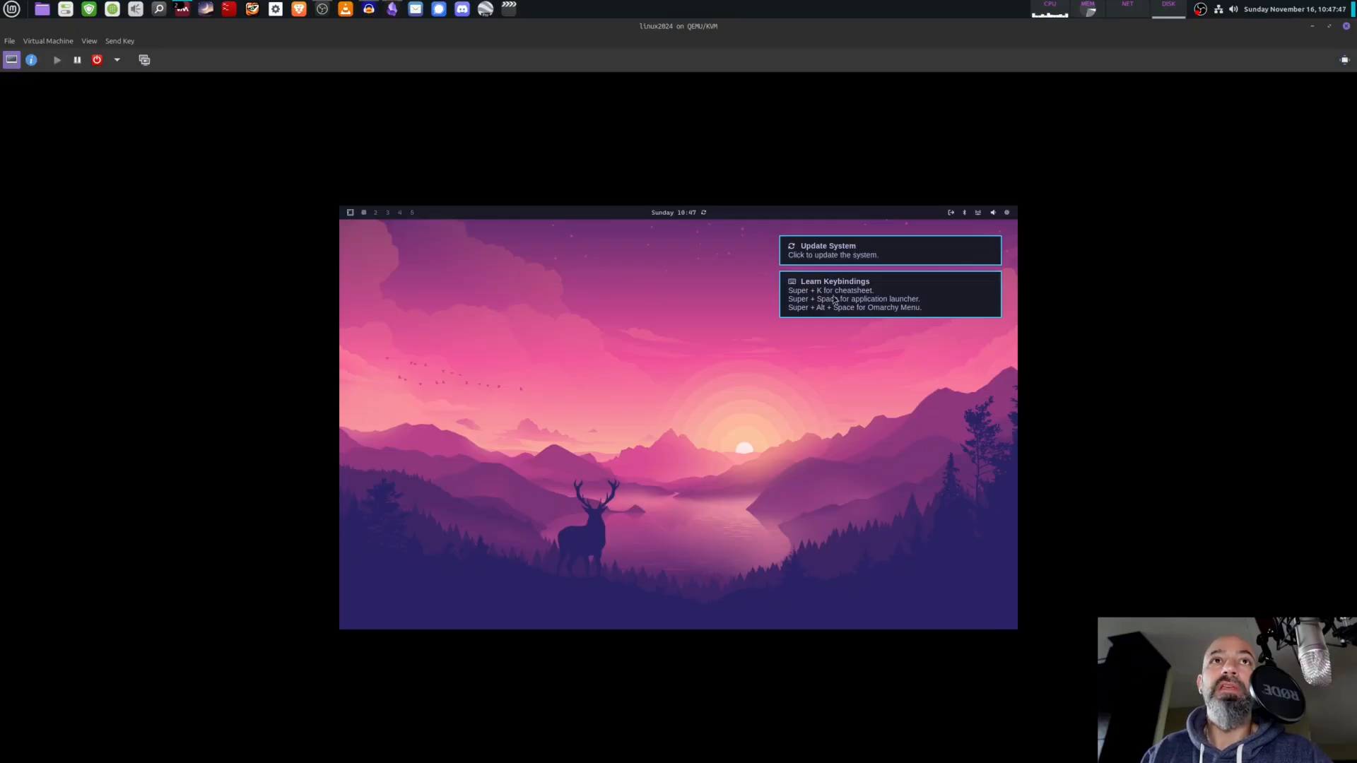
mouse_move(877, 283)
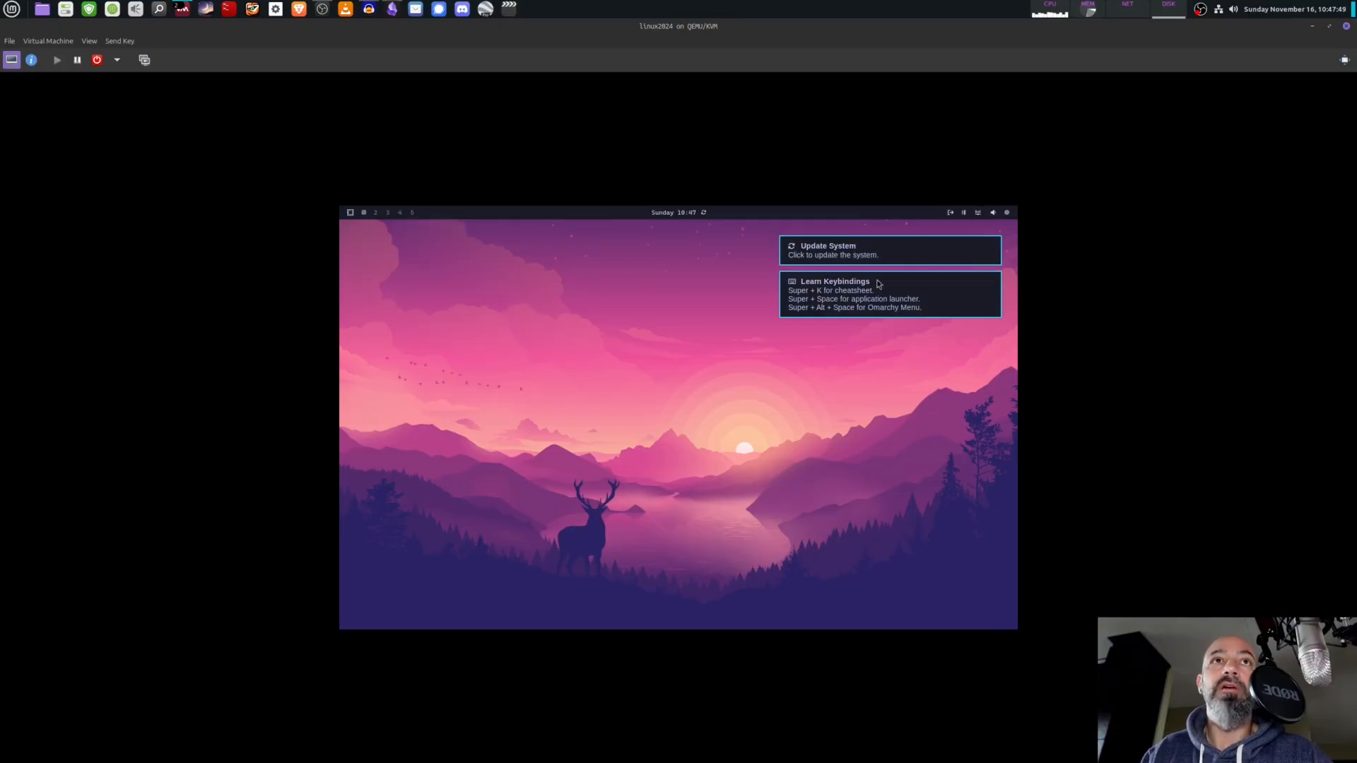
mouse_move(759, 328)
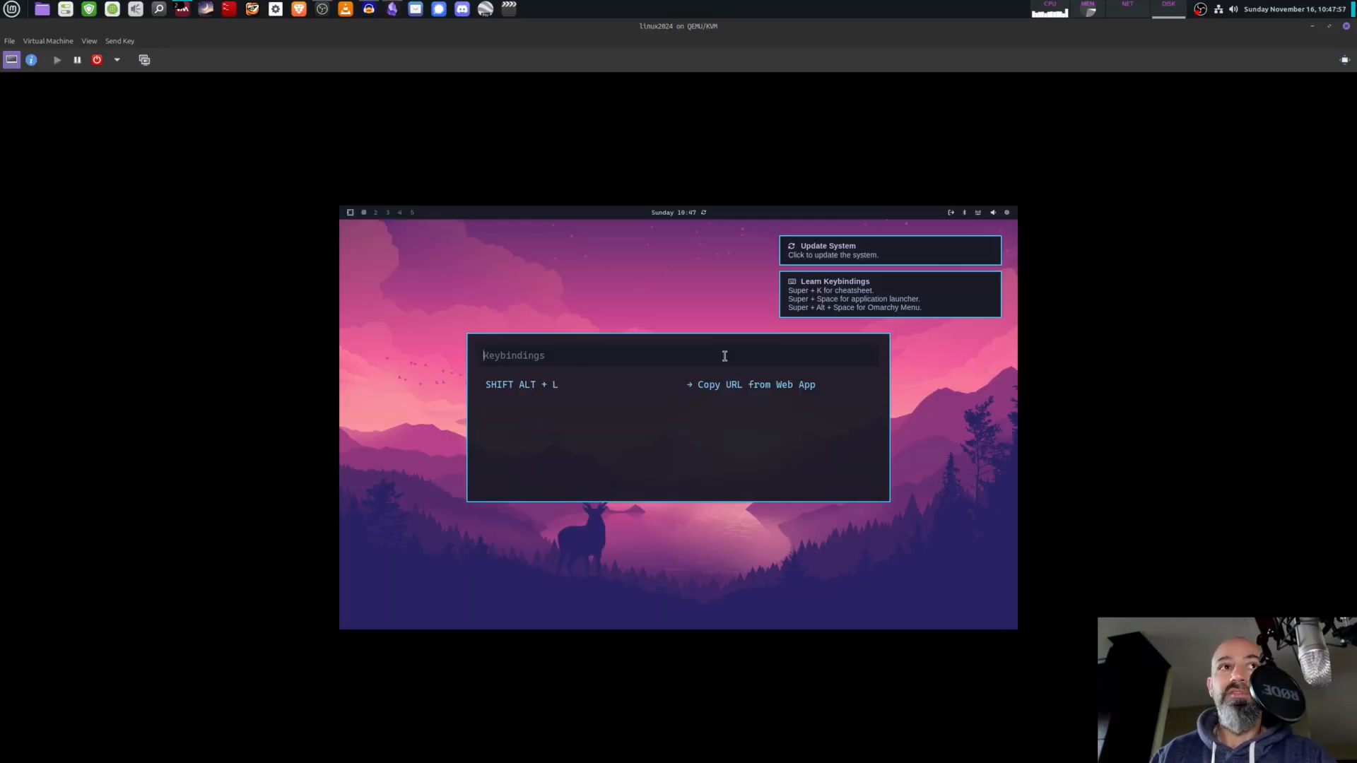
Dismiss the keybindings cheatsheet on the Omarchy desktop.
key("Escape")
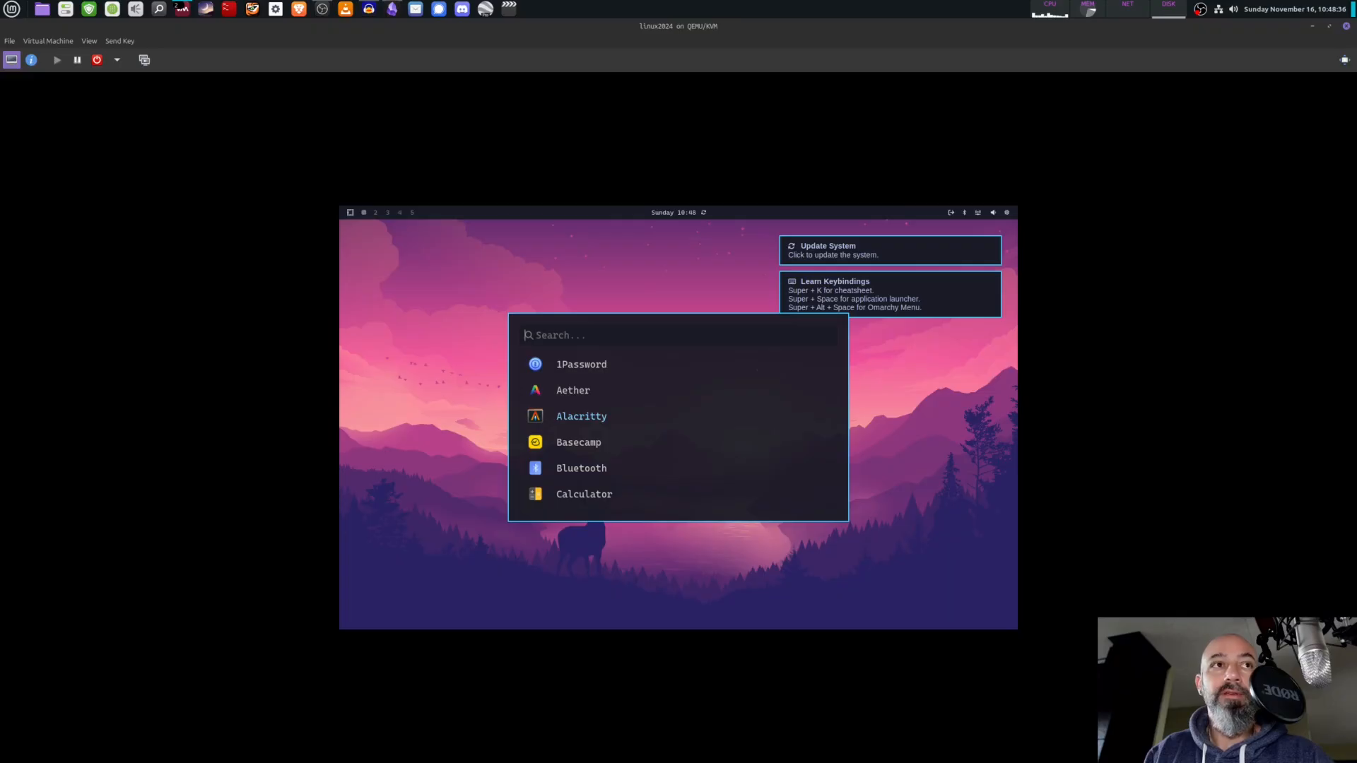
Open Alacritty, run ls and fastfetch, then clear and close the terminal.
left_click(581, 416)
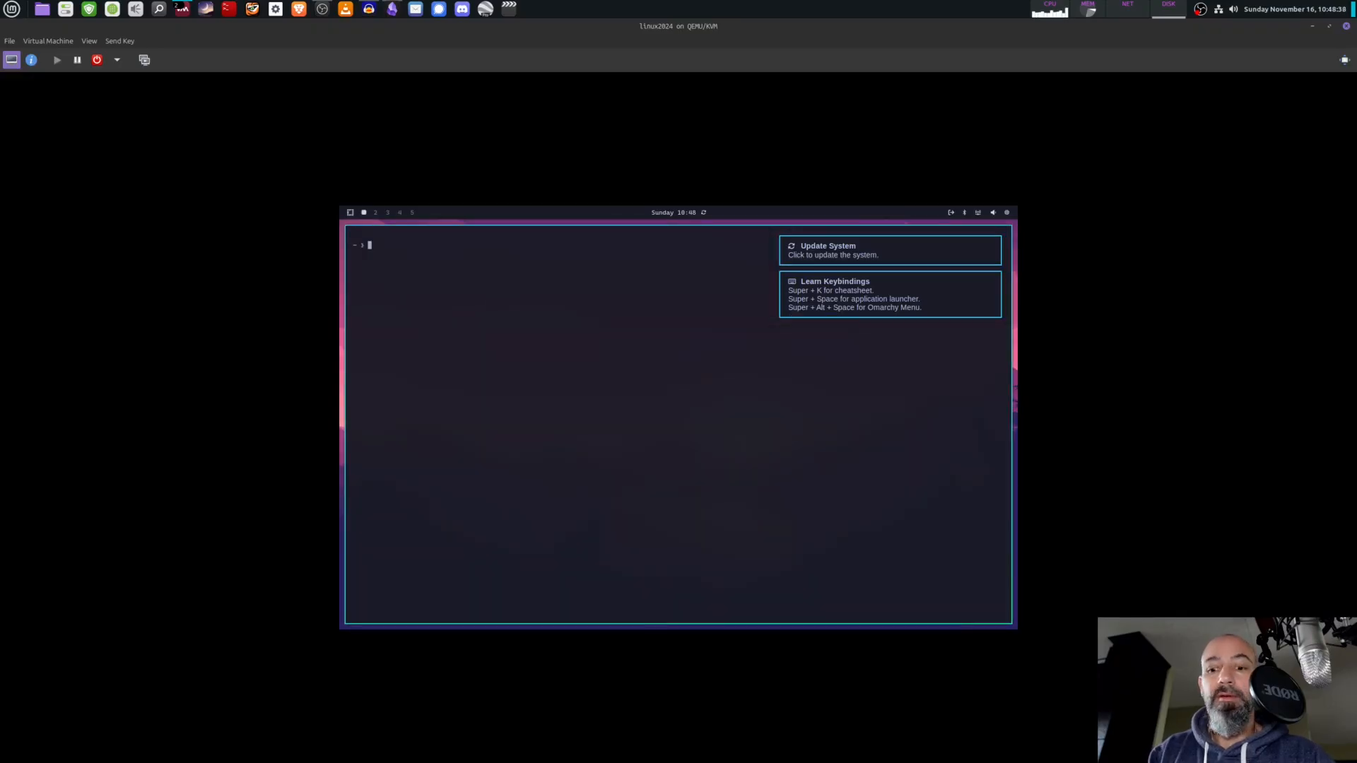
type("ls]")
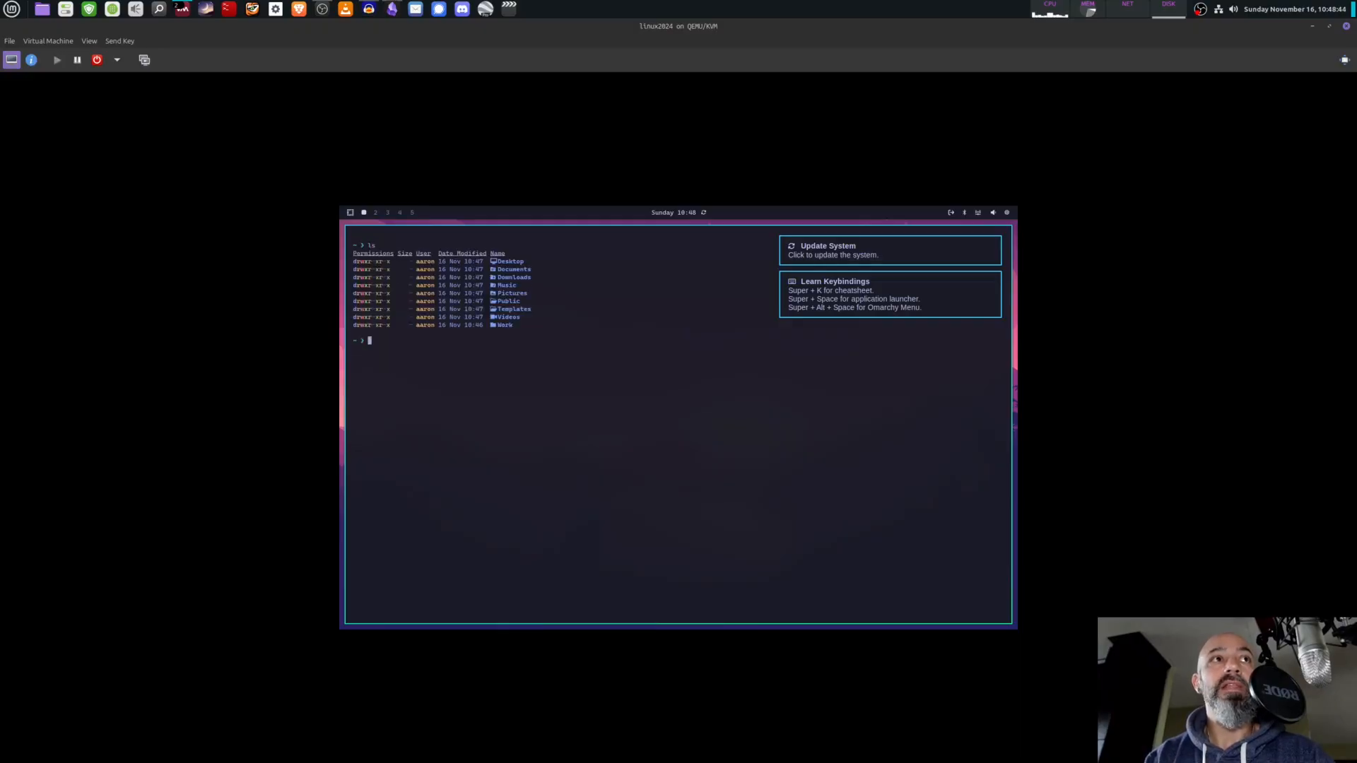
type("fastfetch")
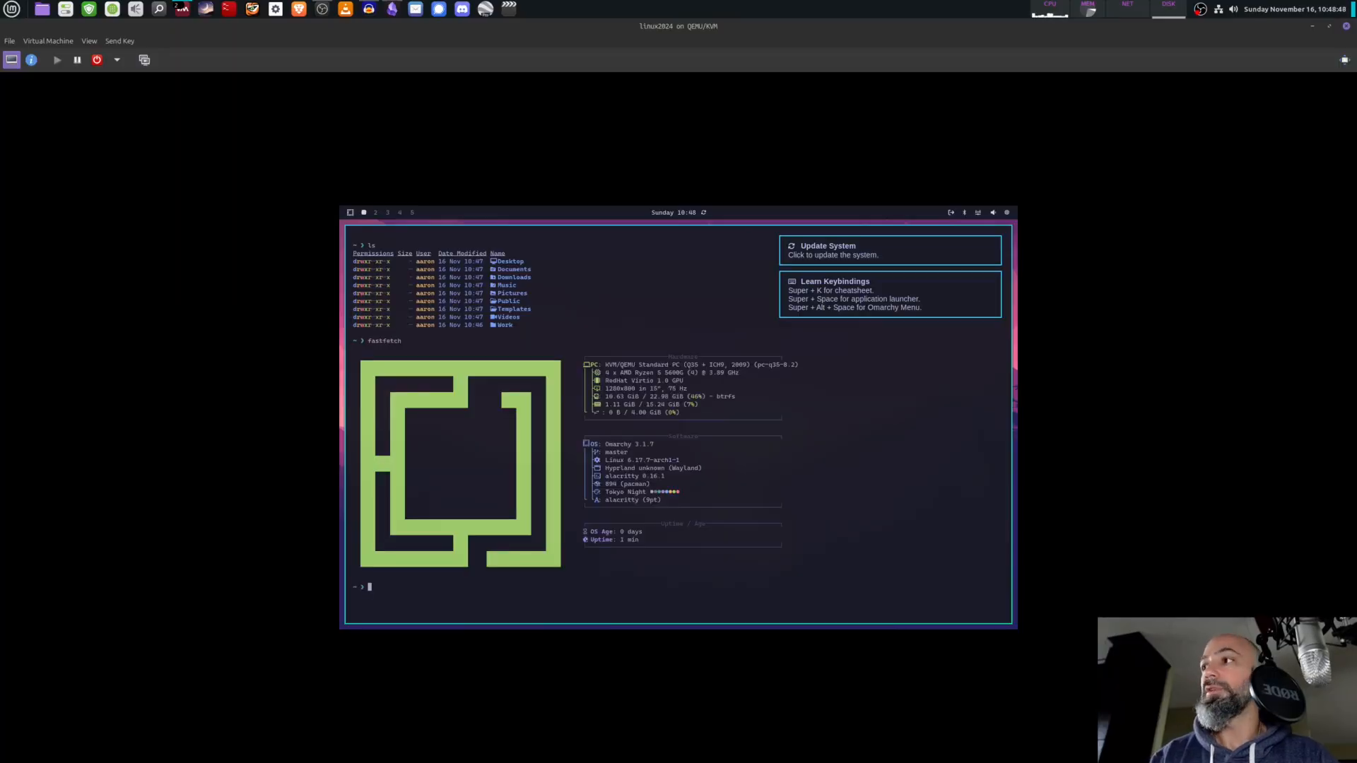
type("cl")
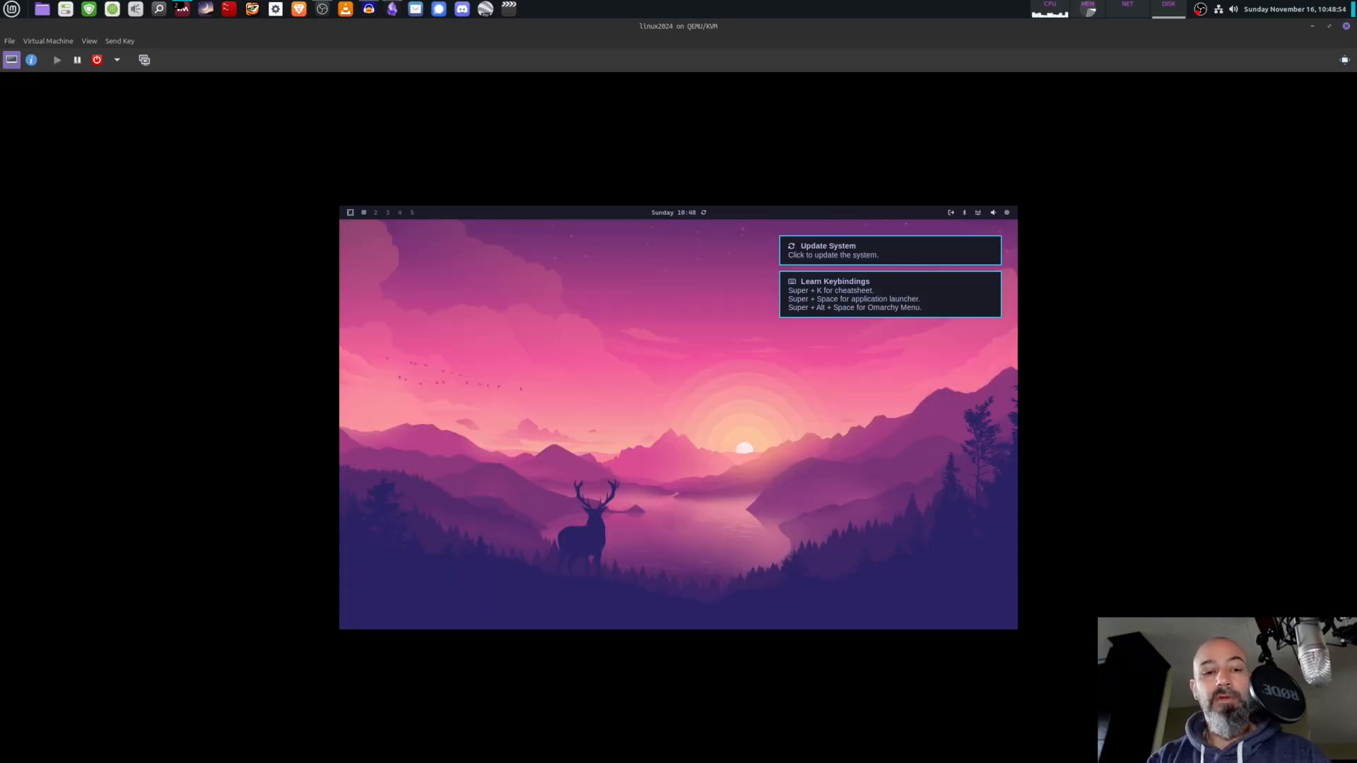
Run 'sudo pacman install firefox' in a new terminal, getting 'no operation specified'.
key("Super+space")
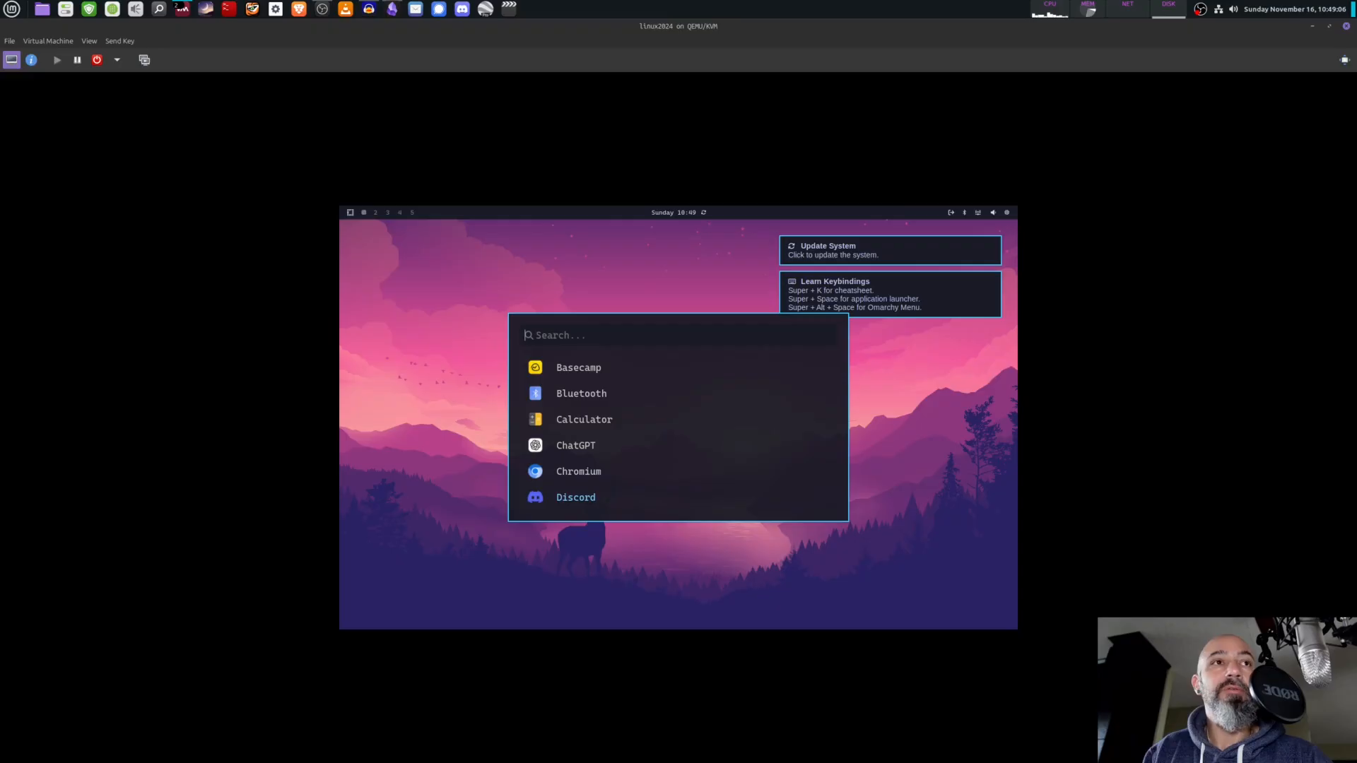
key("Escape")
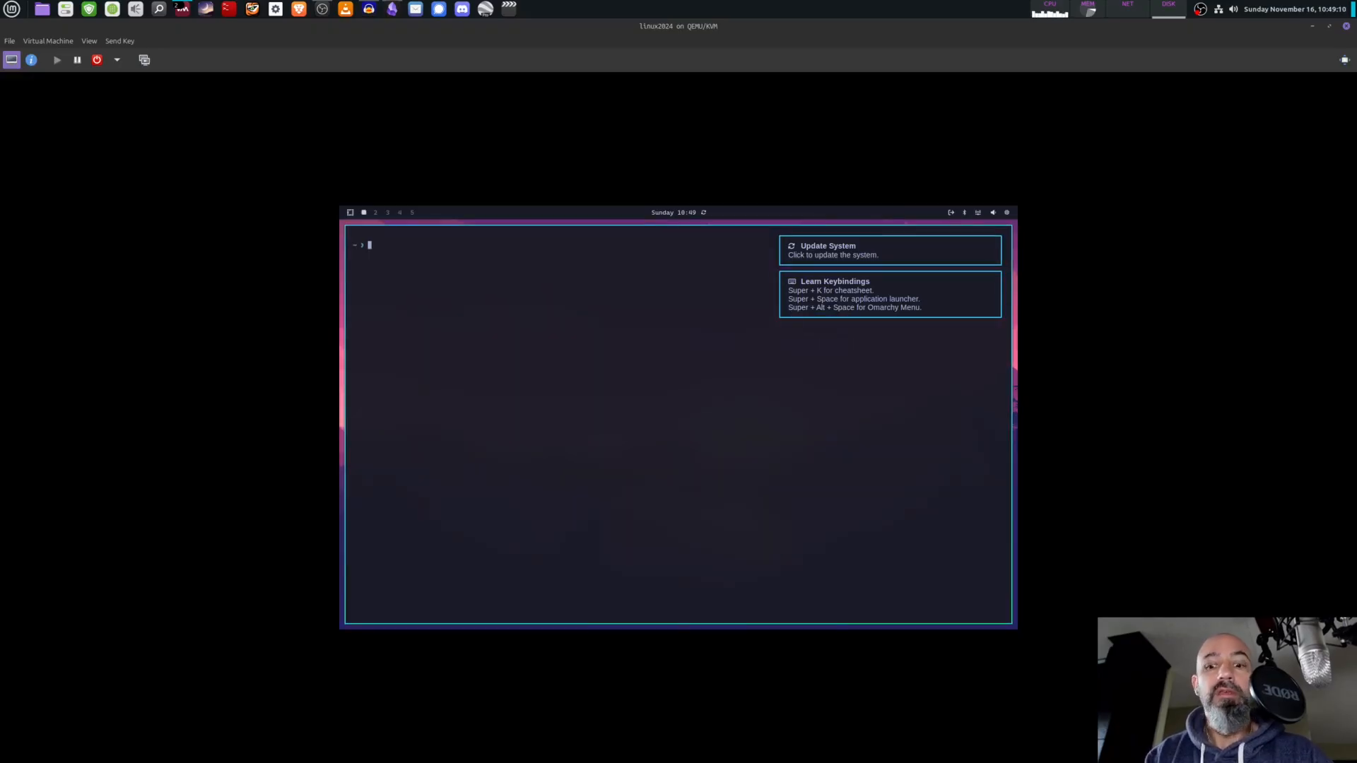
type("sudo Pacman")
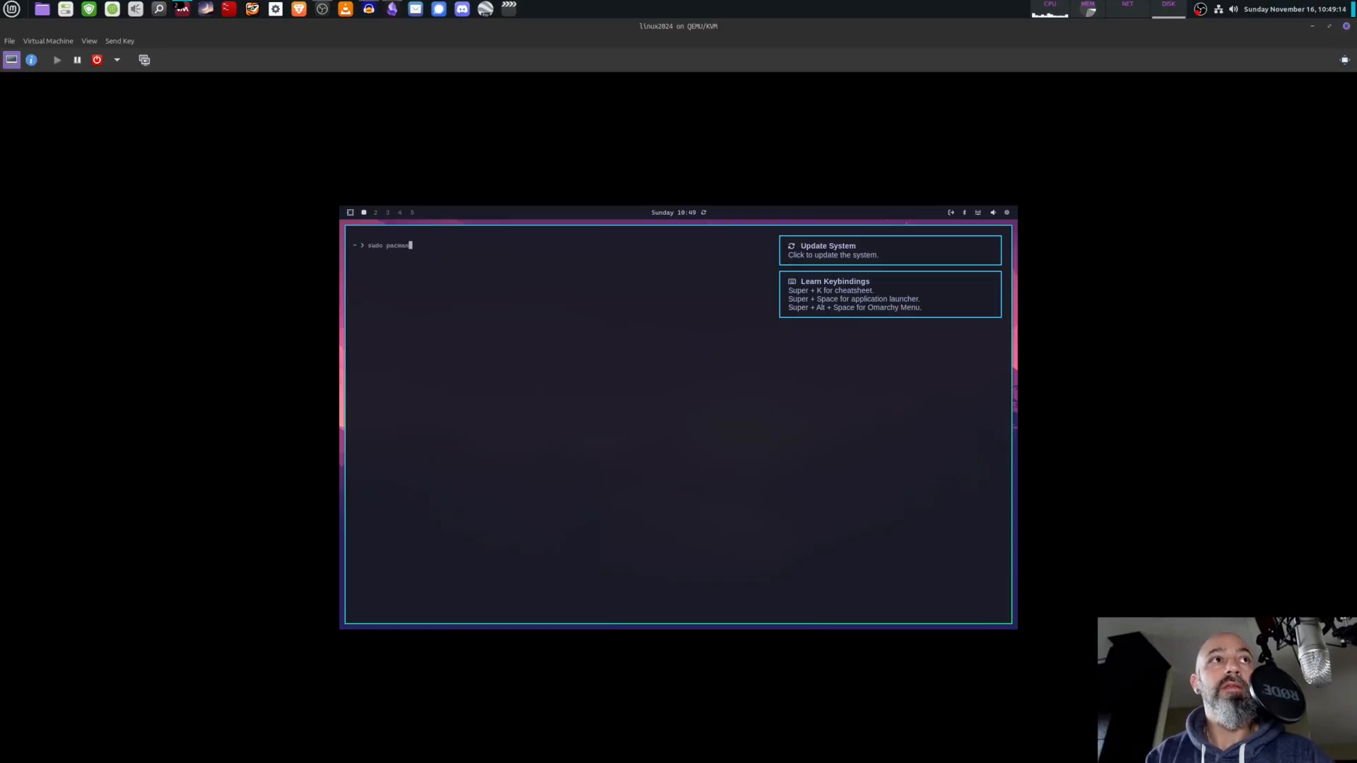
type("install firefox")
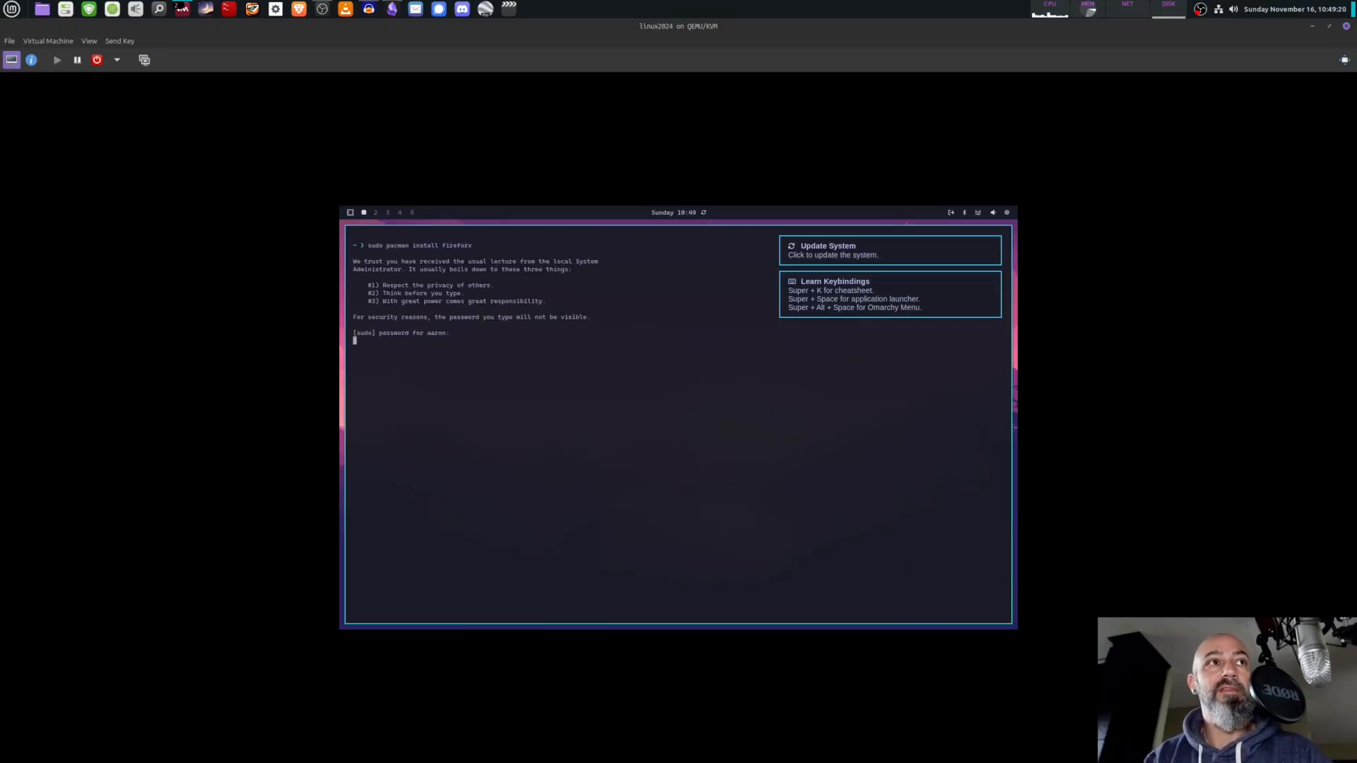
key("Enter")
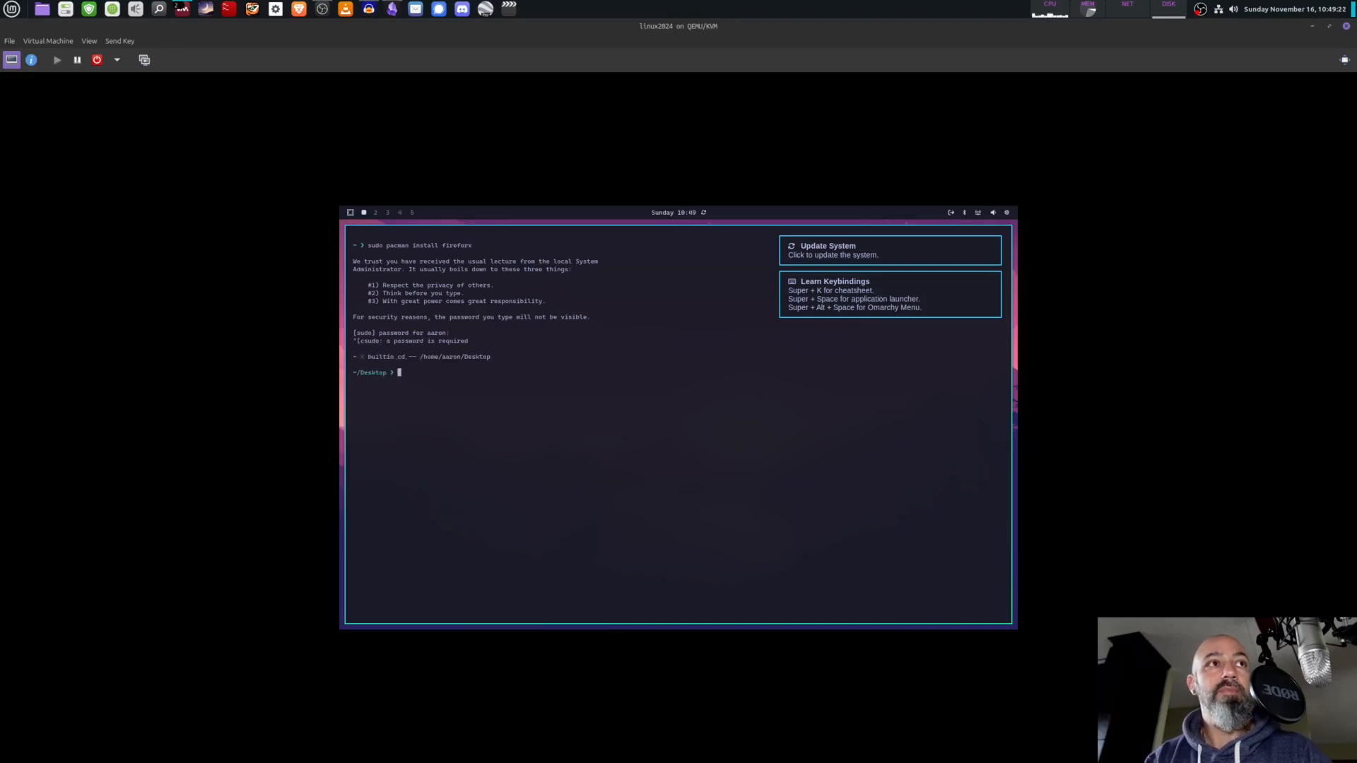
type("sudo pacman install fireforx")
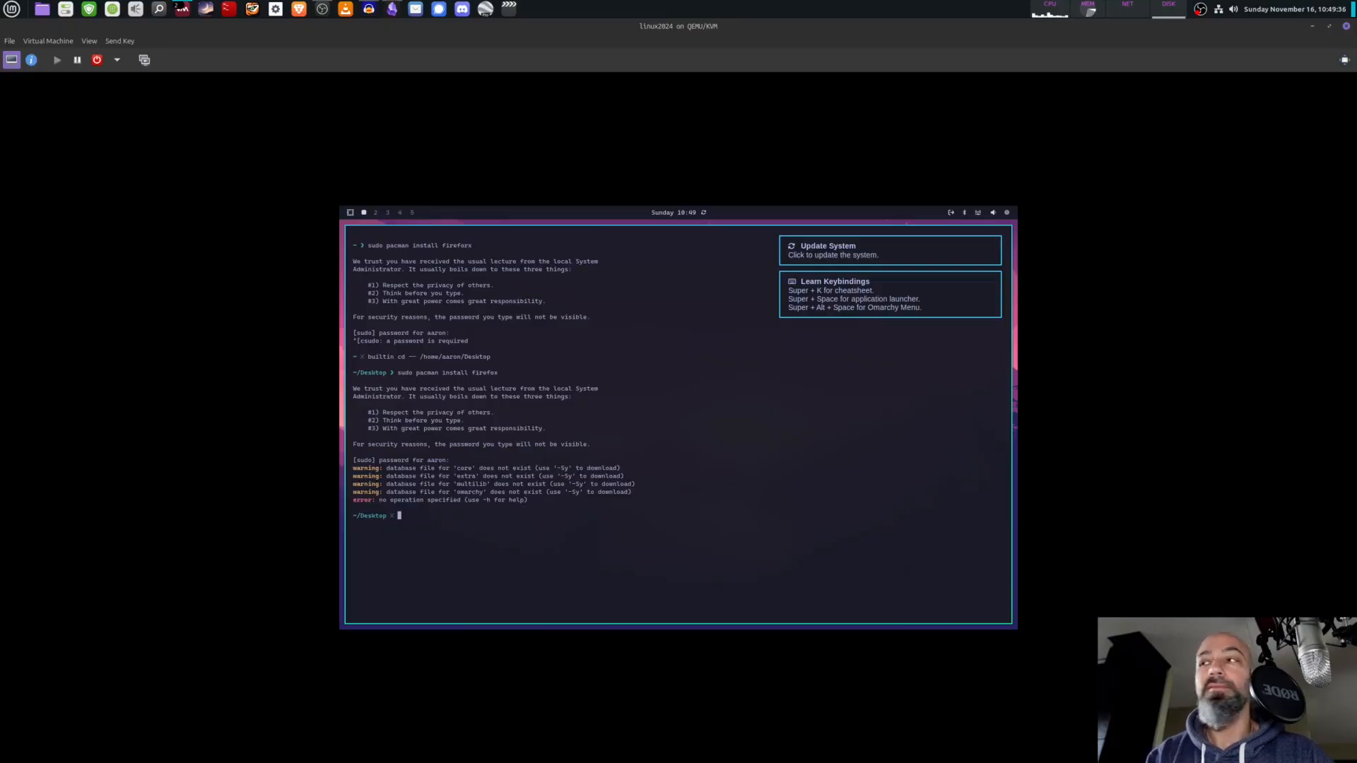
Run 'sudo pacman -S firefox' to install and launch Firefox.
type("sudo pacman")
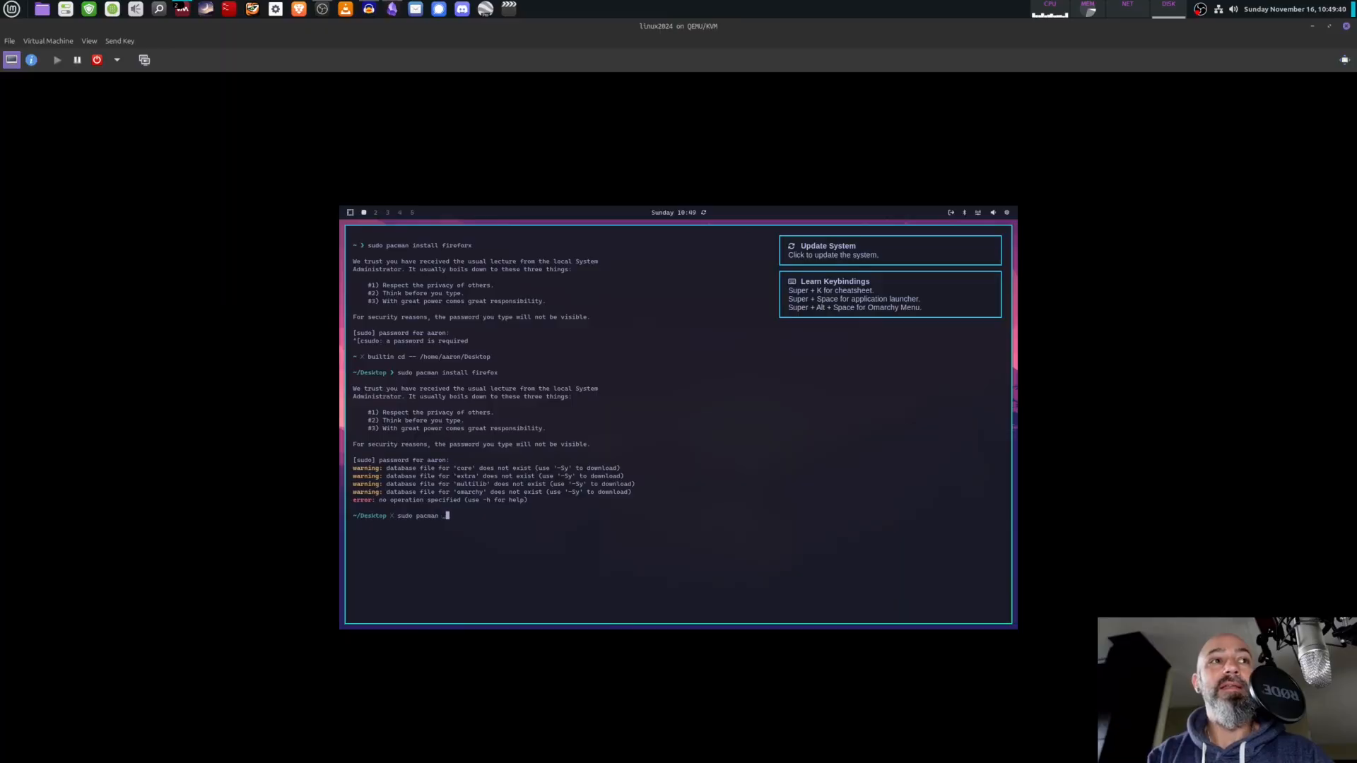
type("-S firfox")
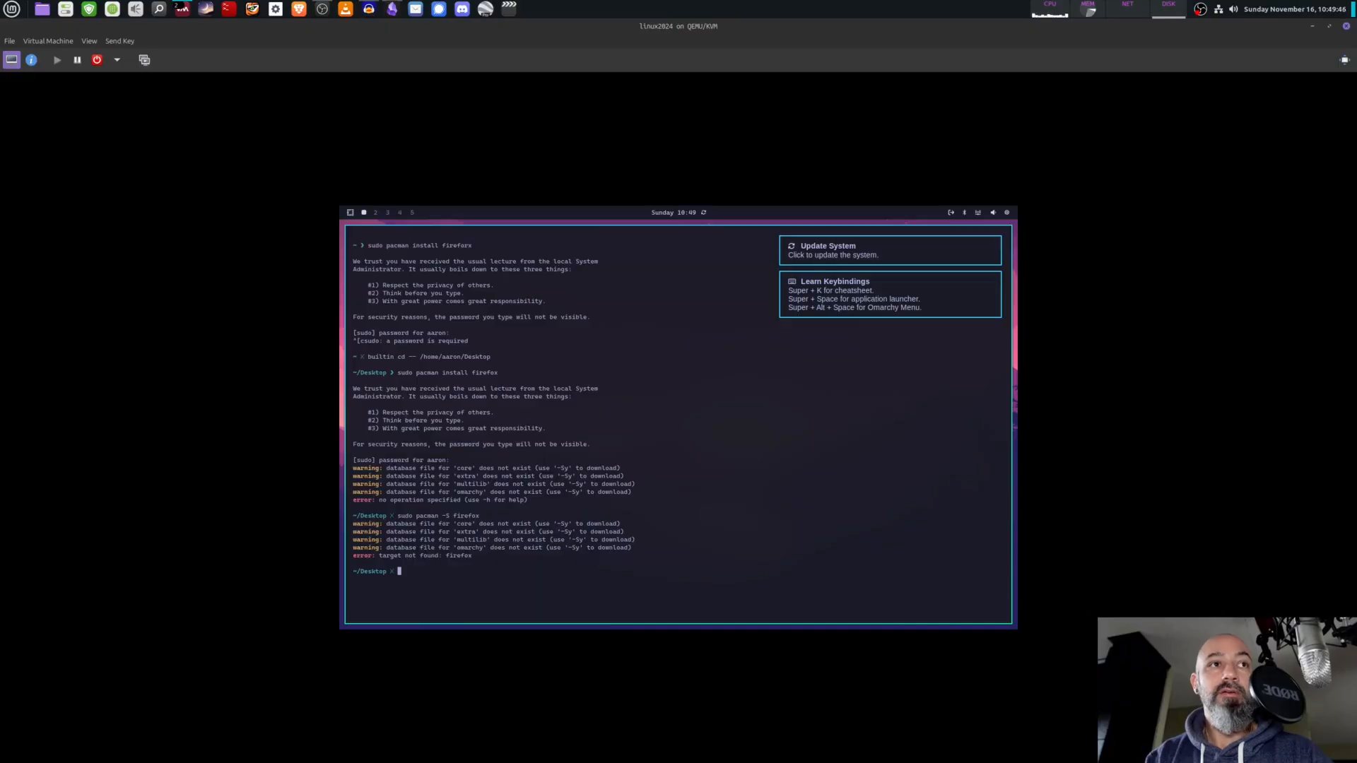
type("sudo pacman -S firefox")
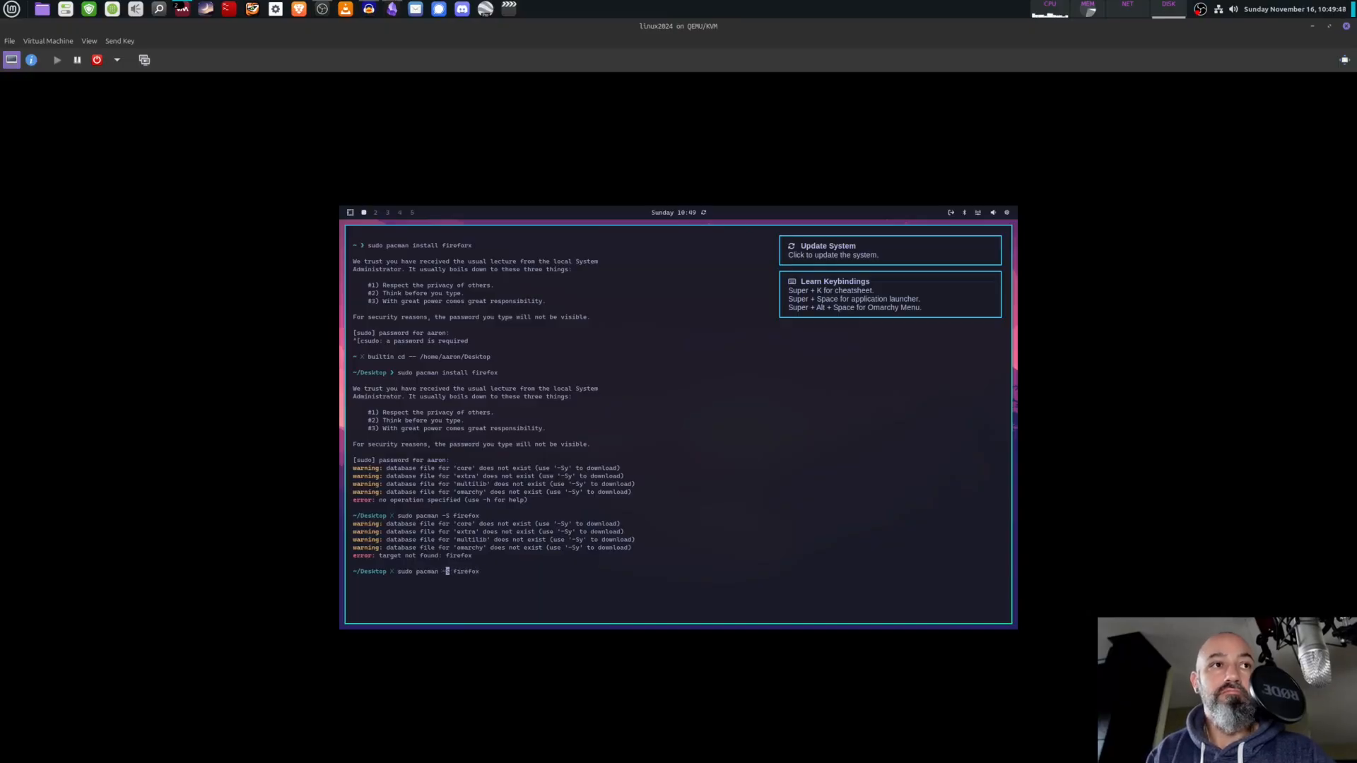
key("Return")
type("firefox")
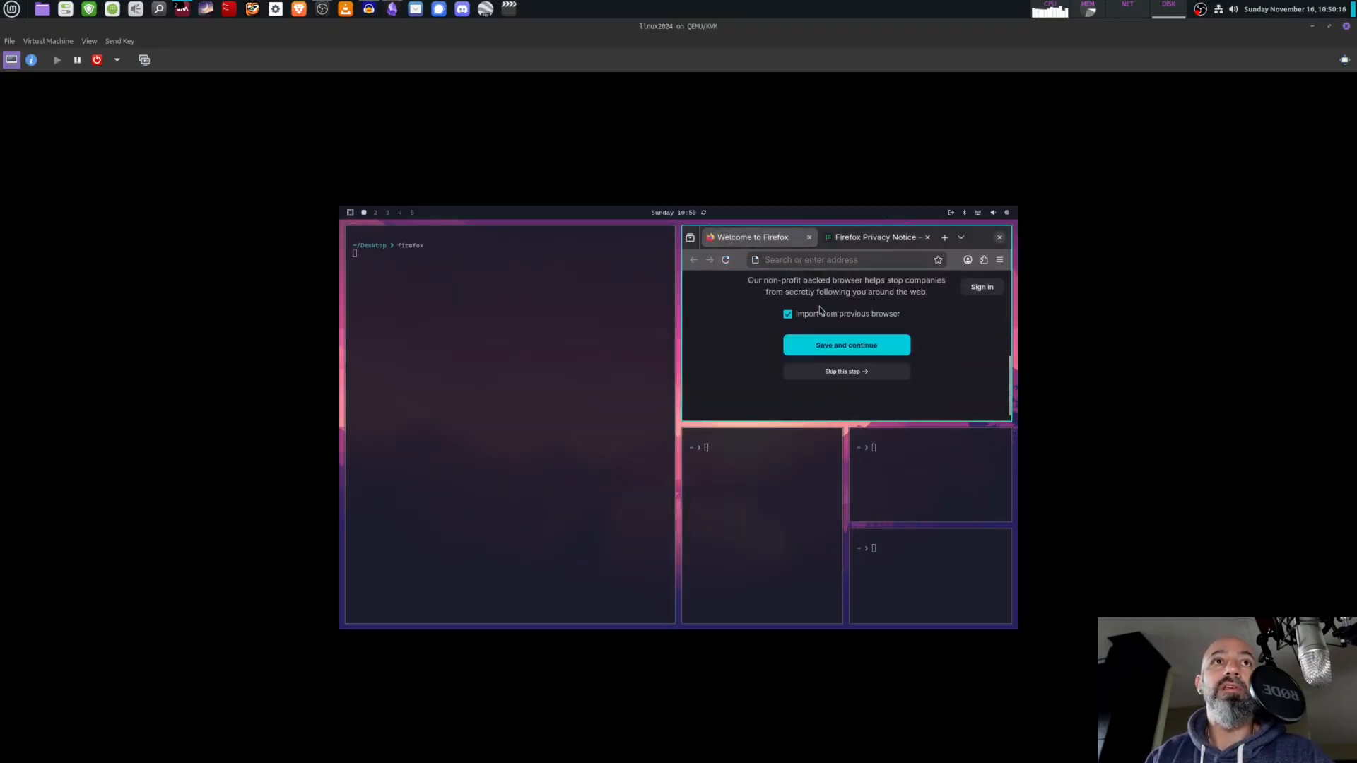
Dismiss the Firefox first-run screen and run neofetch in the remaining terminal.
left_click(846, 345)
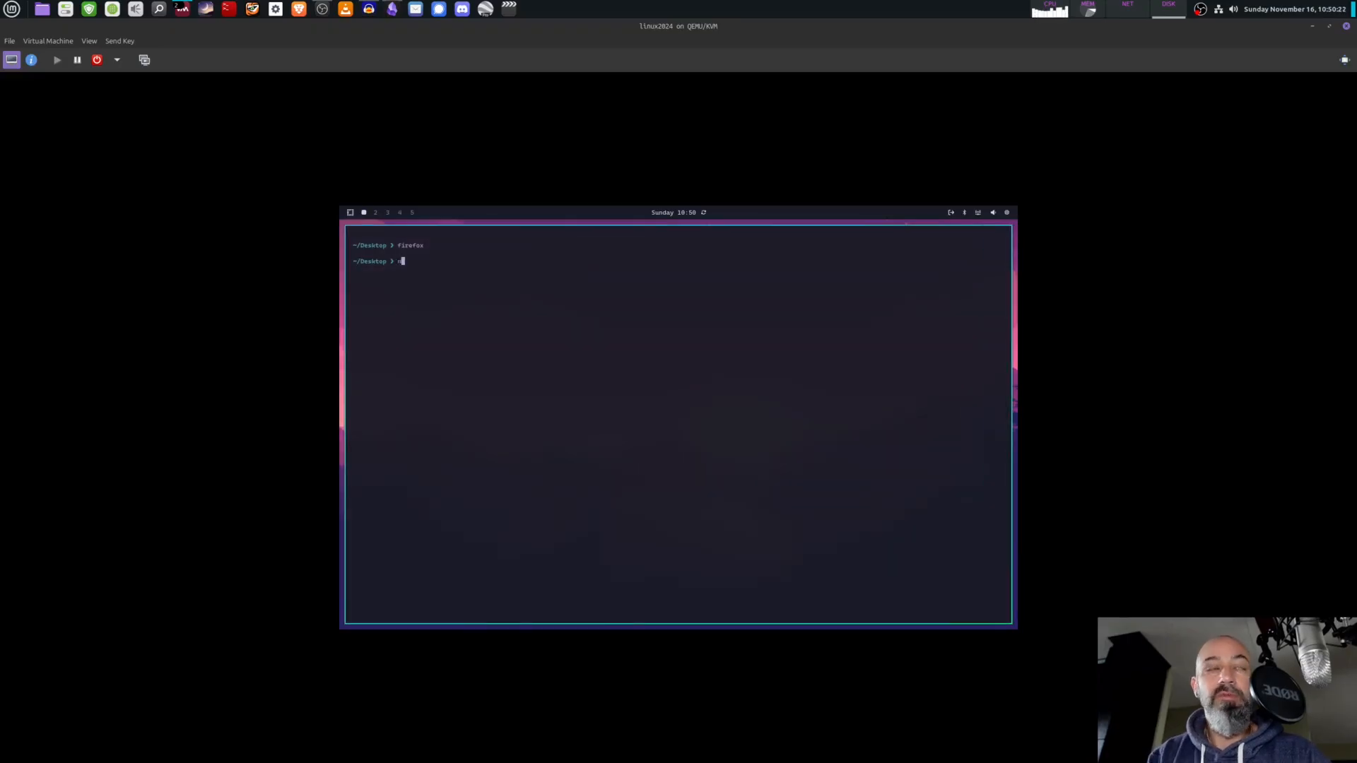
type("neofetch")
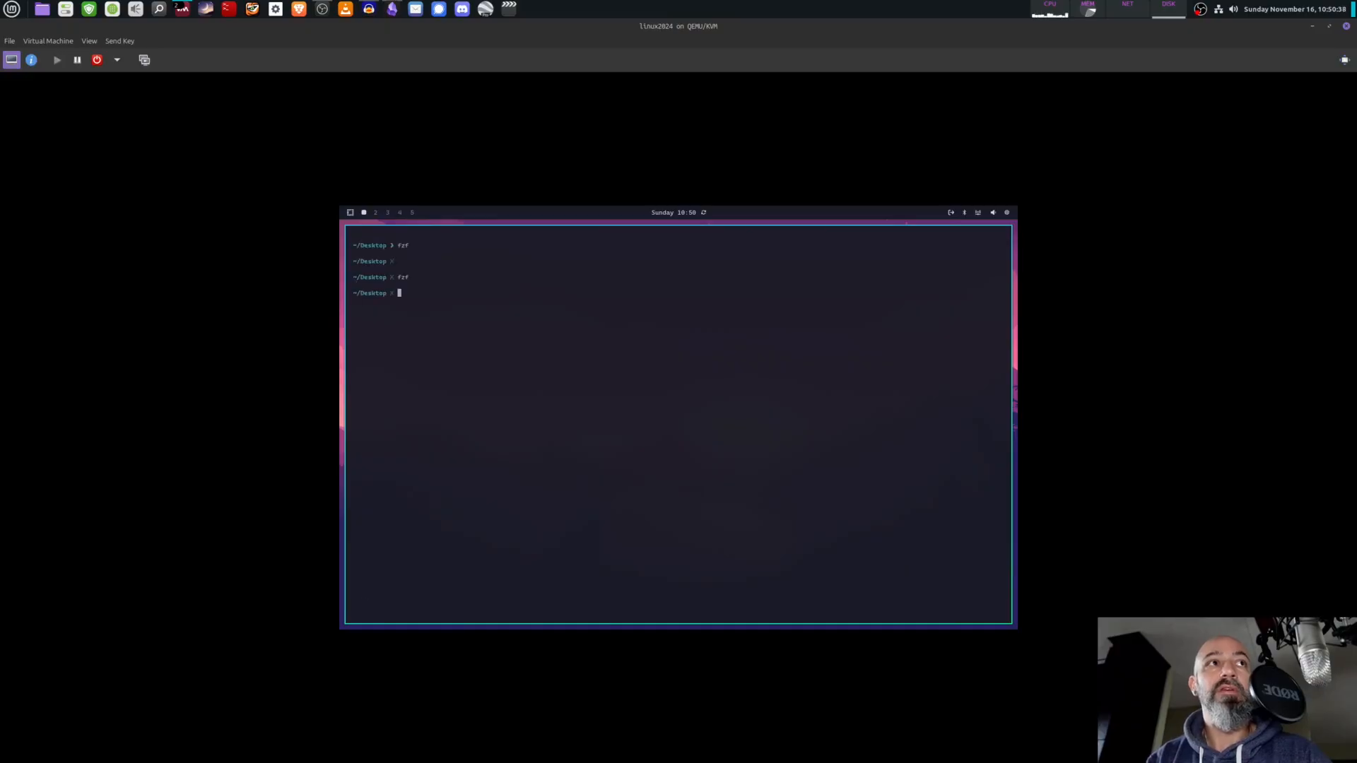
Bring up the Omarchy application launcher over the wallpaper.
key("Return")
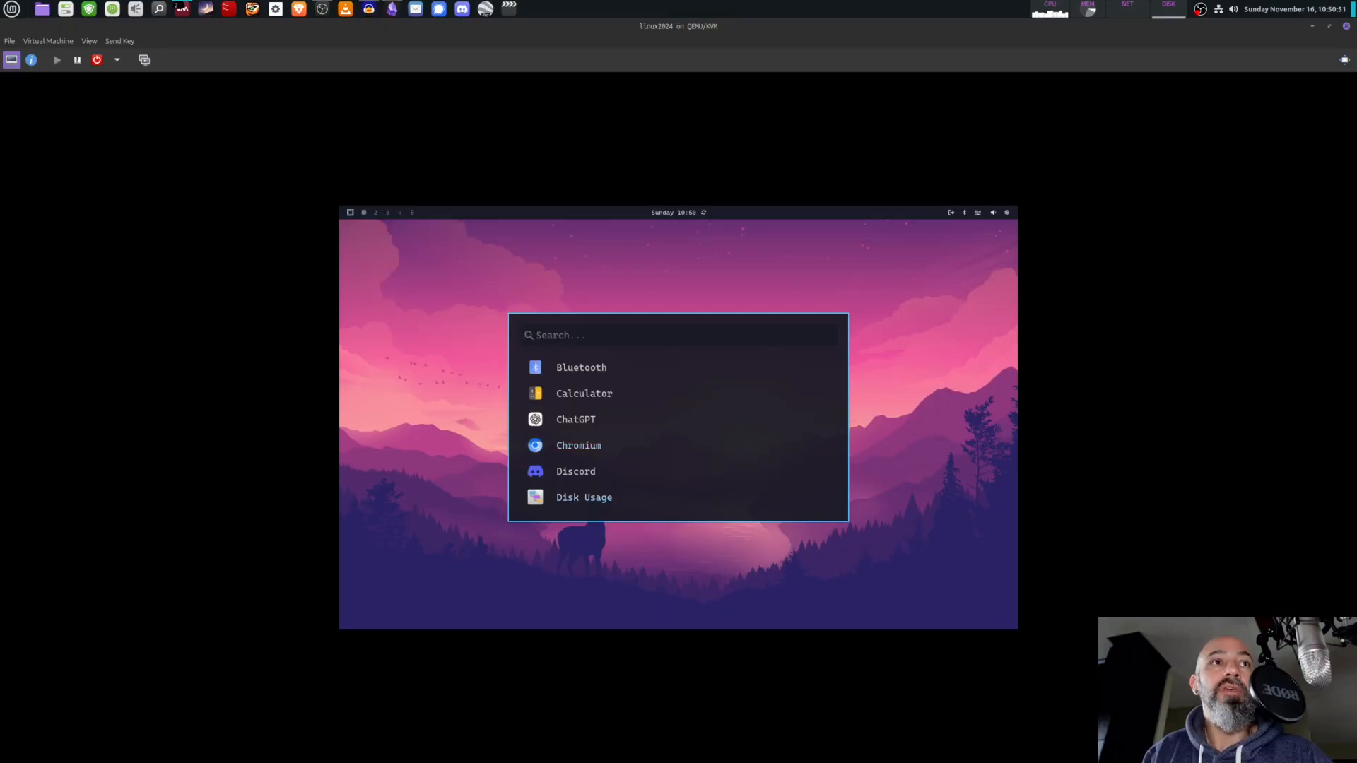
Scroll down through the apps listed in the Omarchy launcher.
scroll("down", 3)
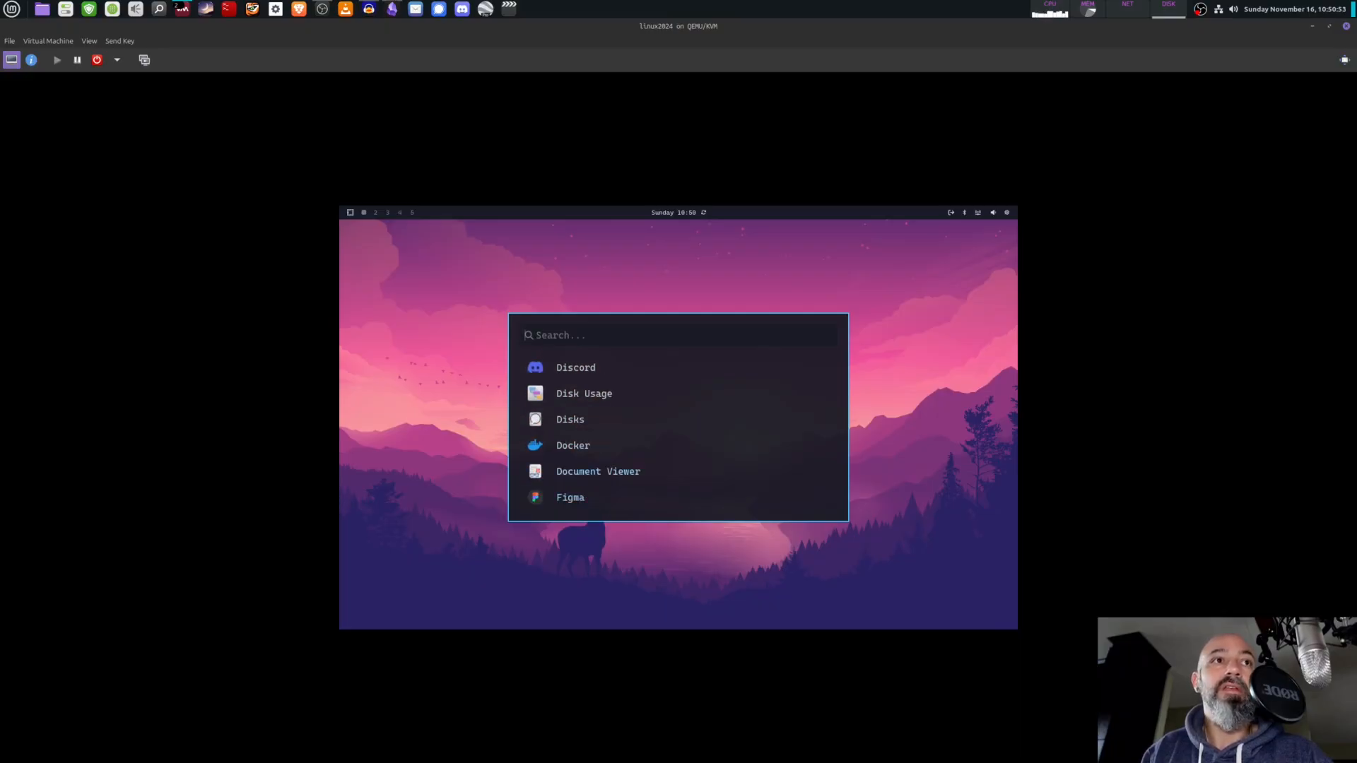
scroll("down", 3)
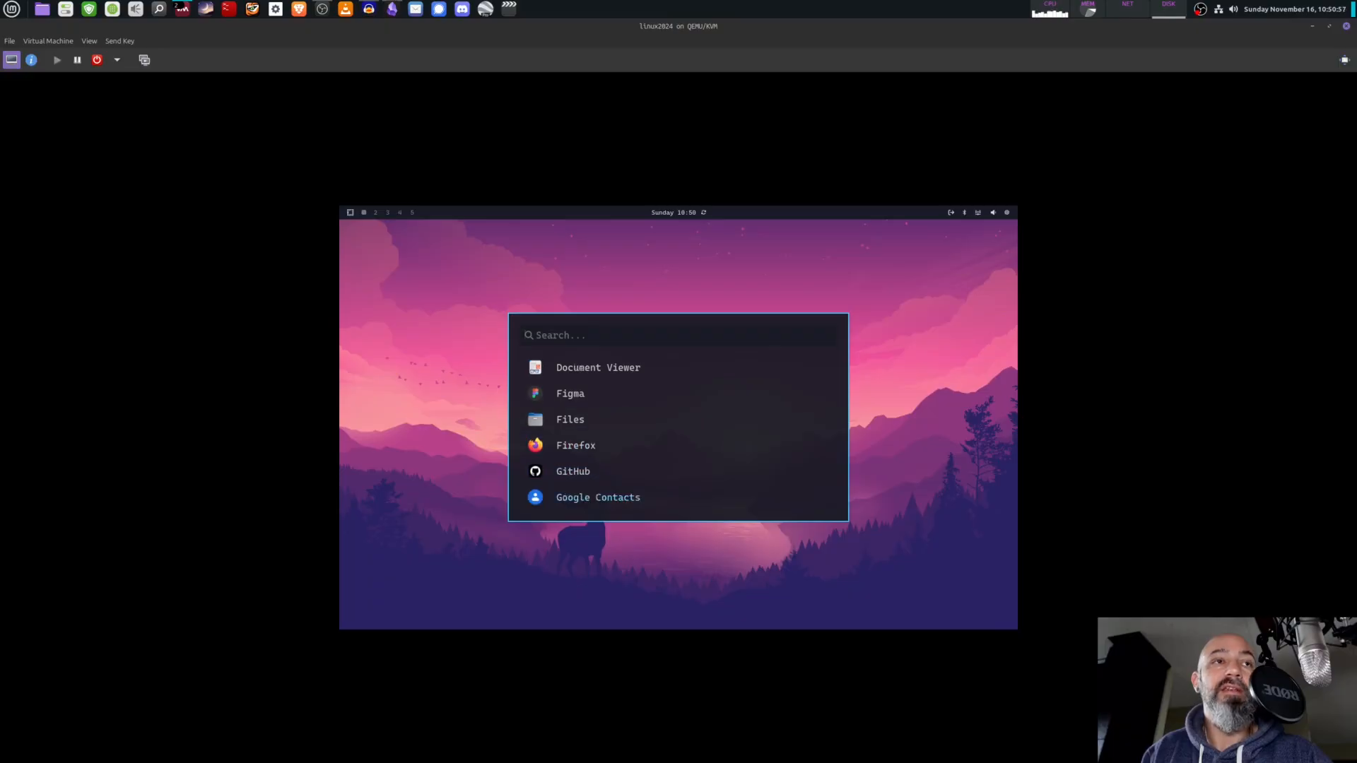
scroll("down", 3)
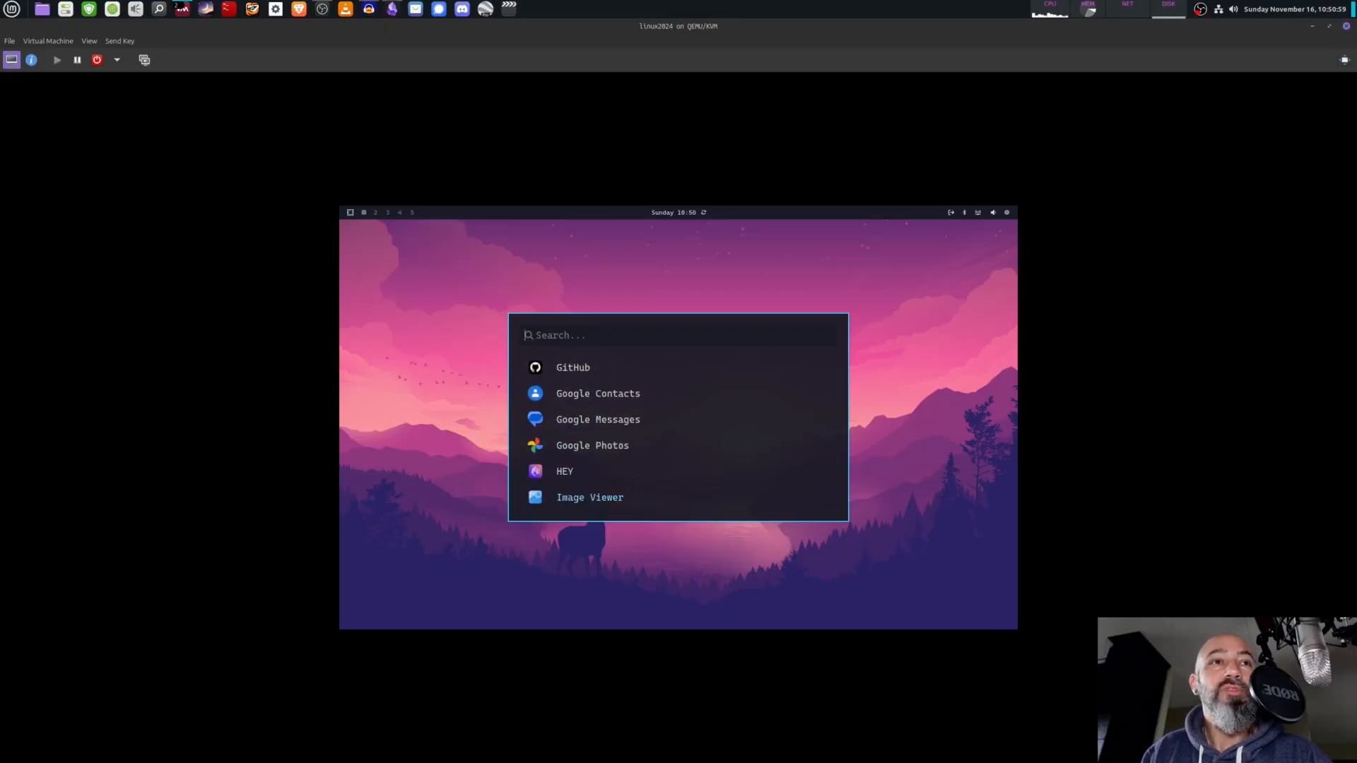
scroll("down", 3)
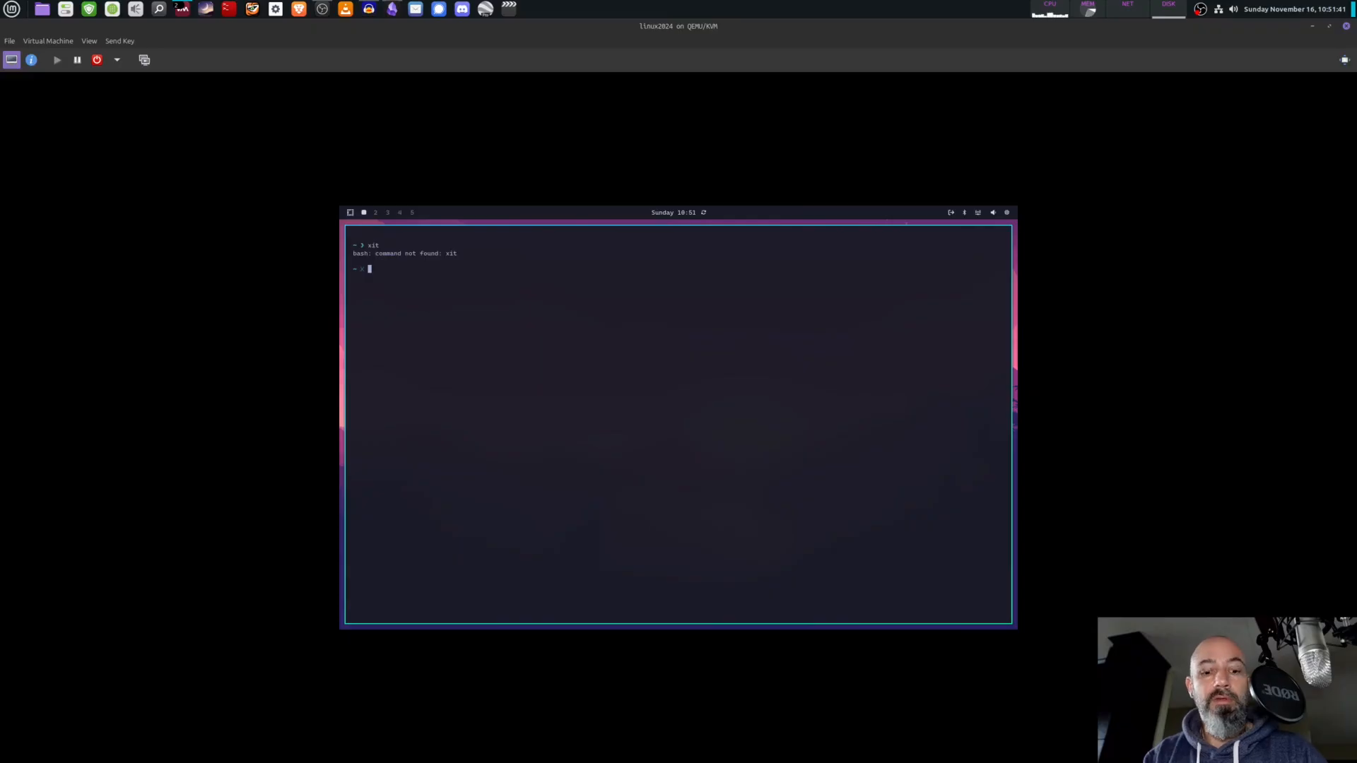
Type 'exit' to close the VM's terminal.
type("exit")
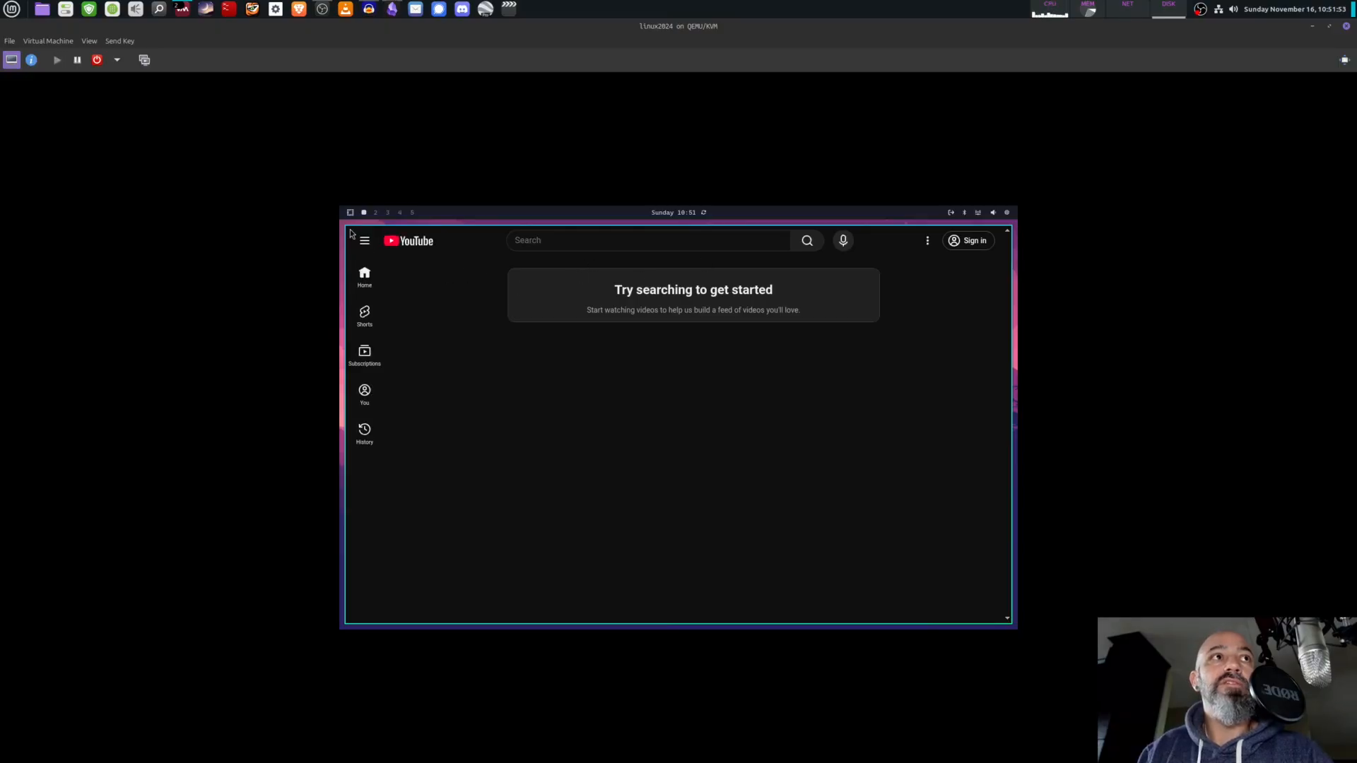
Click inside the YouTube web app window in the VM.
left_click(364, 240)
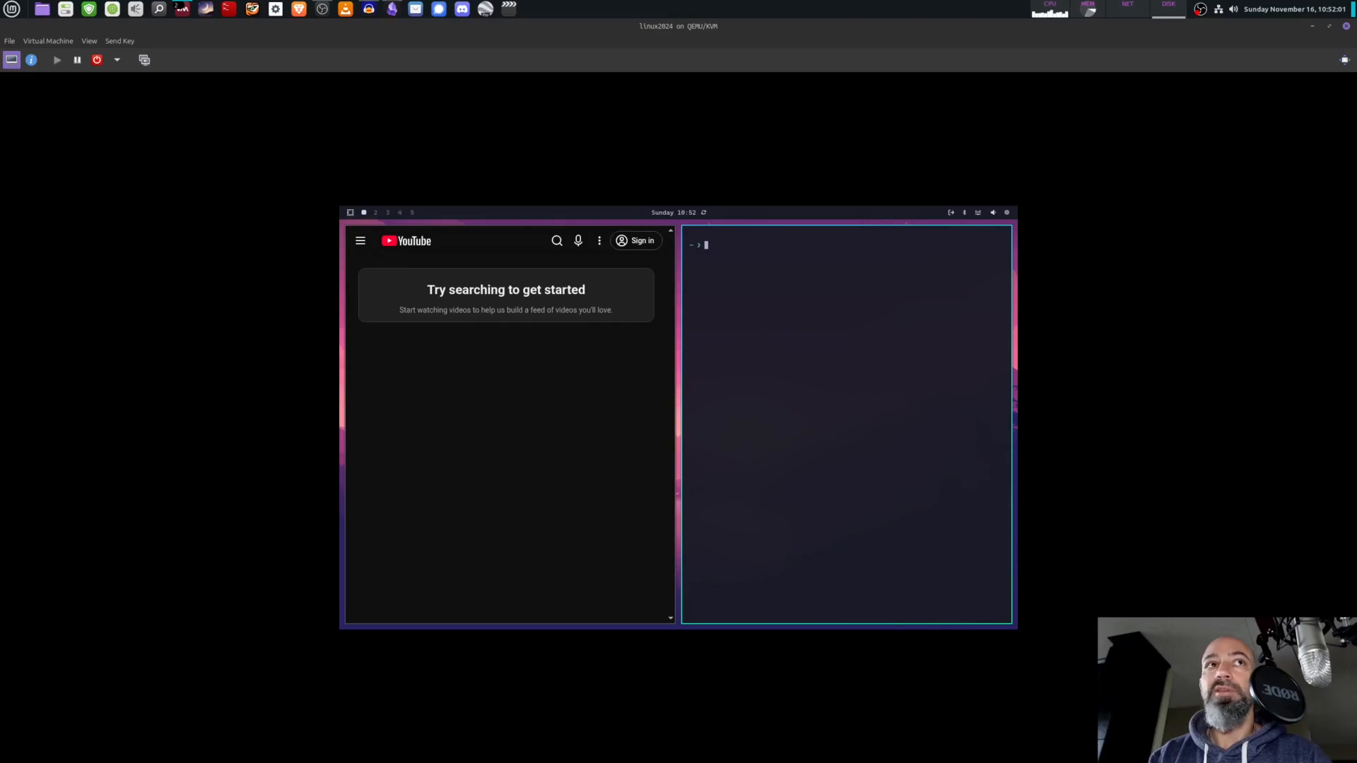
Install htop with 'sudo pacman -Sy htop', confirm with y, then run htop.
type("htop")
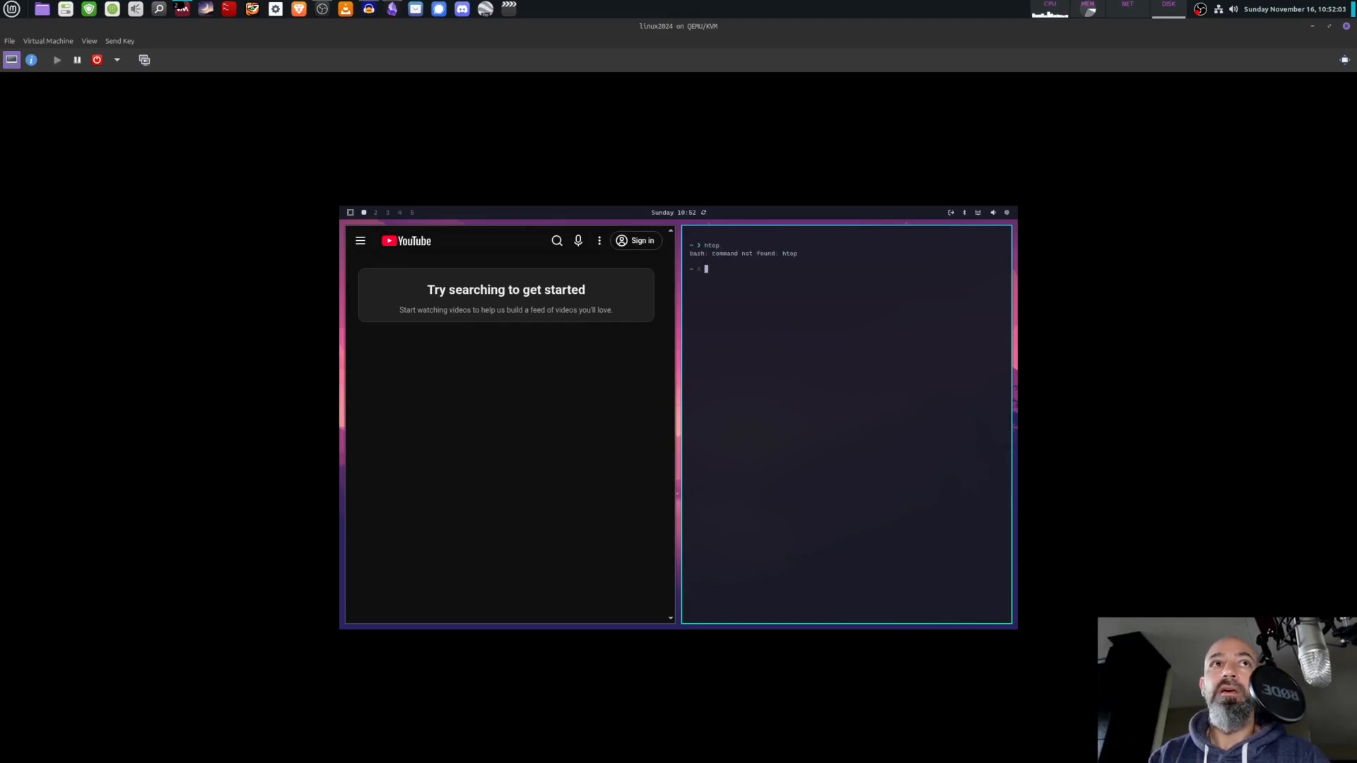
type("sudo pacman")
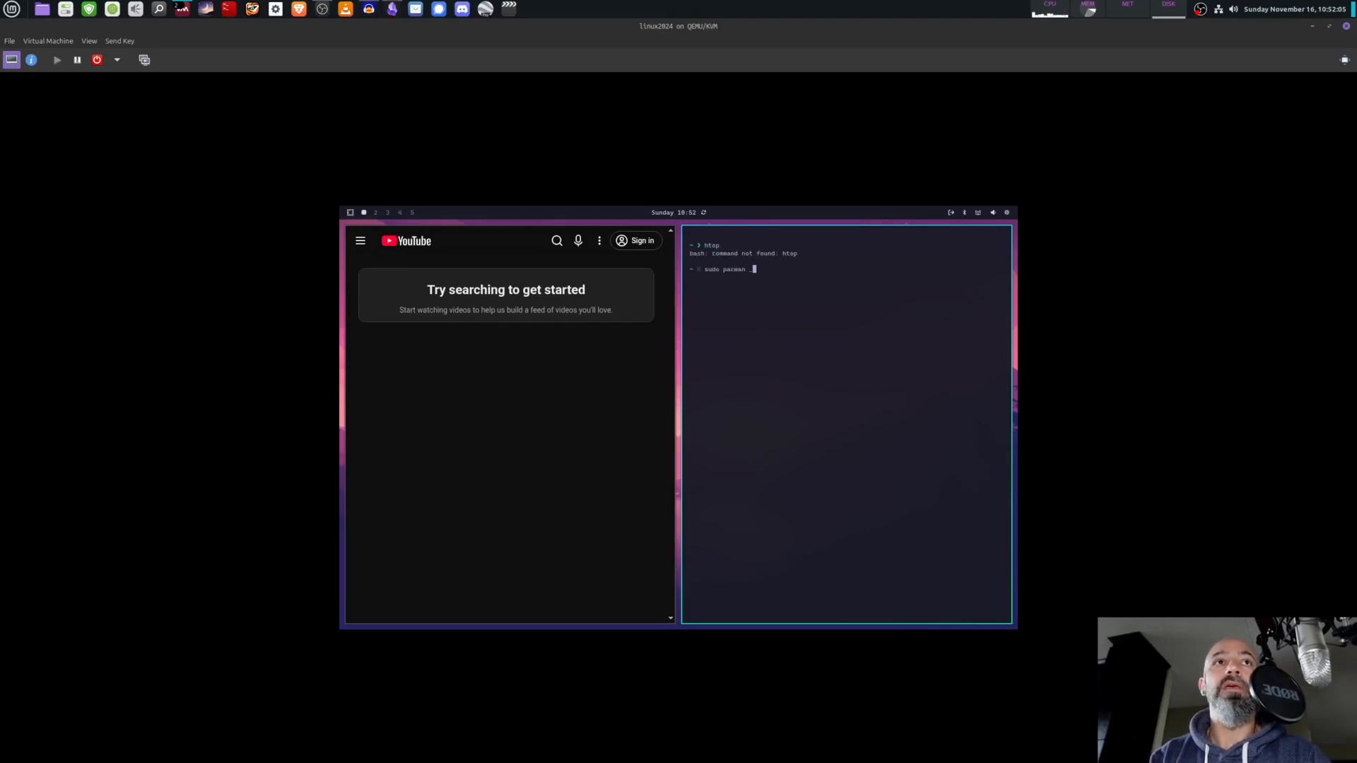
type("-Sy htop")
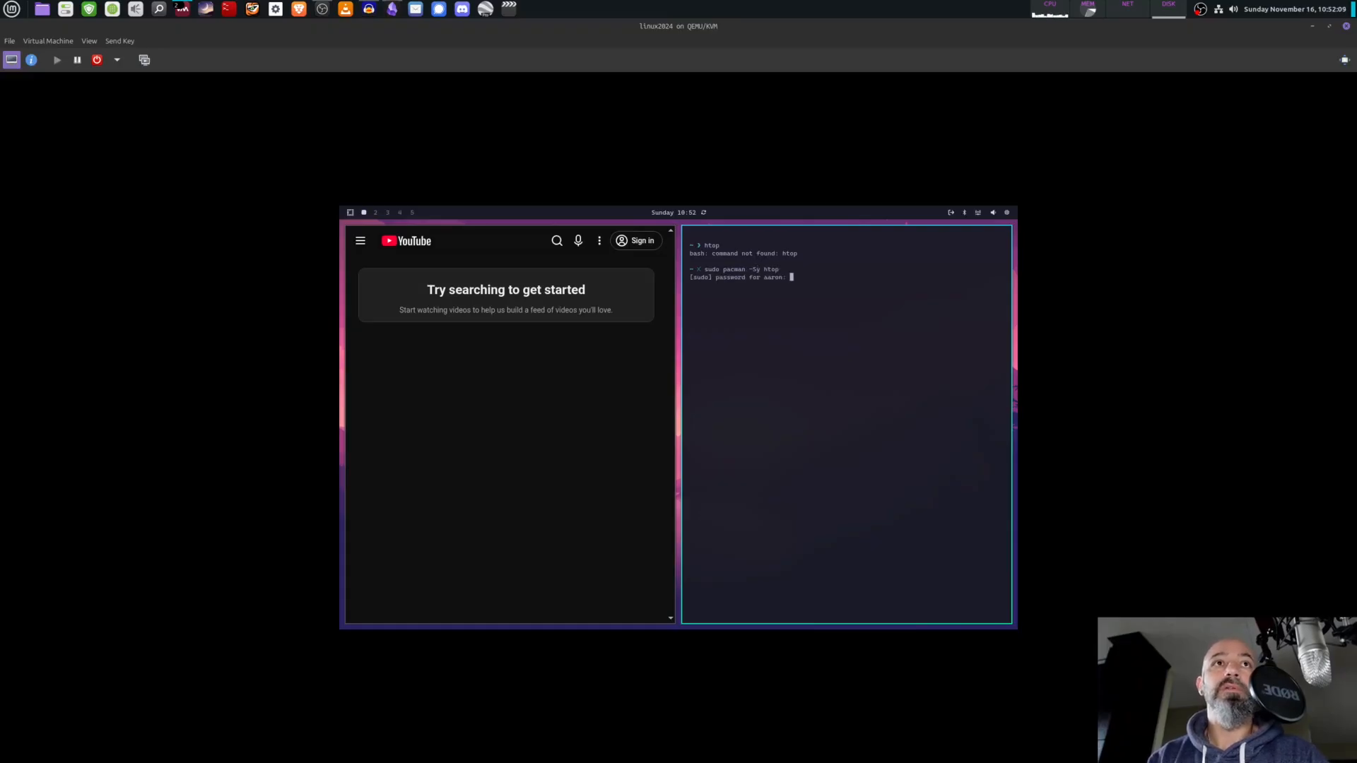
key("Return")
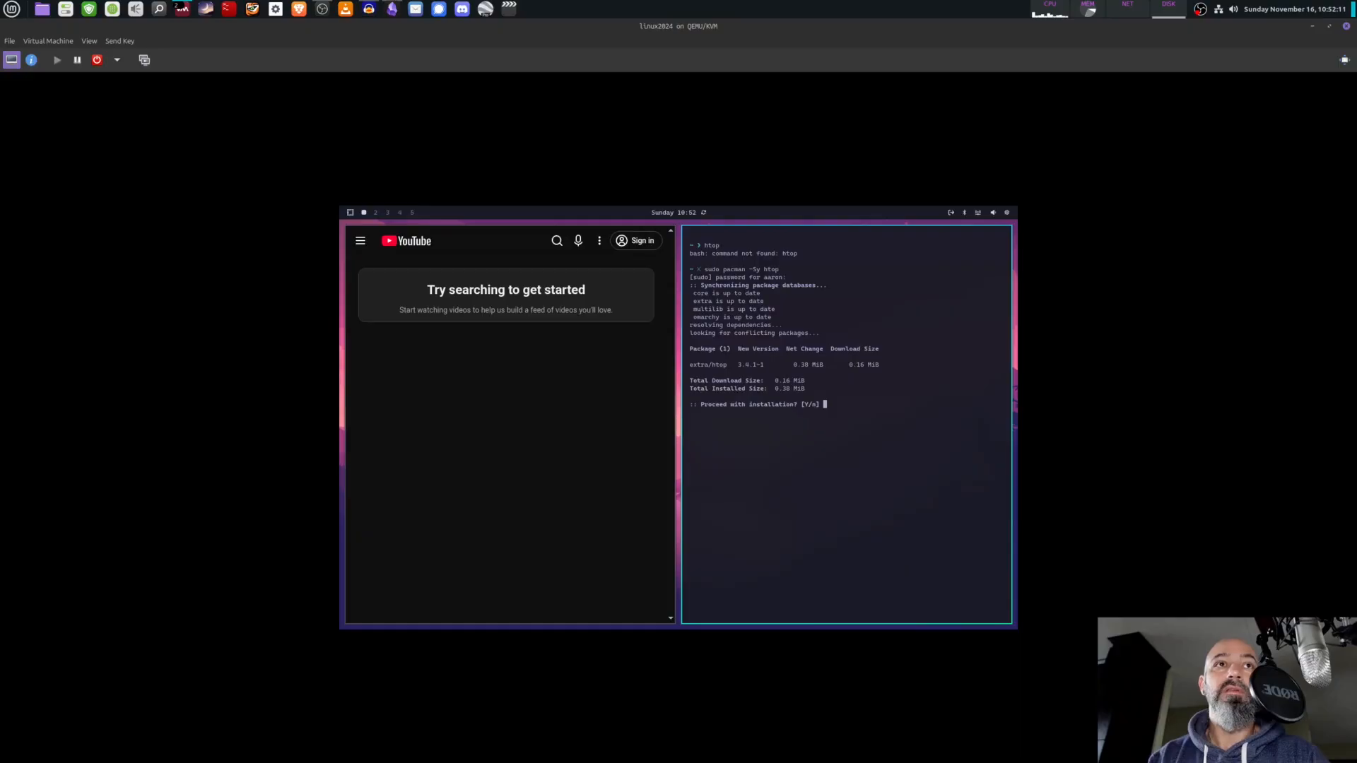
type("y")
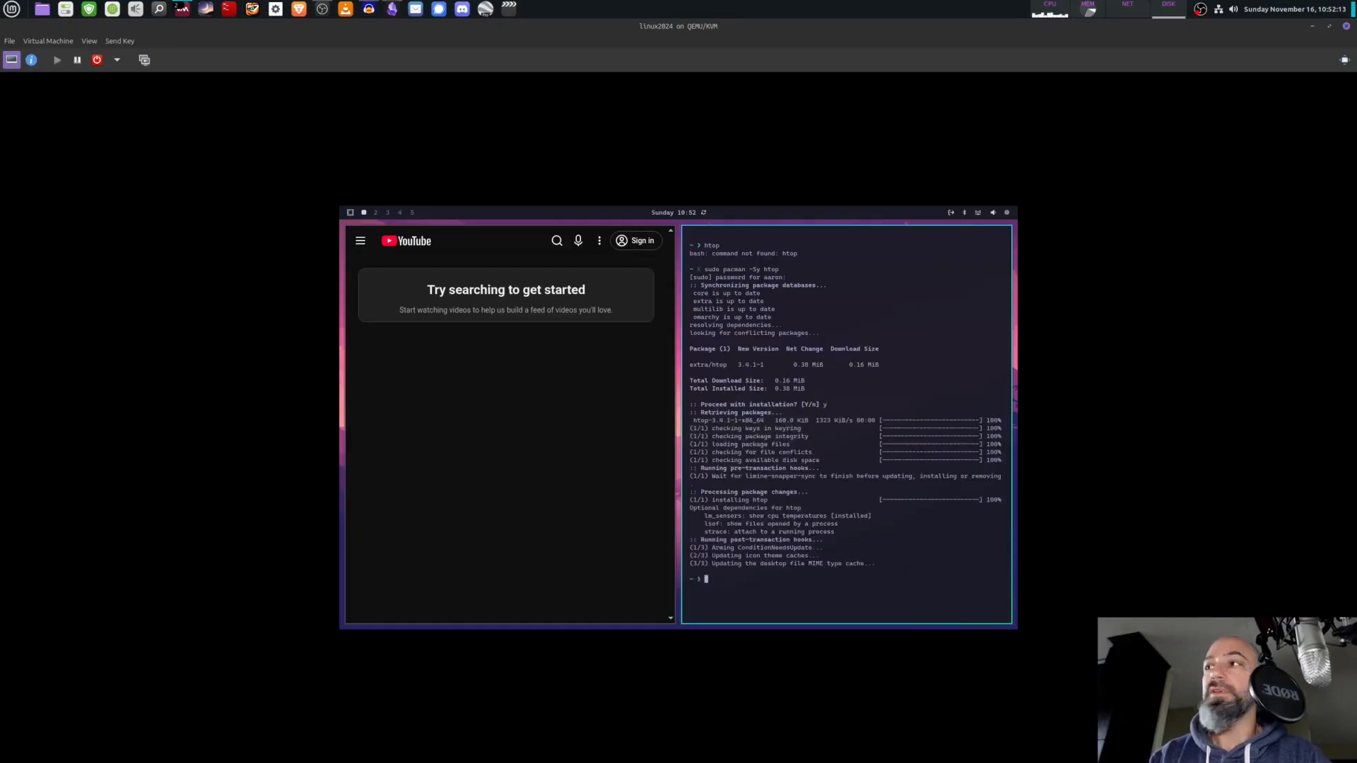
type("htop")
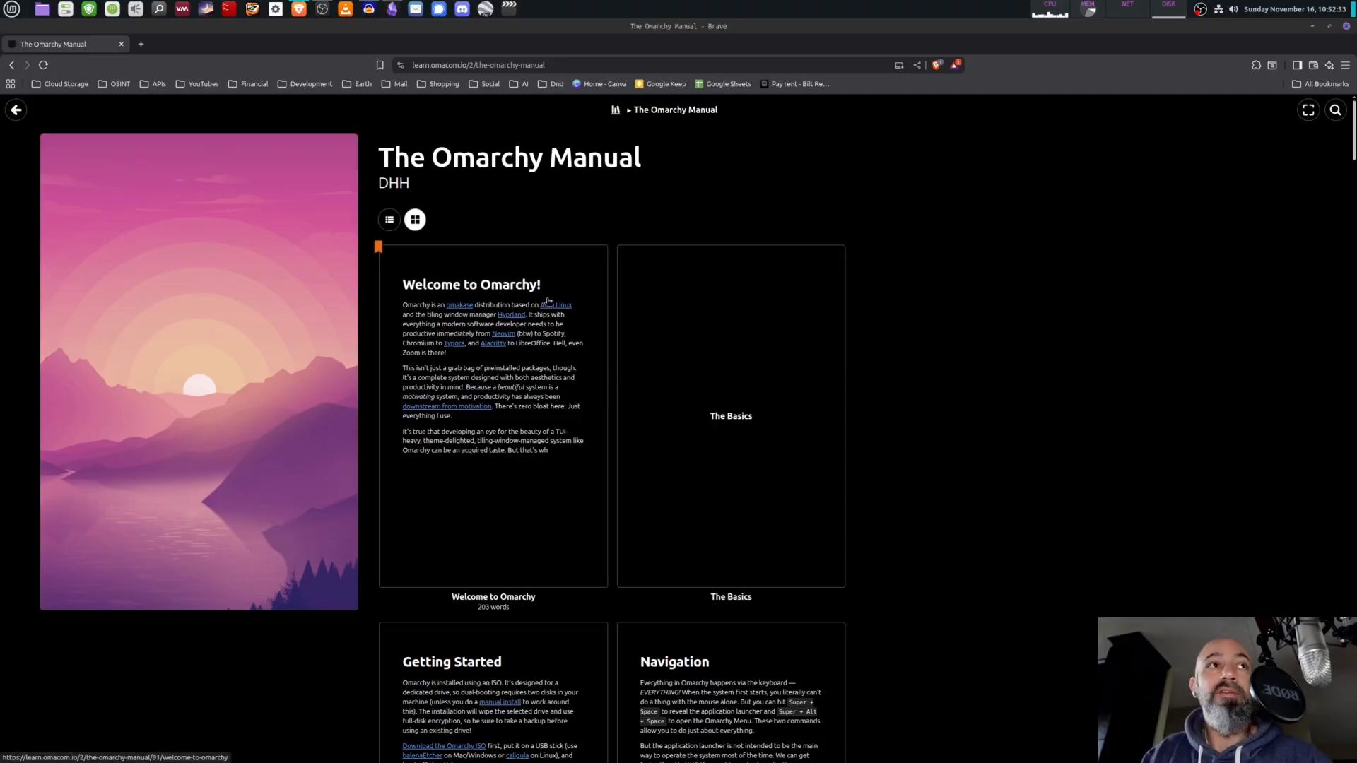
Scroll the Omarchy Manual's chapter cards past Fingerprint authentication to Shell Tools and Shell Functions.
scroll("down", 3)
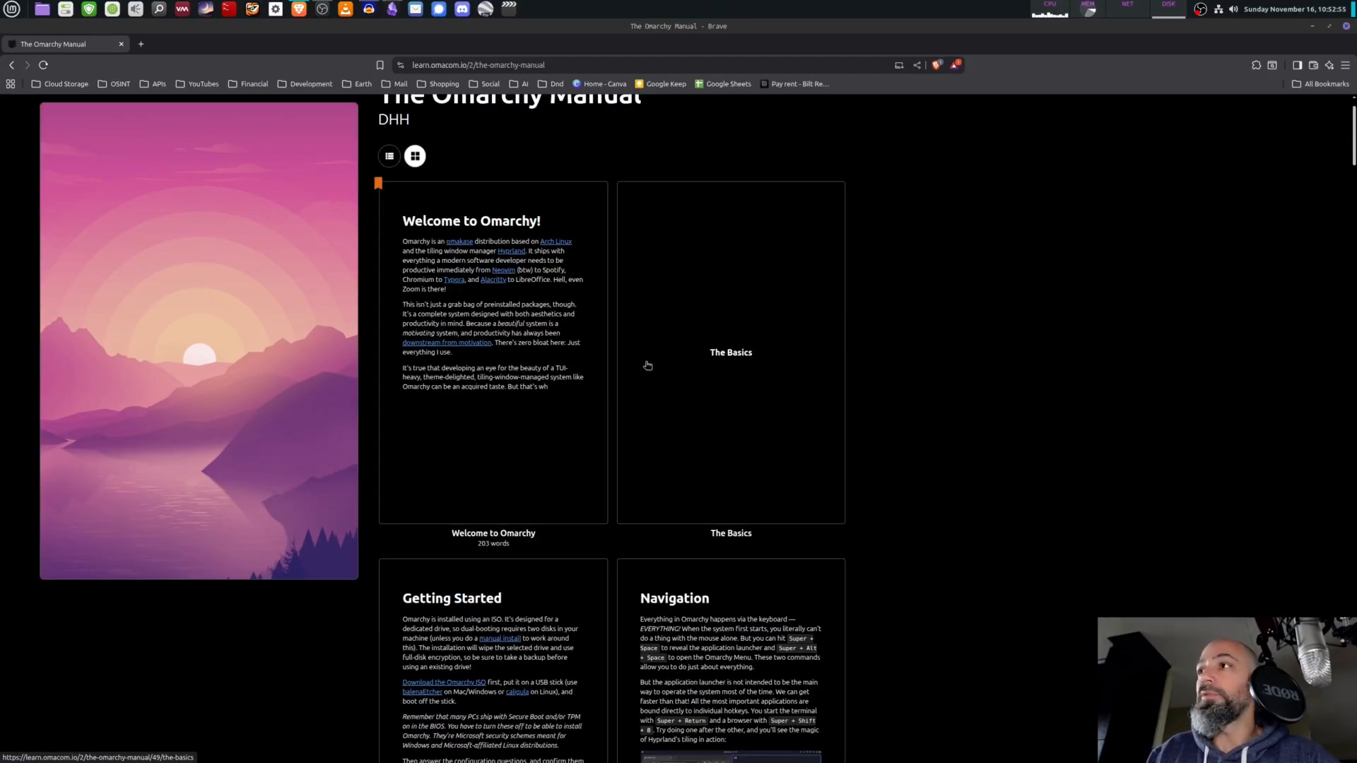
scroll("down", 3)
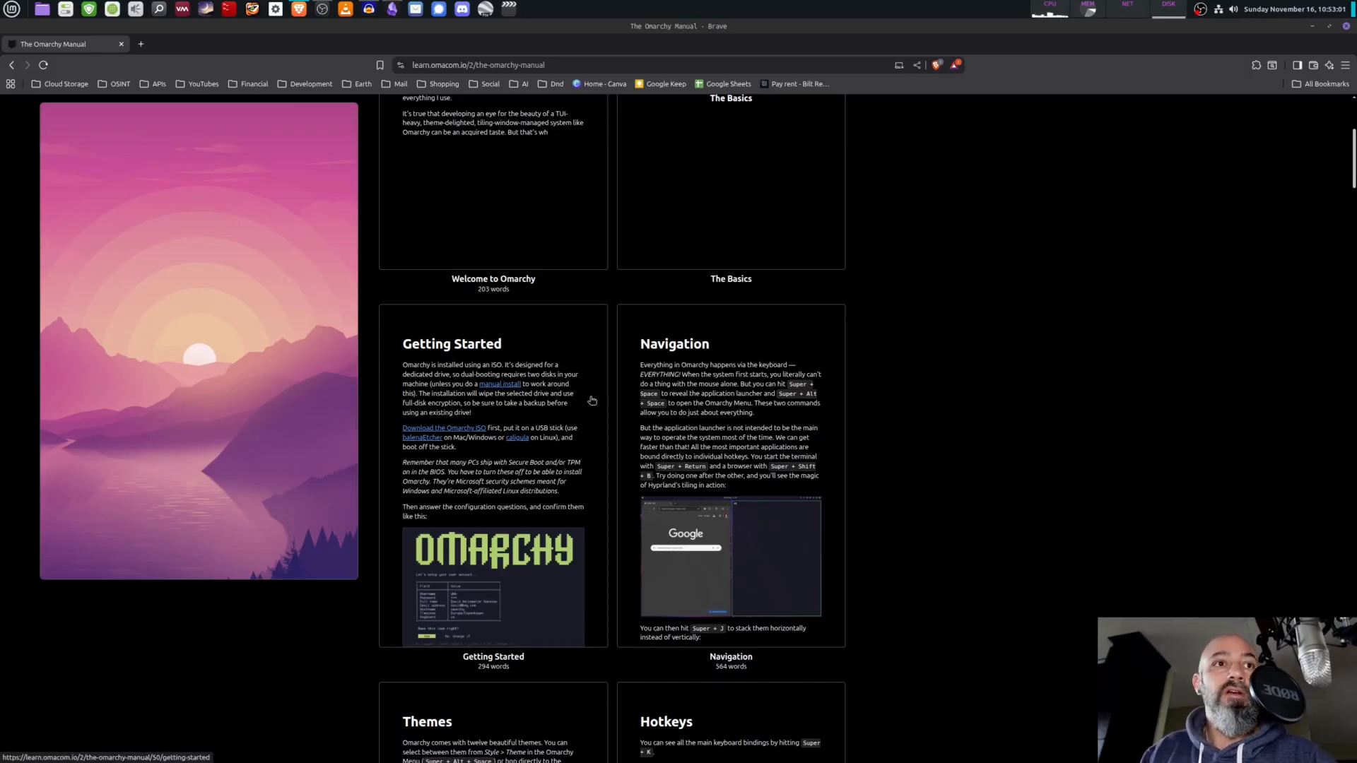
scroll("down", 3)
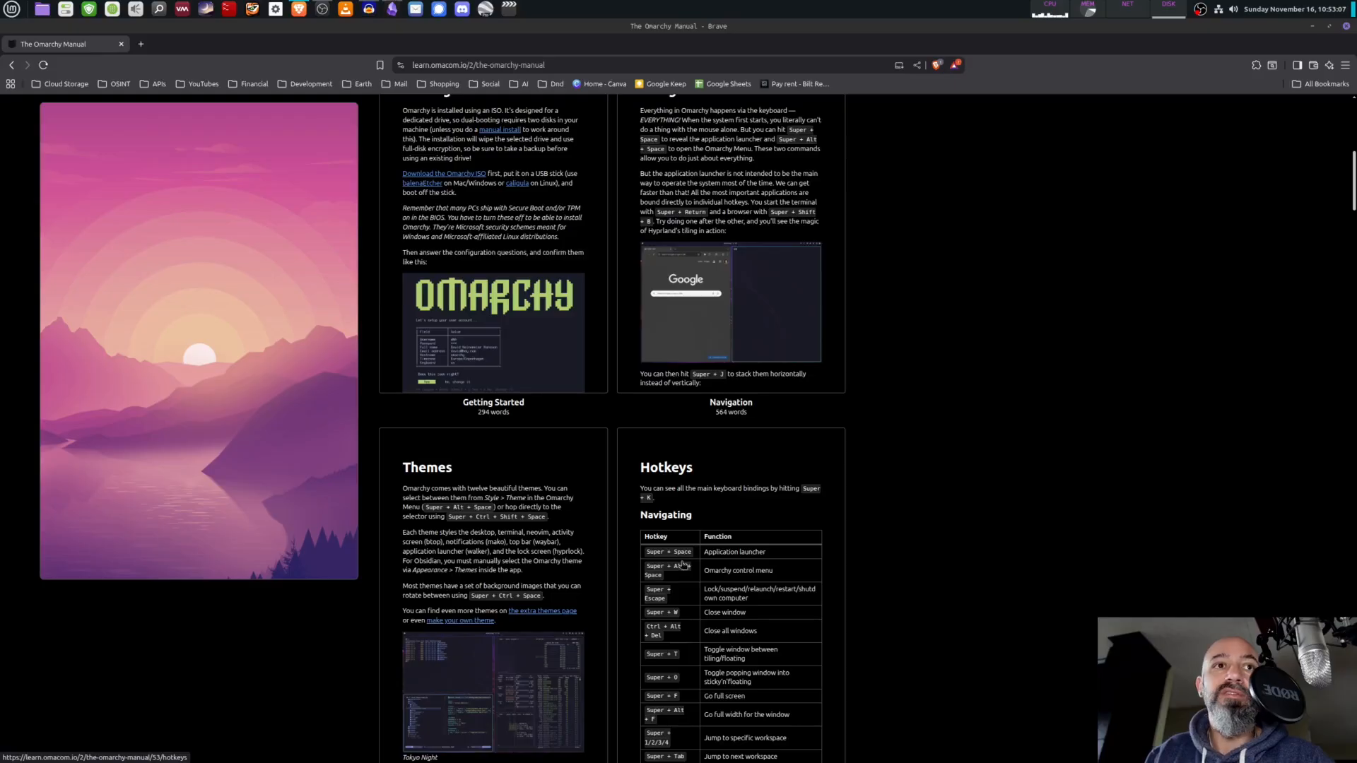
scroll("down", 3)
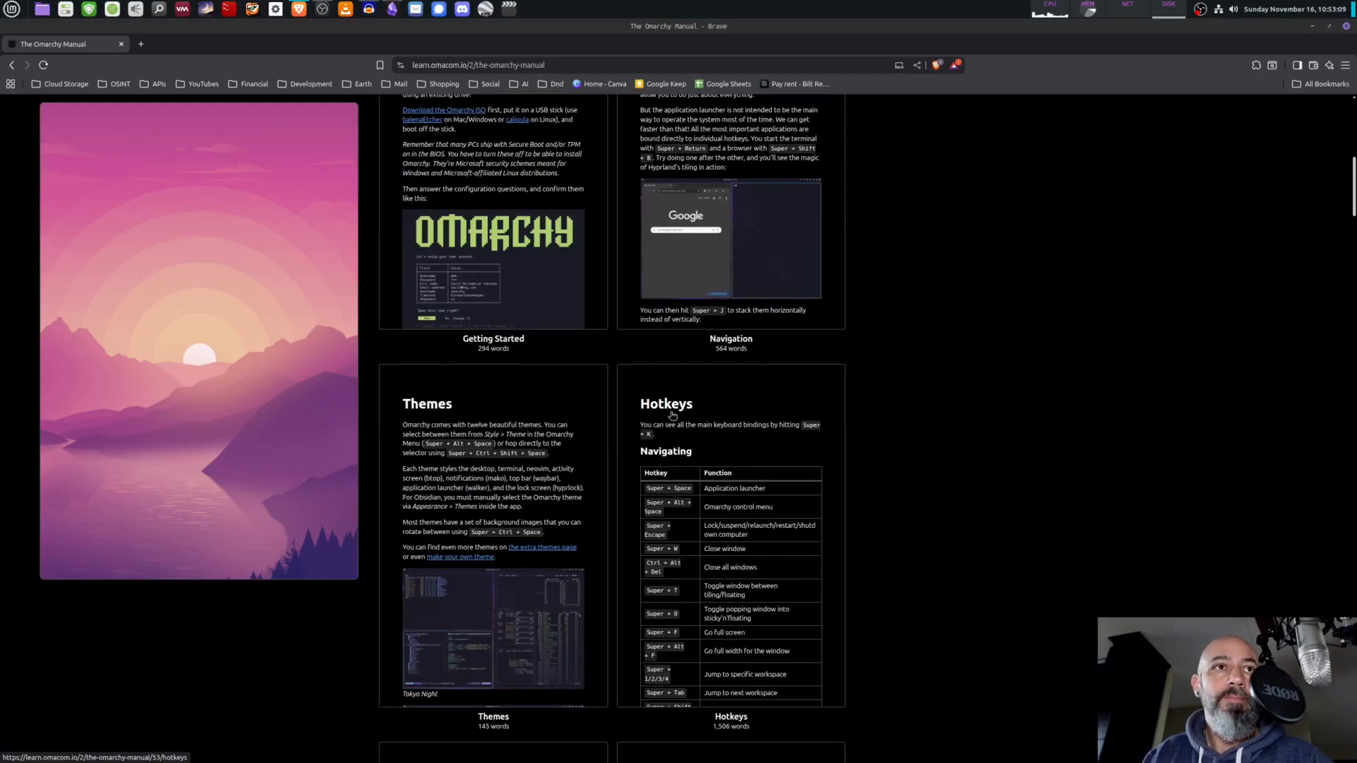
scroll("down", 3)
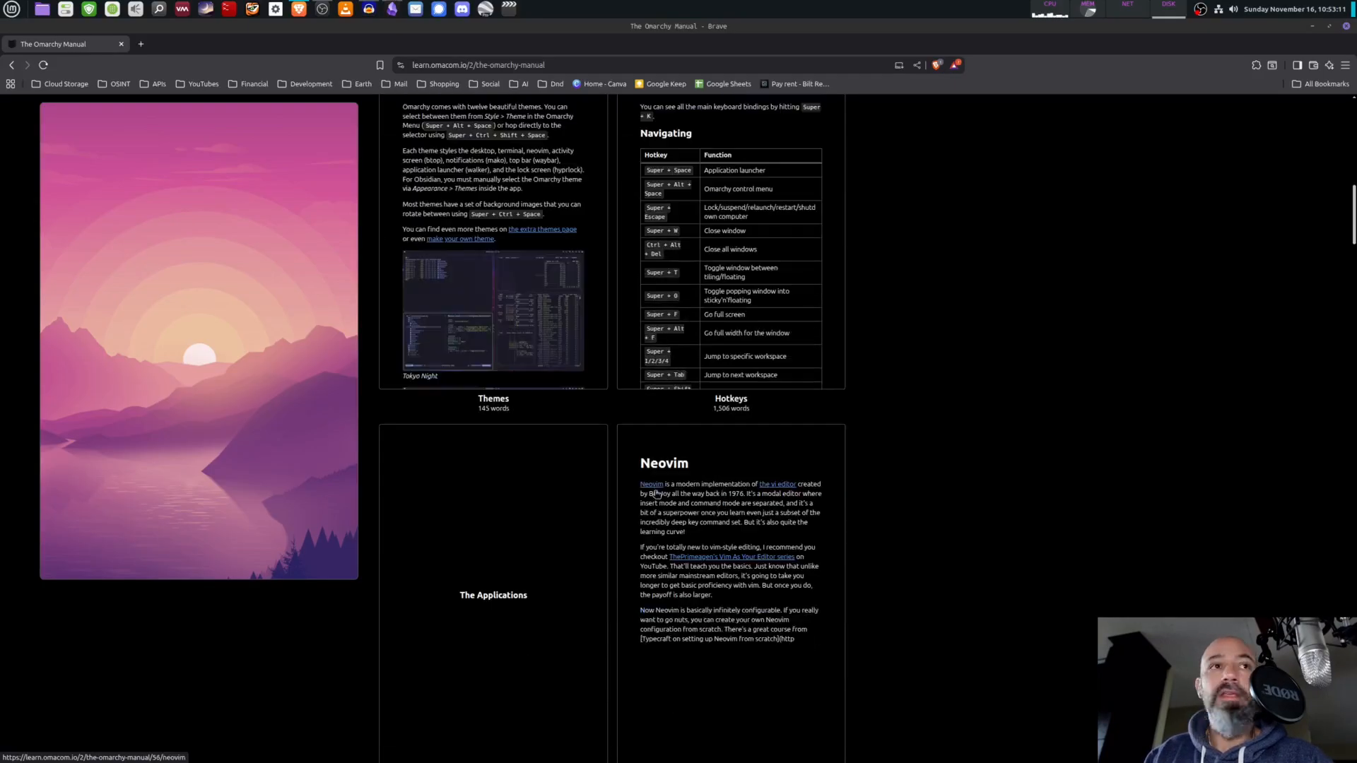
scroll("down", 3)
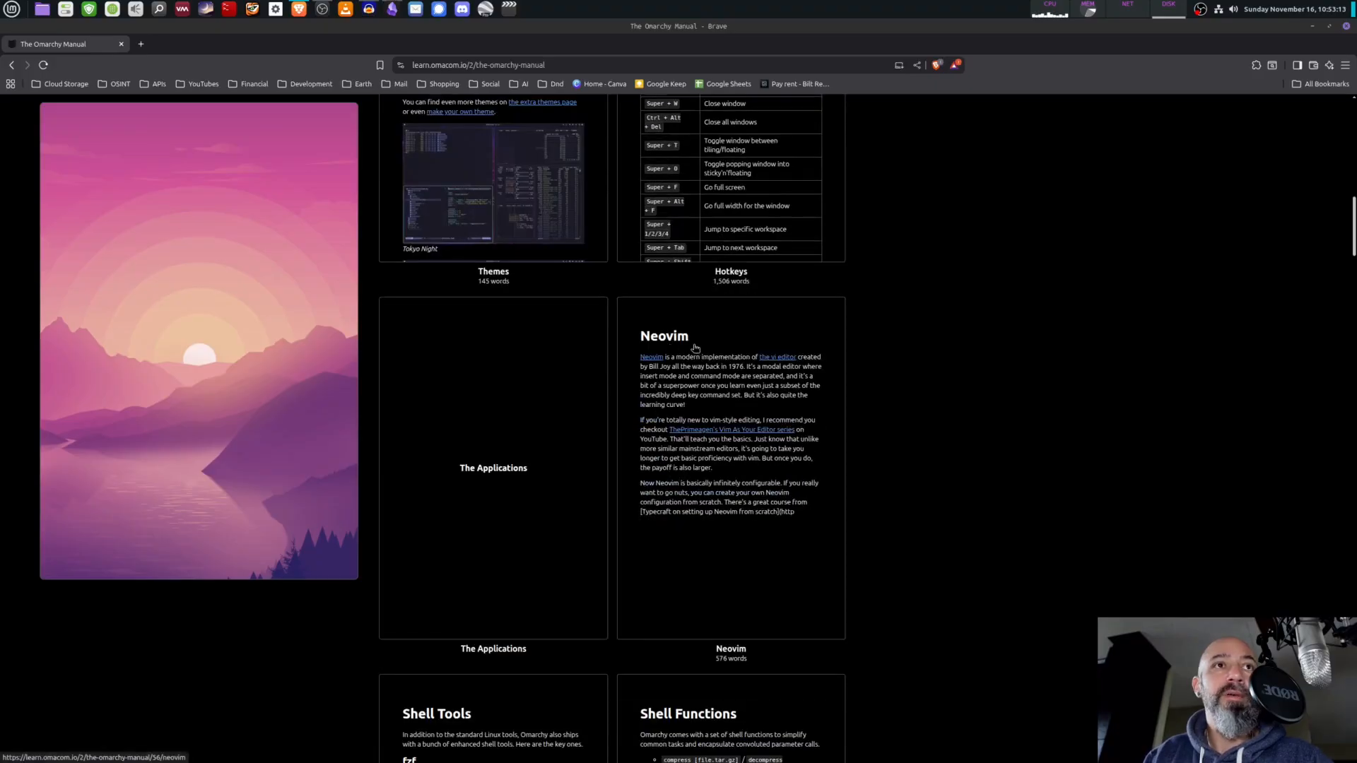
scroll("down", 3)
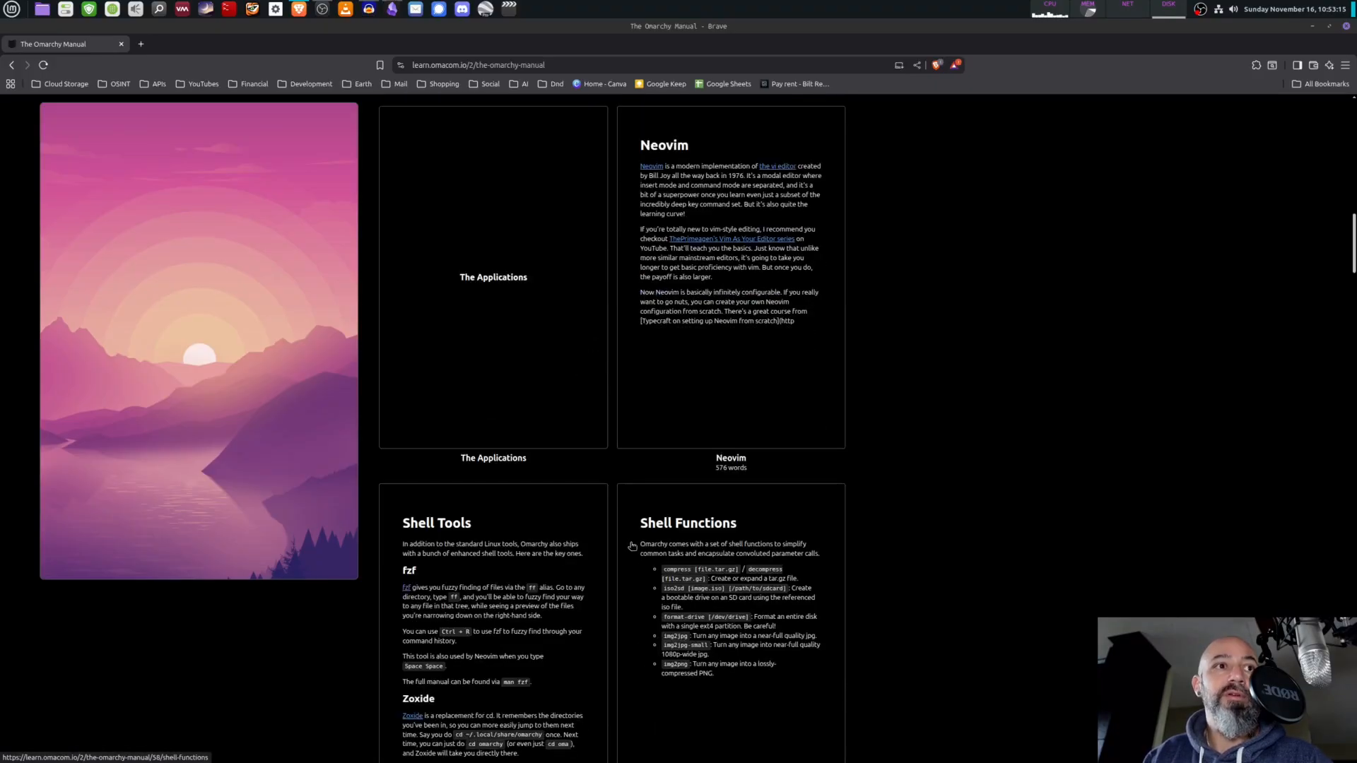
scroll("down", 3)
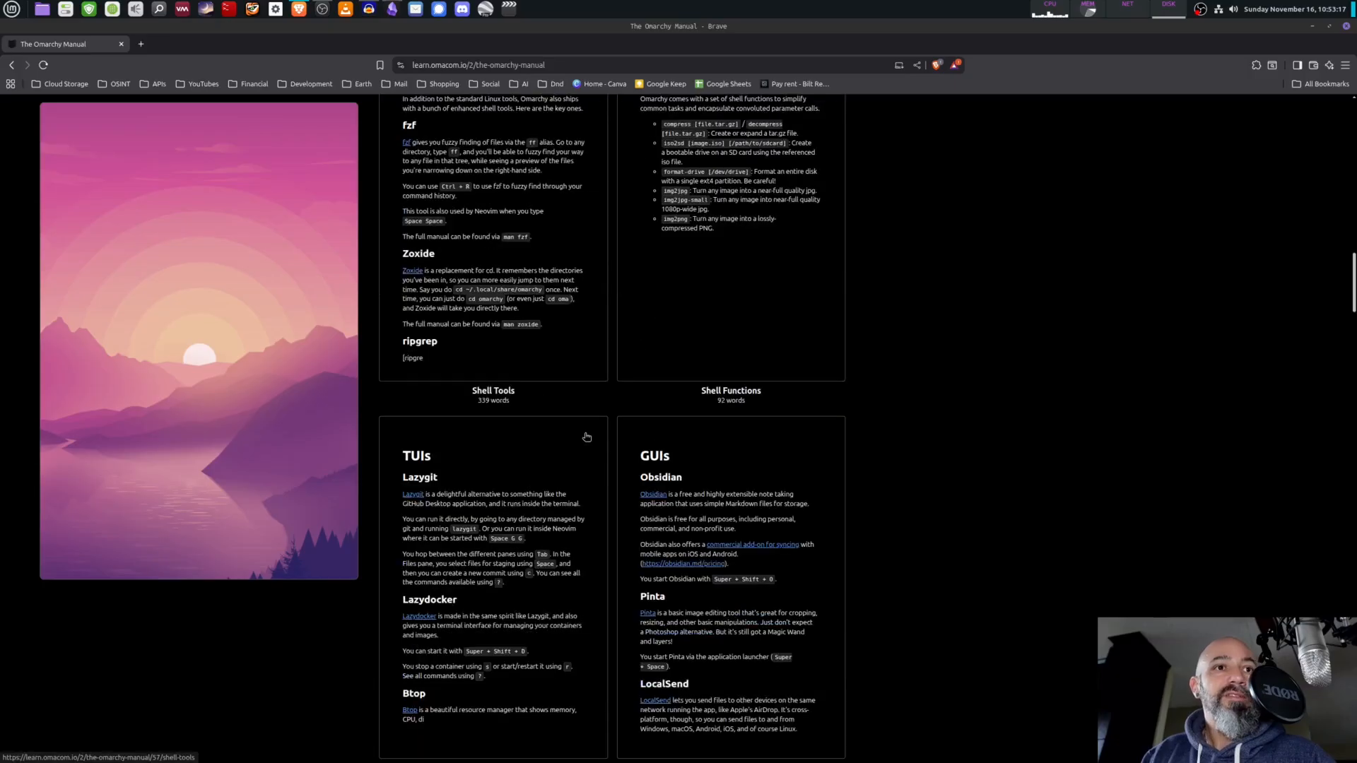
scroll("down", 3)
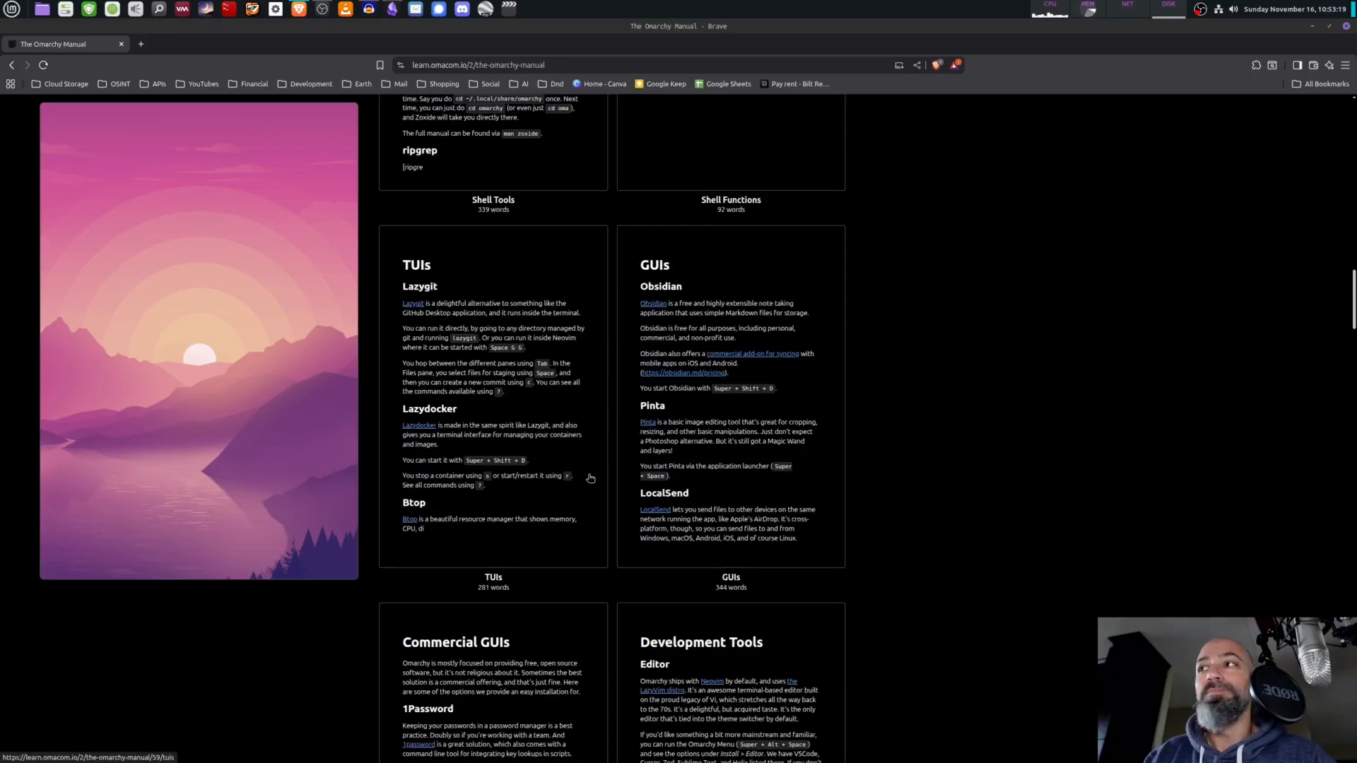
mouse_move(586, 432)
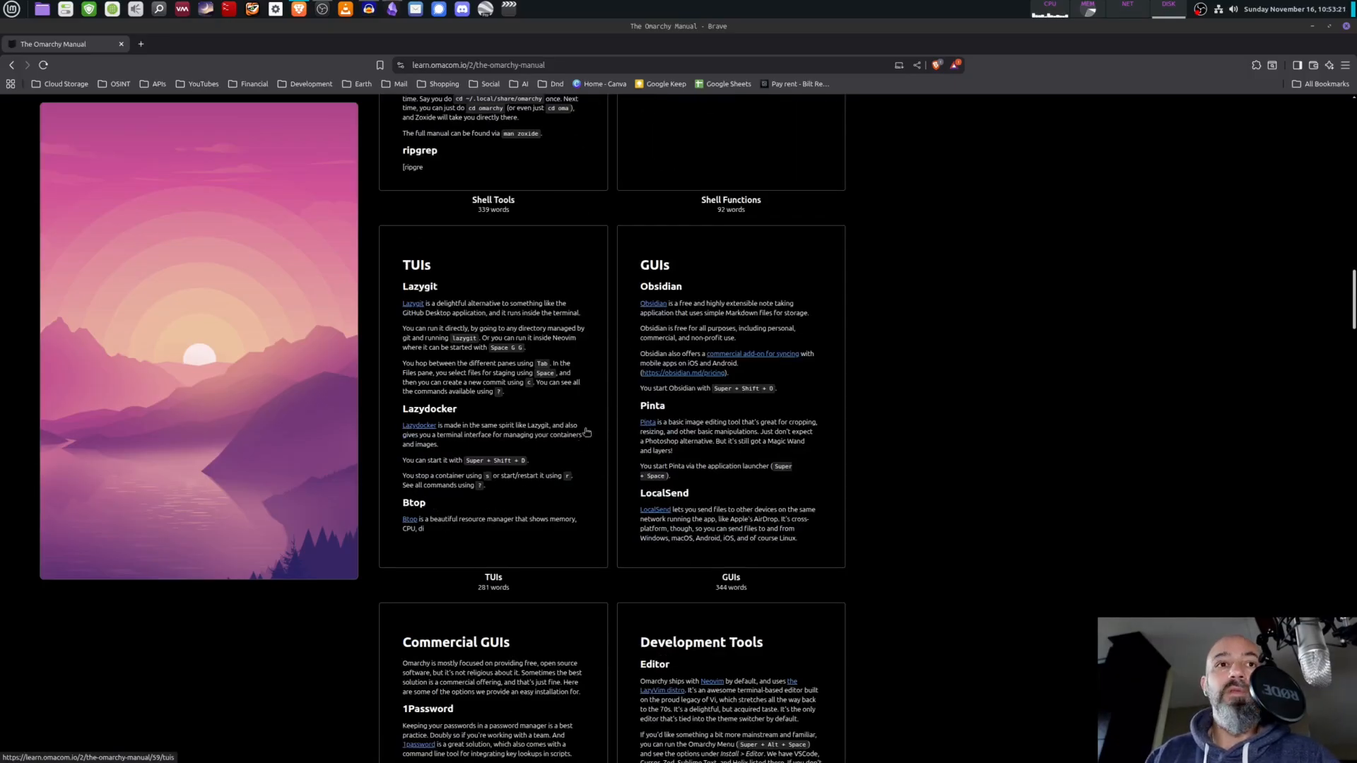
scroll("down", 3)
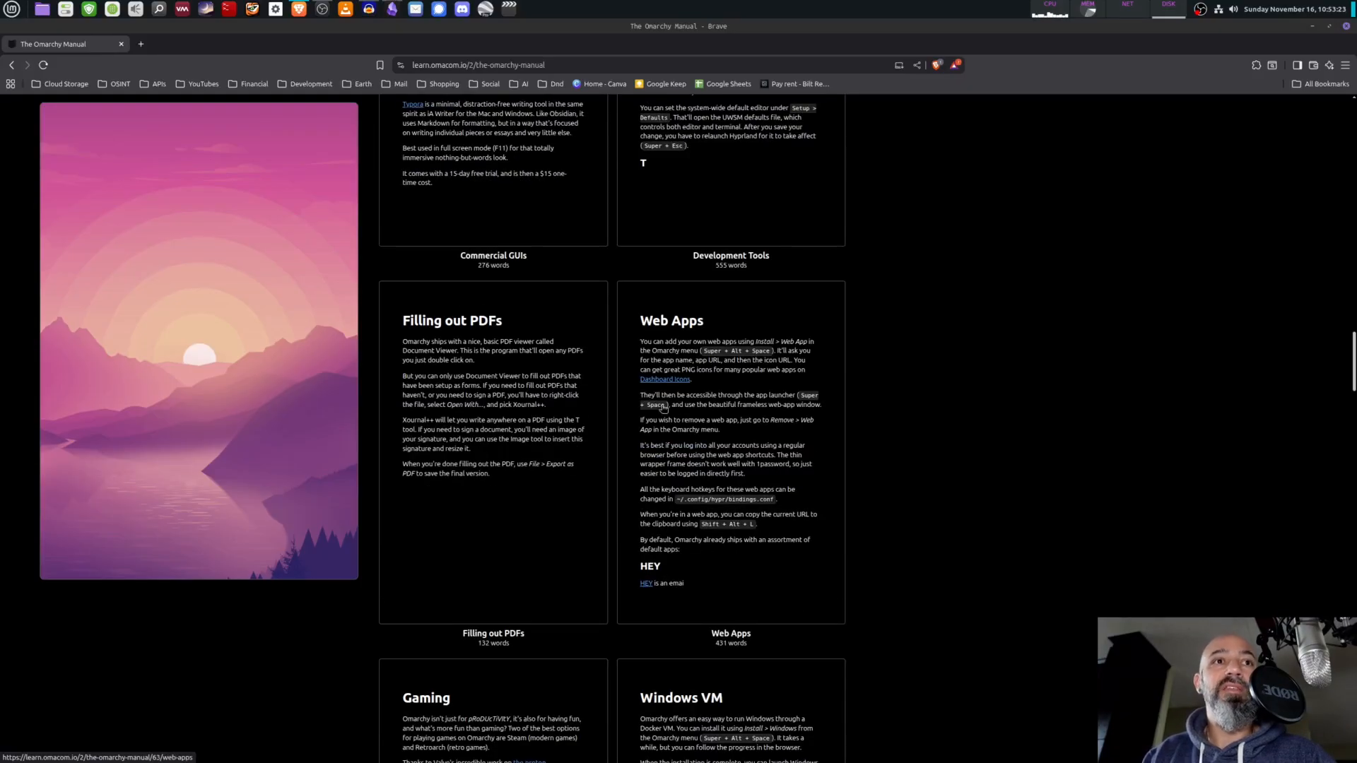
scroll("down", 3)
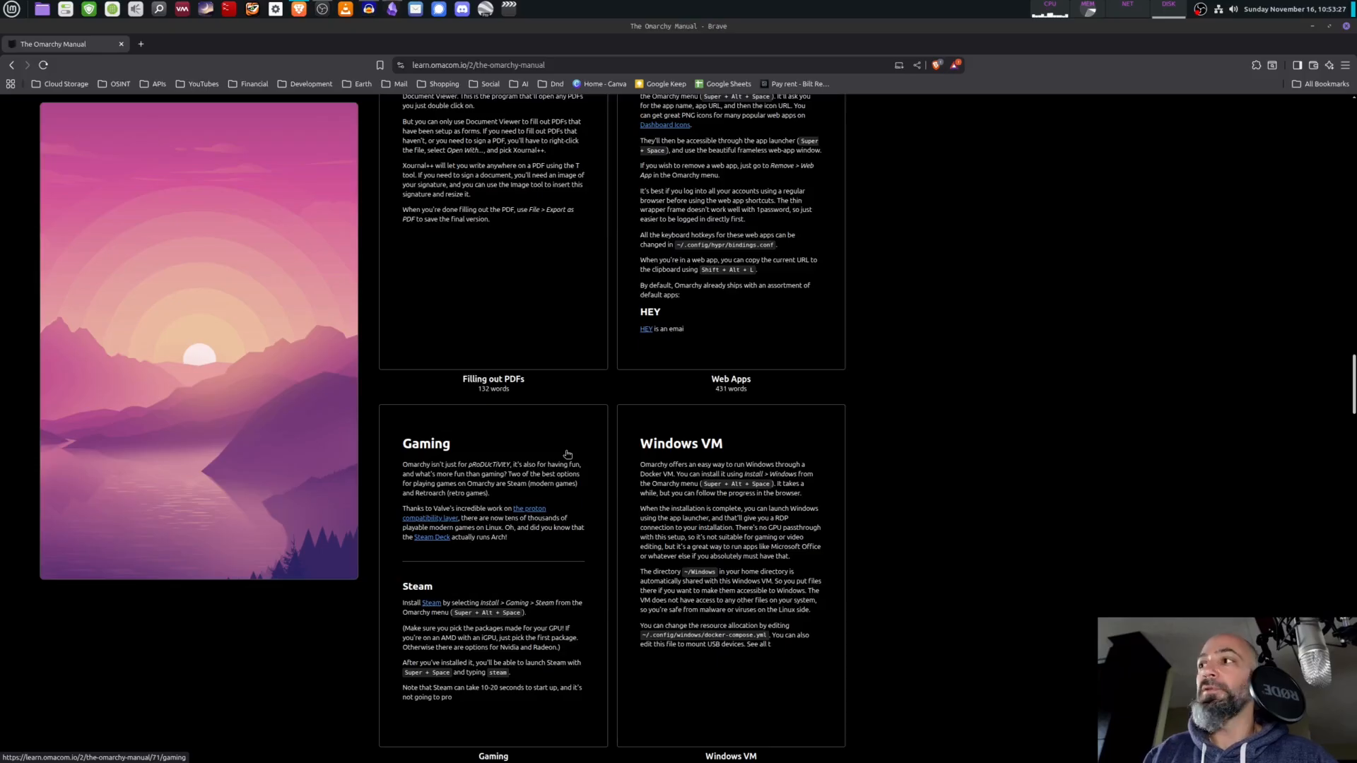
mouse_move(546, 470)
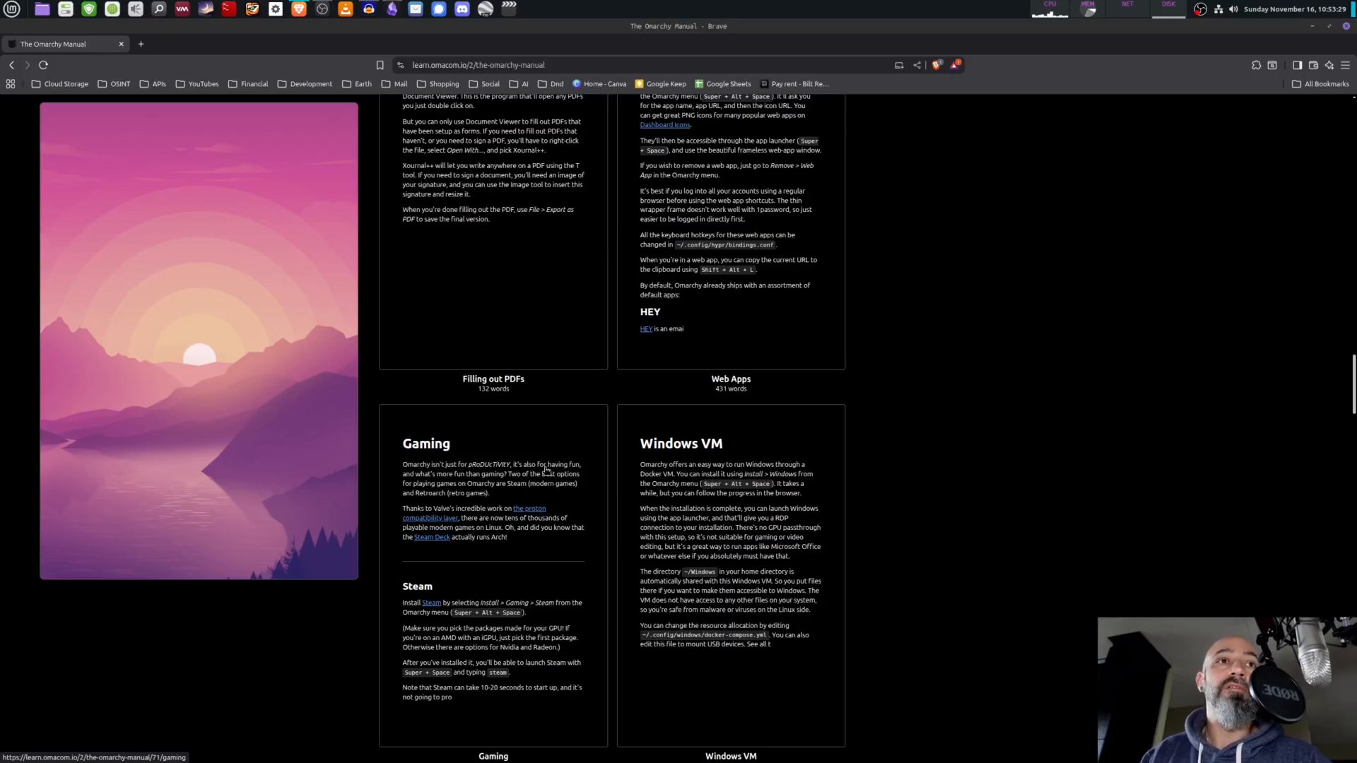
scroll("down", 3)
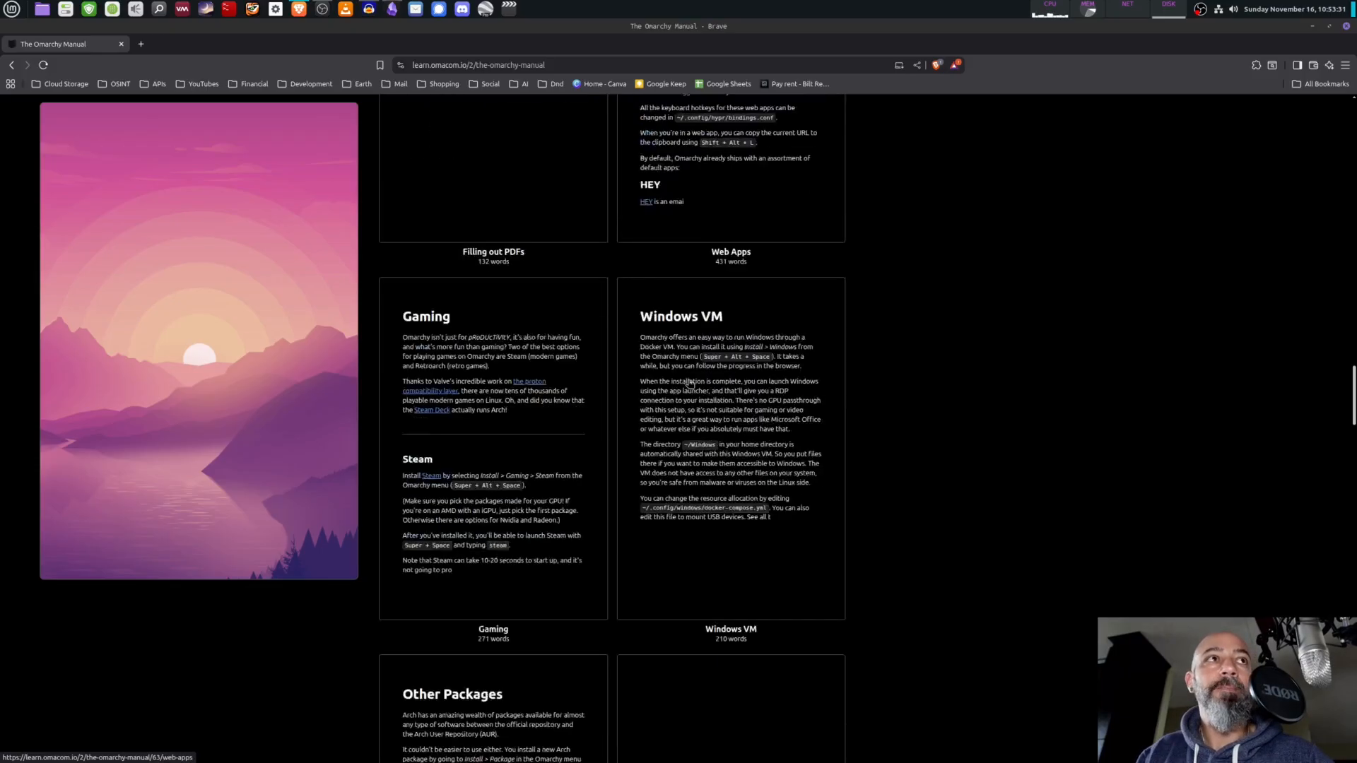
scroll("down", 3)
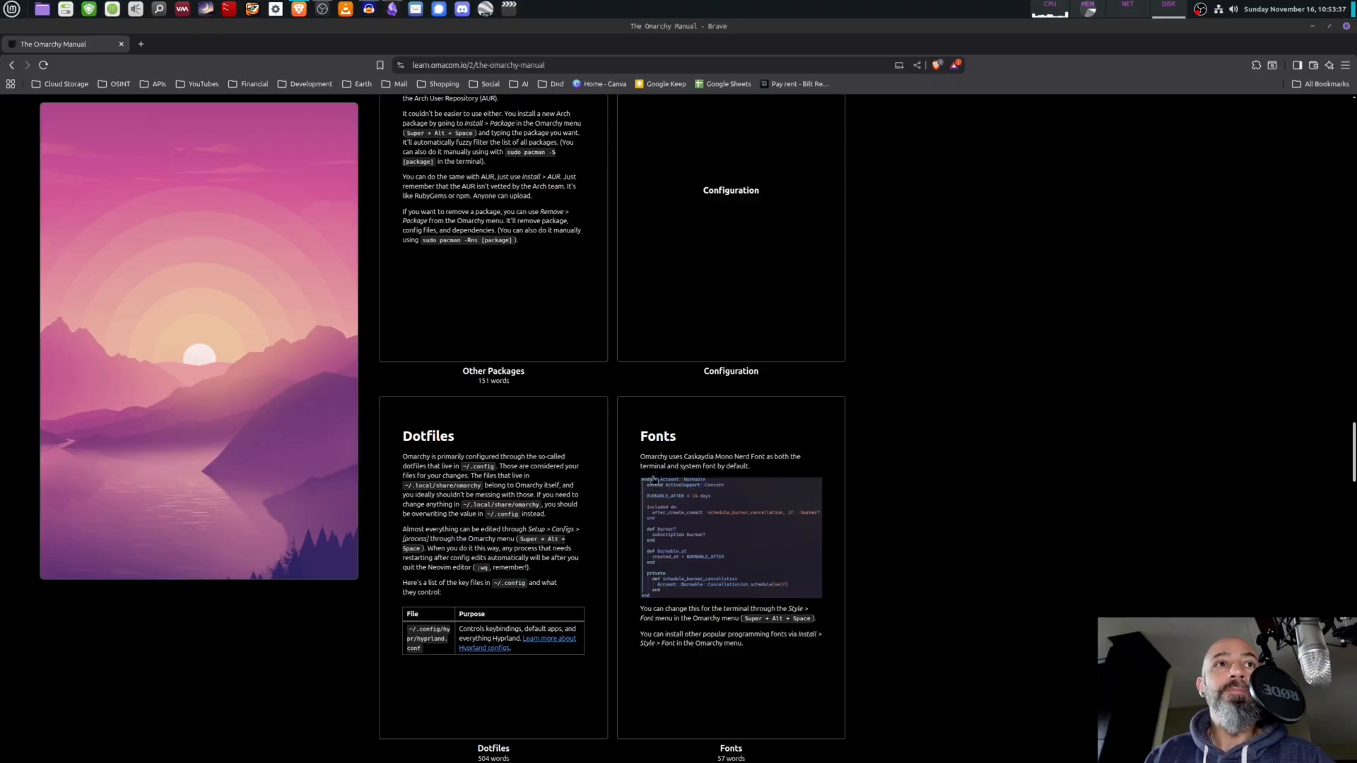
scroll("down", 3)
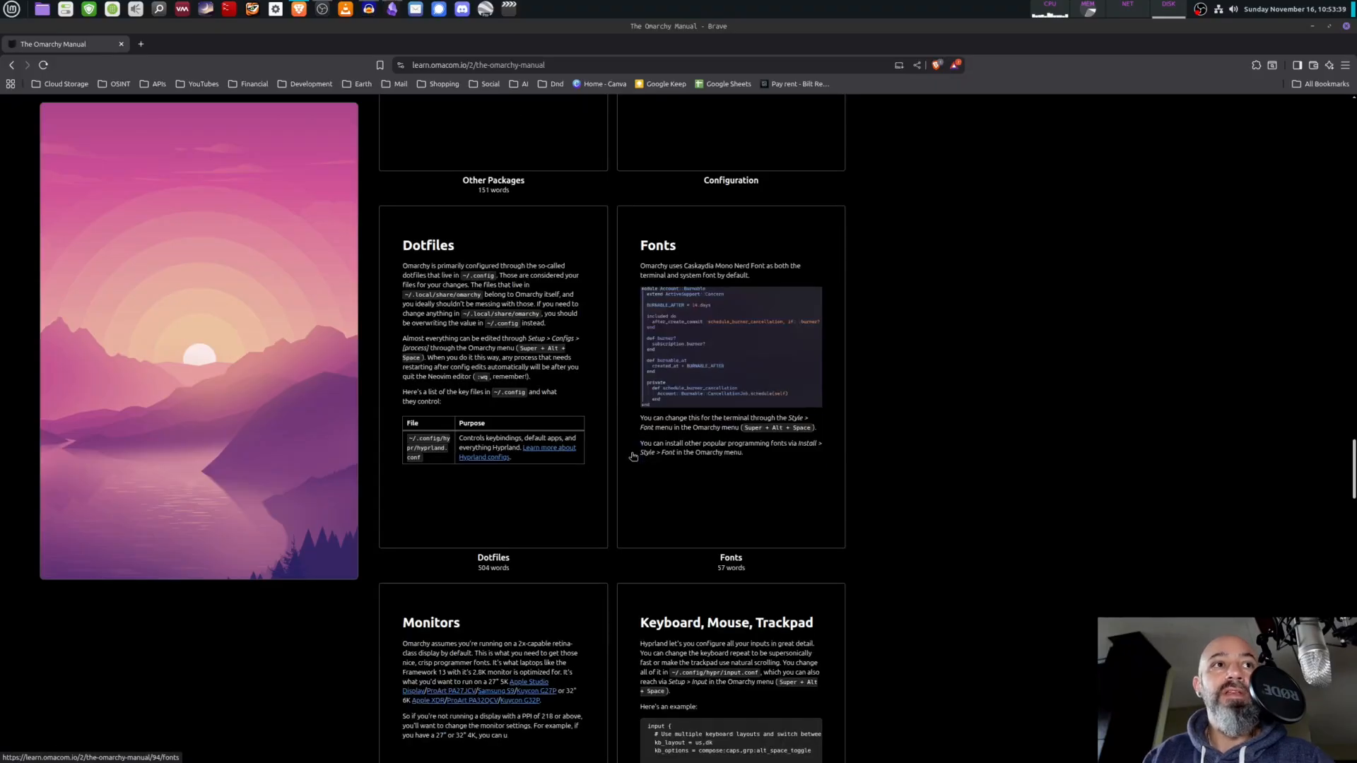
scroll("down", 3)
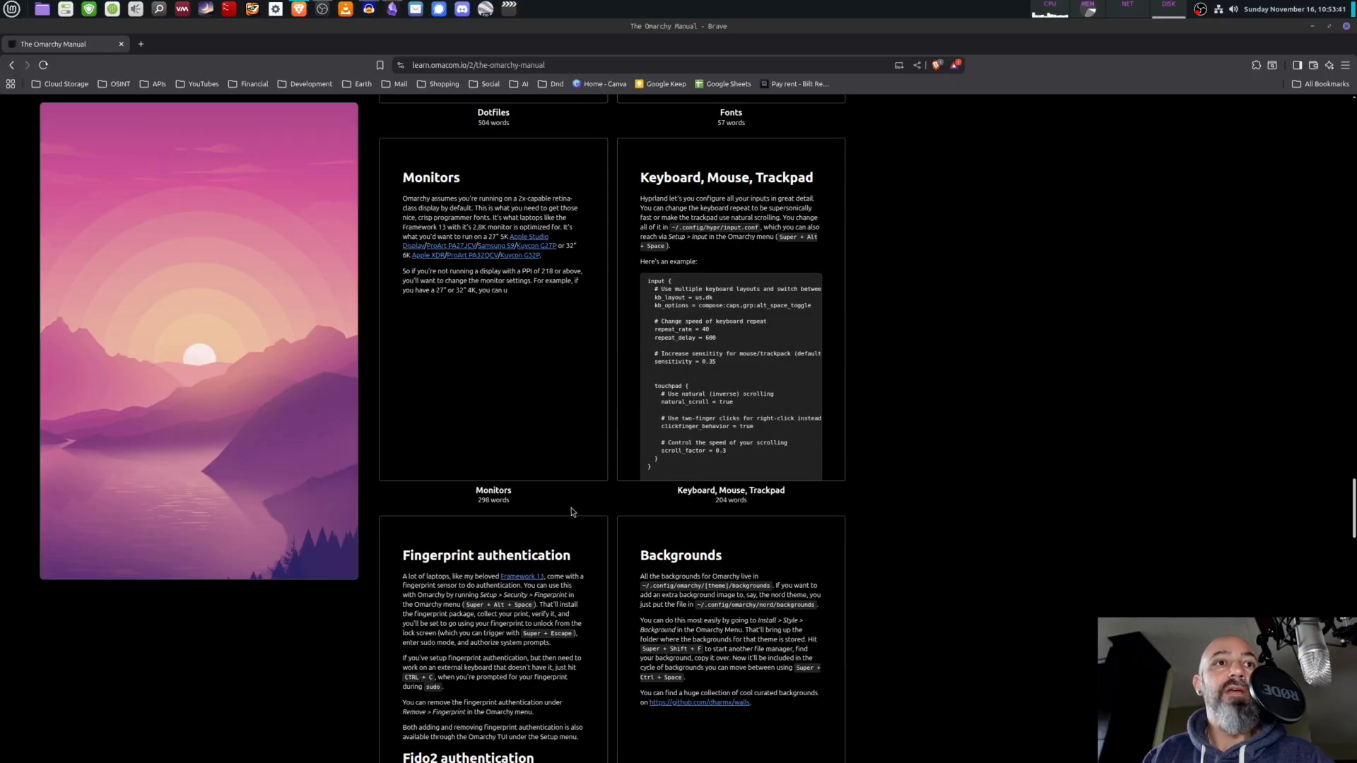
scroll("down", 3)
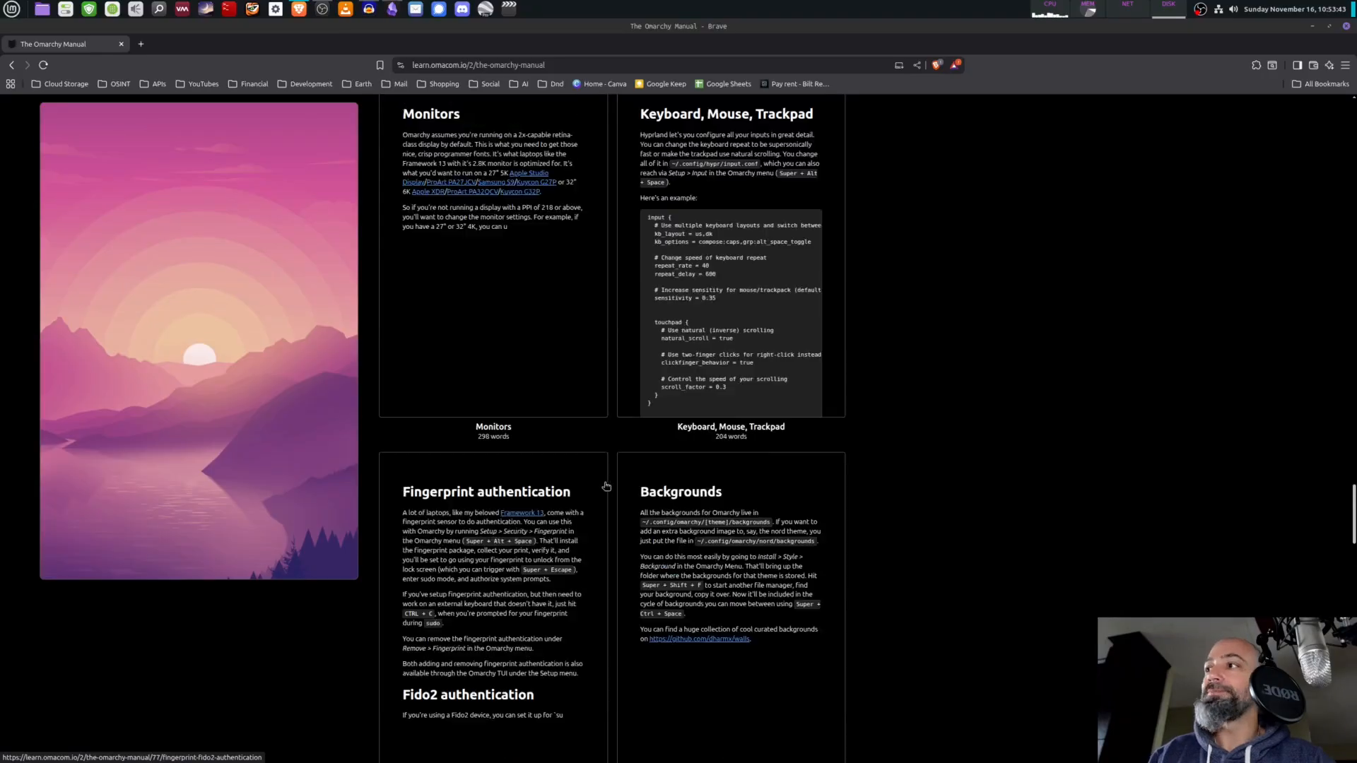
scroll("up", 3)
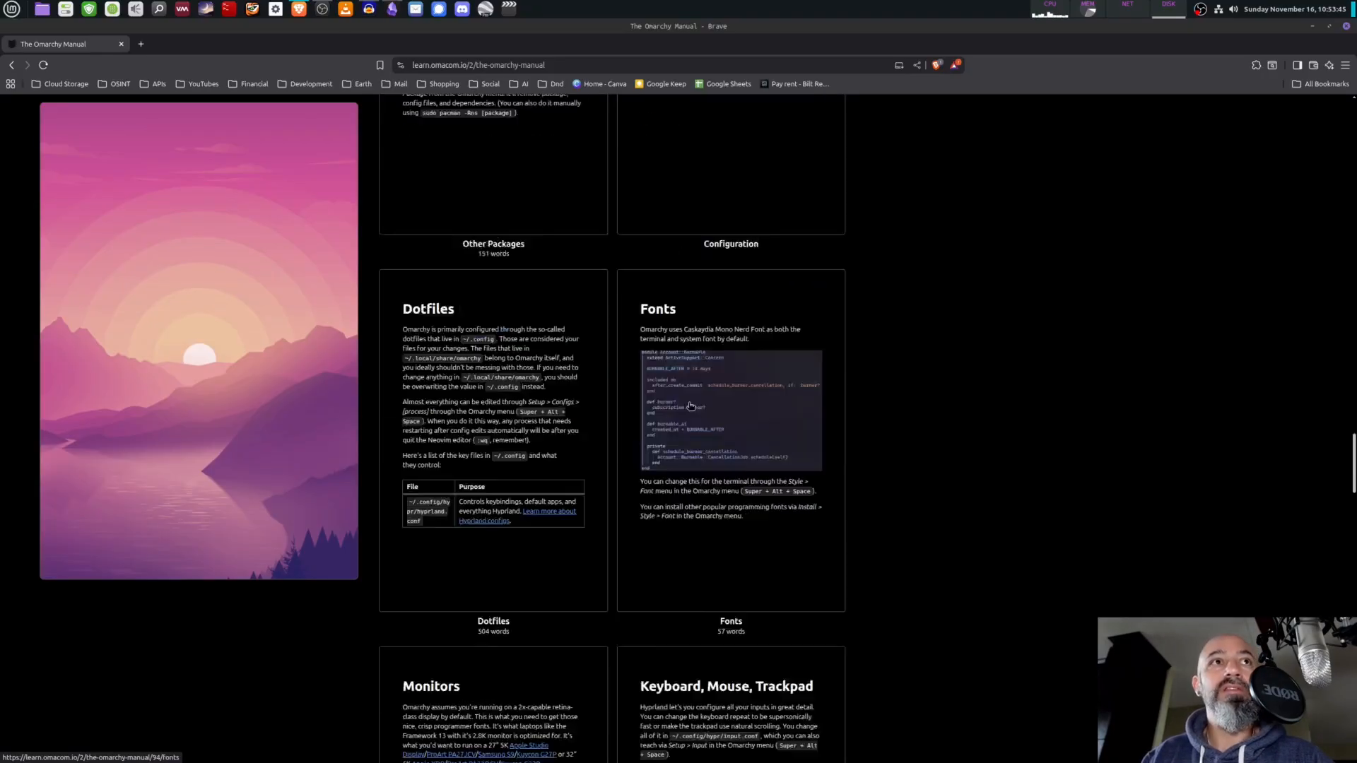
scroll("down", 3)
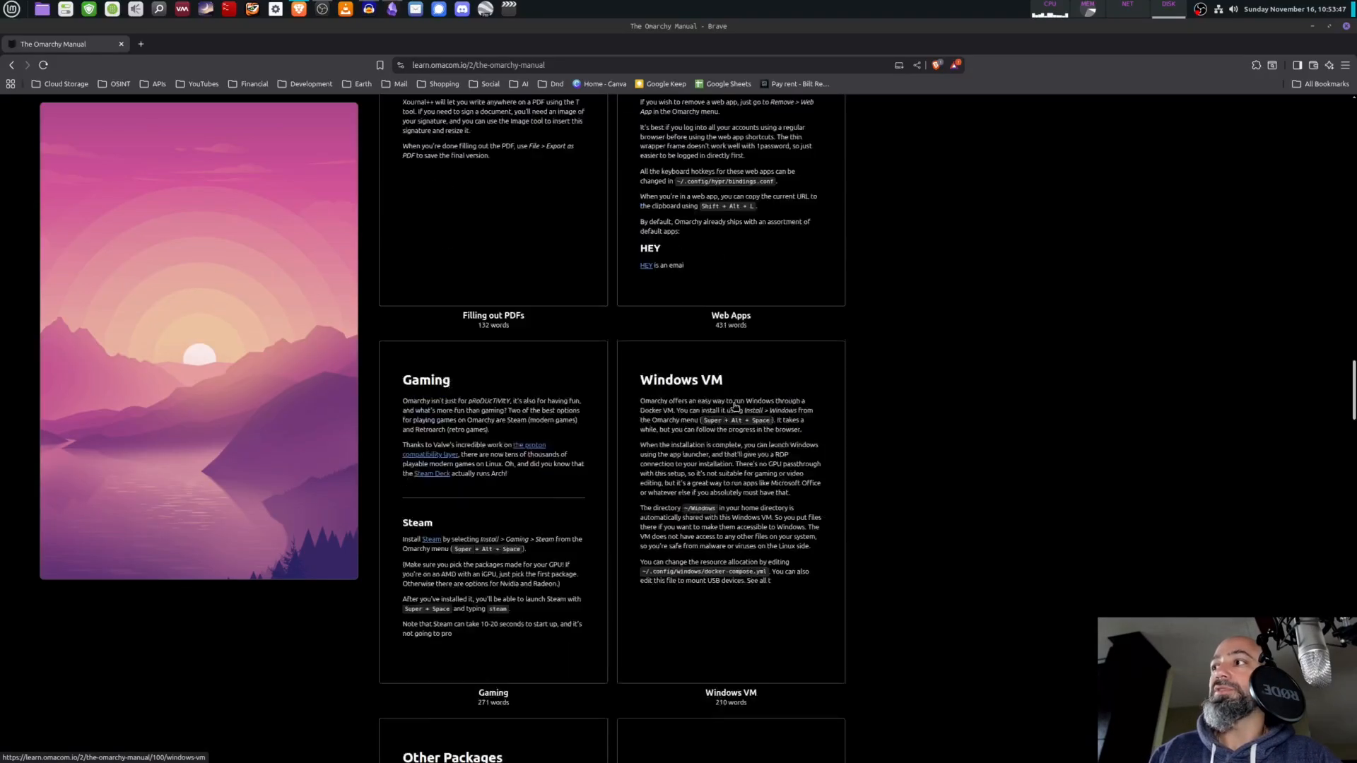
scroll("down", 3)
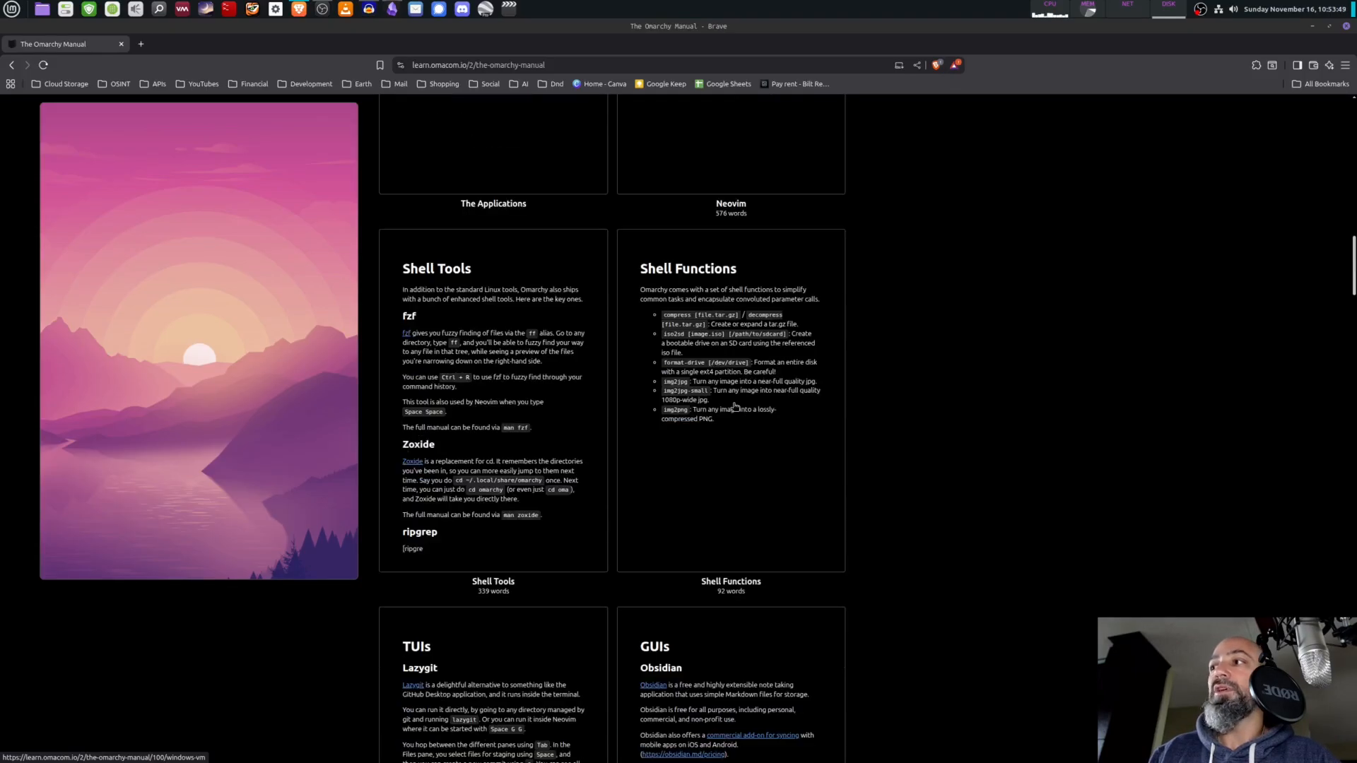